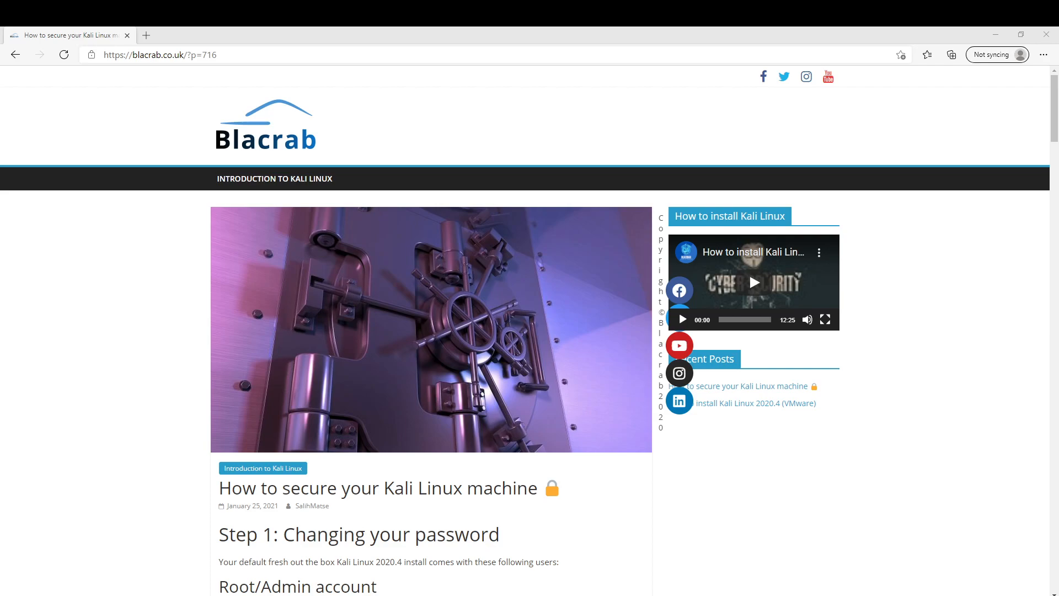
pyautogui.moveTo(134, 230)
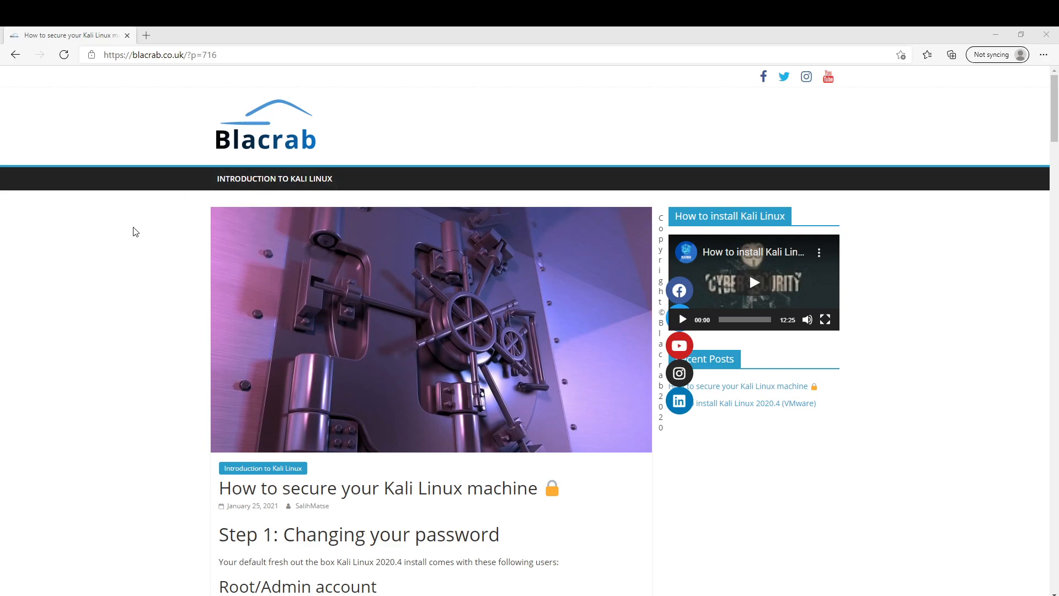
# - Scroll through the Blacrab guide down to its password-changing steps
pyautogui.scroll(-3)
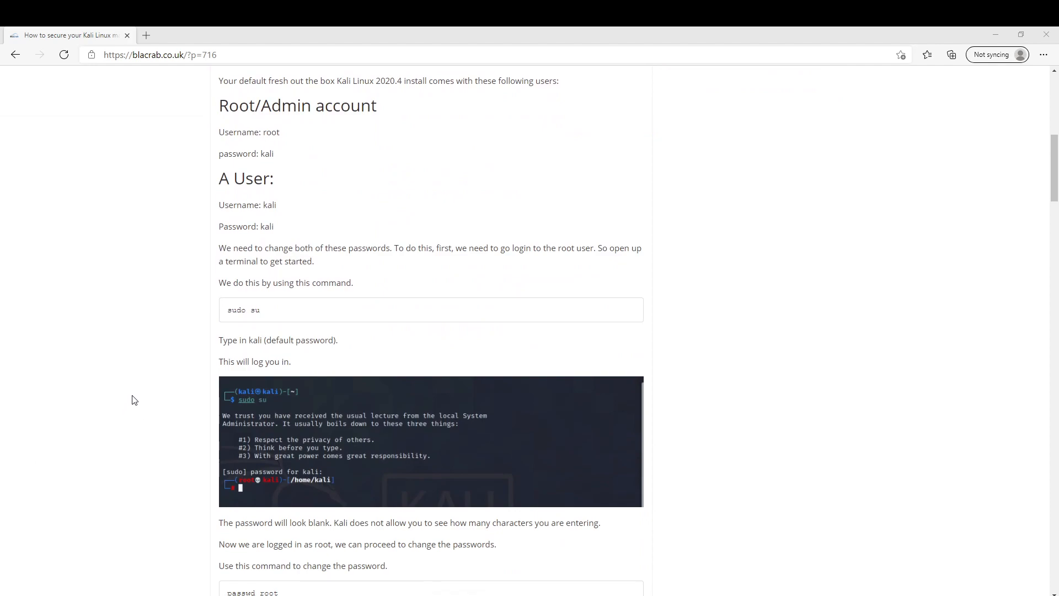
pyautogui.moveTo(133, 399)
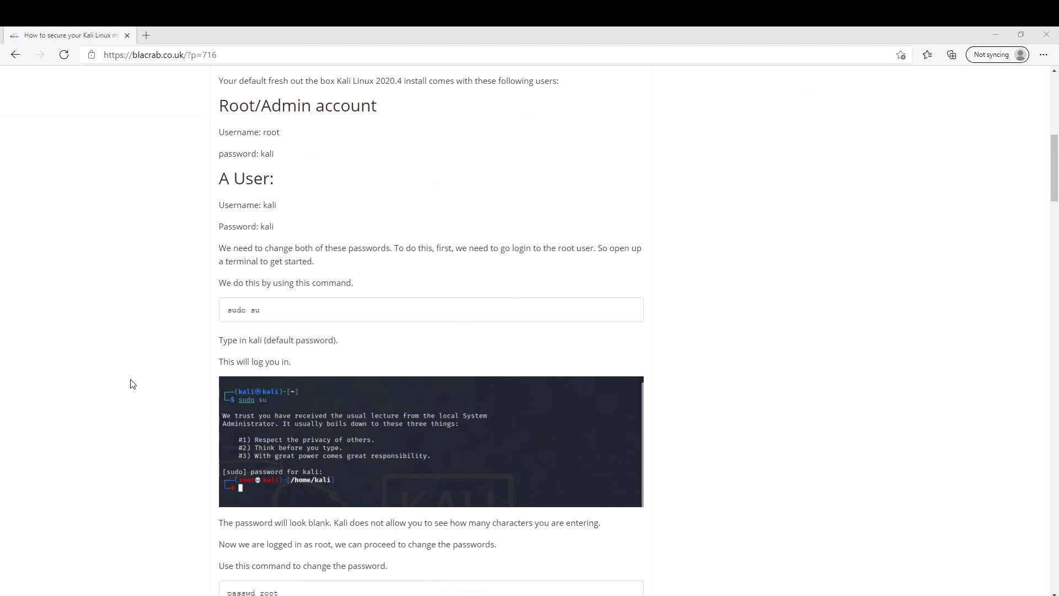
pyautogui.scroll(-3)
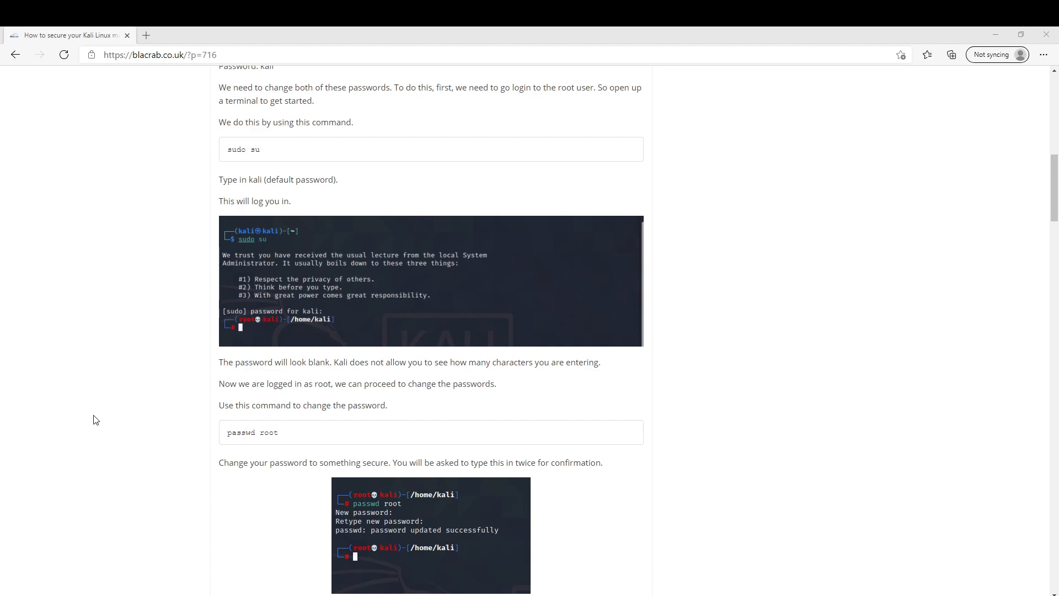
pyautogui.scroll(-3)
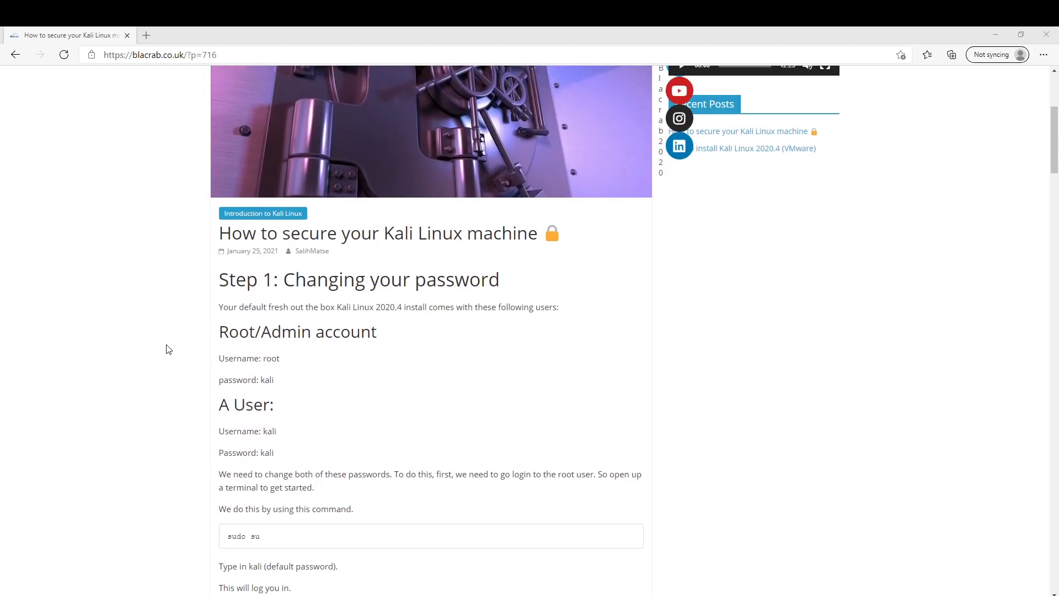
pyautogui.scroll(-3)
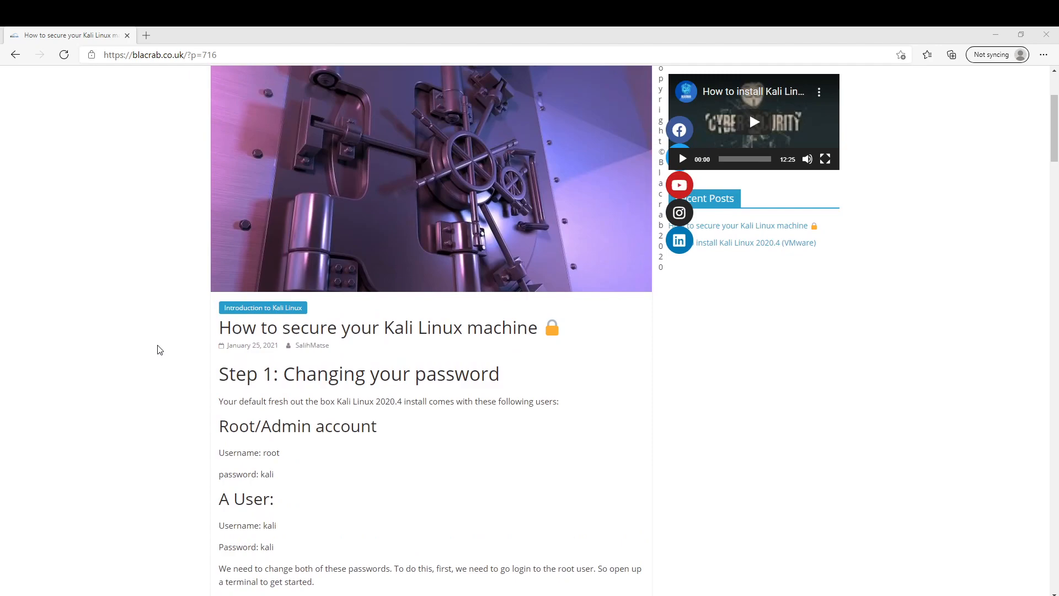
pyautogui.scroll(3)
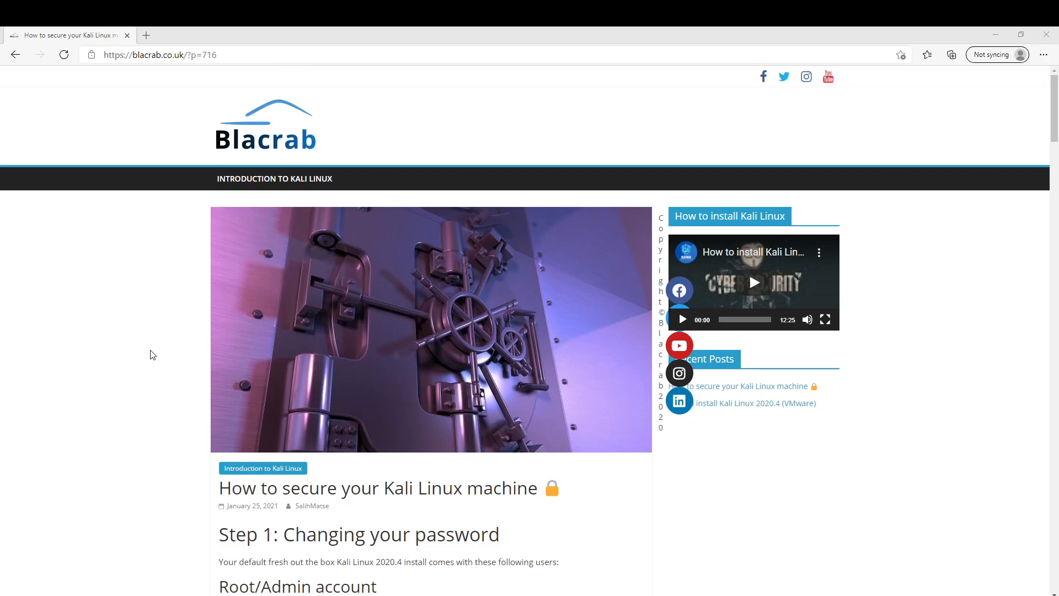
pyautogui.scroll(-3)
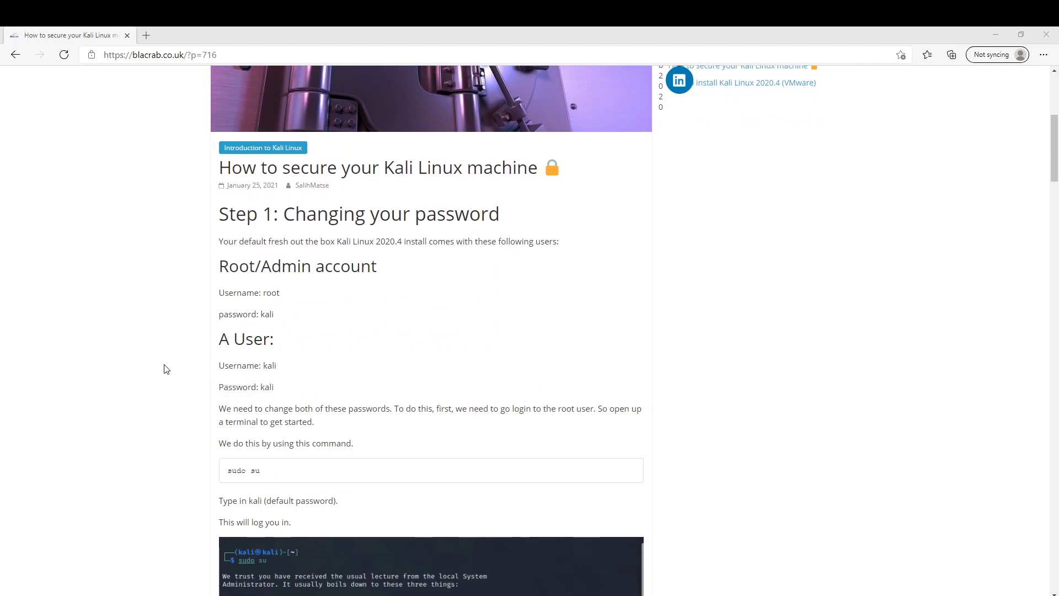
pyautogui.scroll(-3)
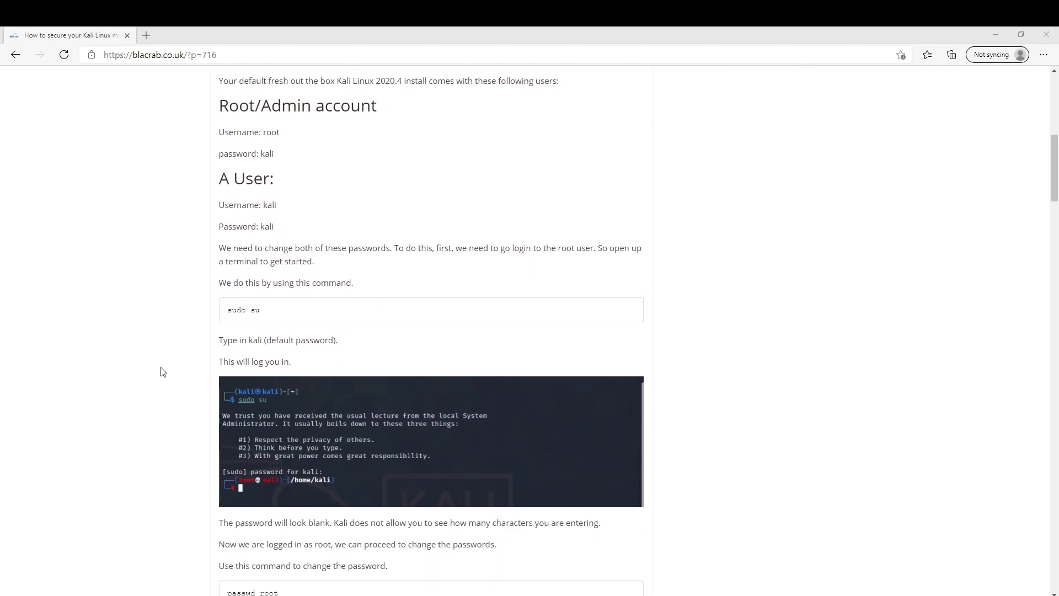
pyautogui.moveTo(166, 375)
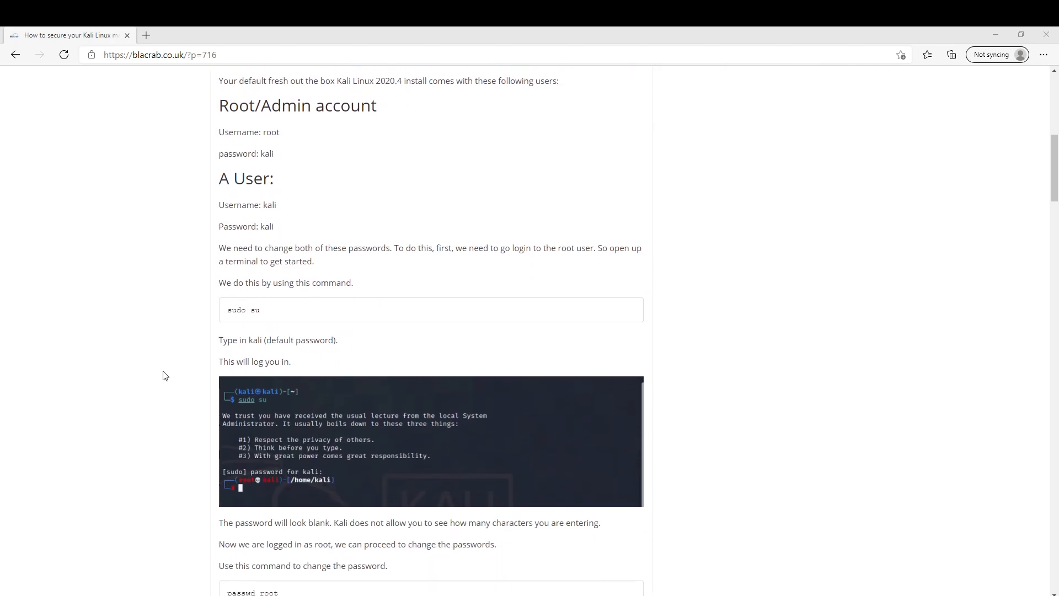
pyautogui.moveTo(149, 378)
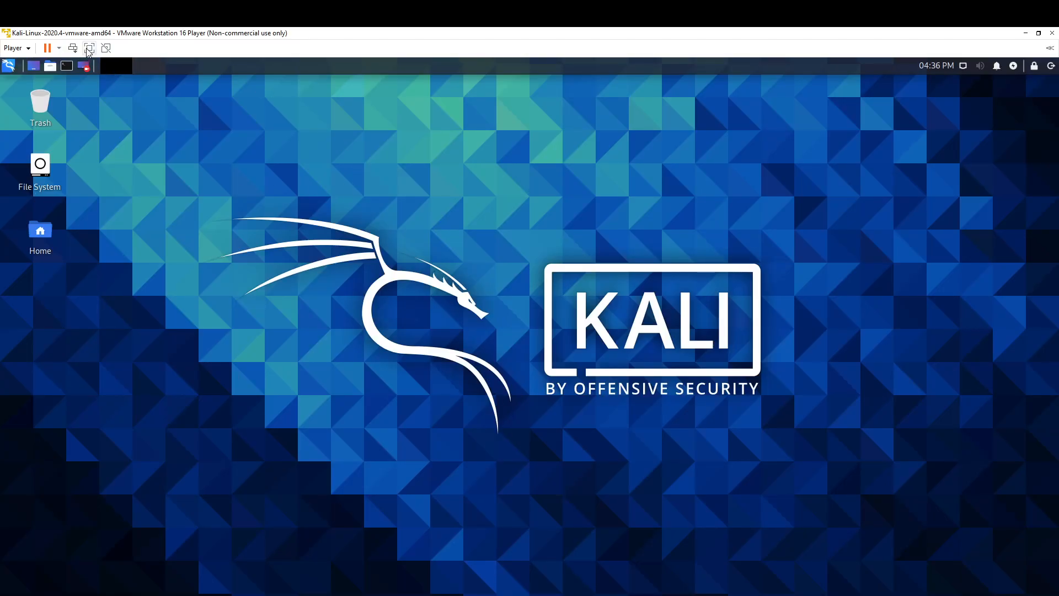
# - Show the Kali VM full screen and launch a terminal from the top panel
pyautogui.click(88, 47)
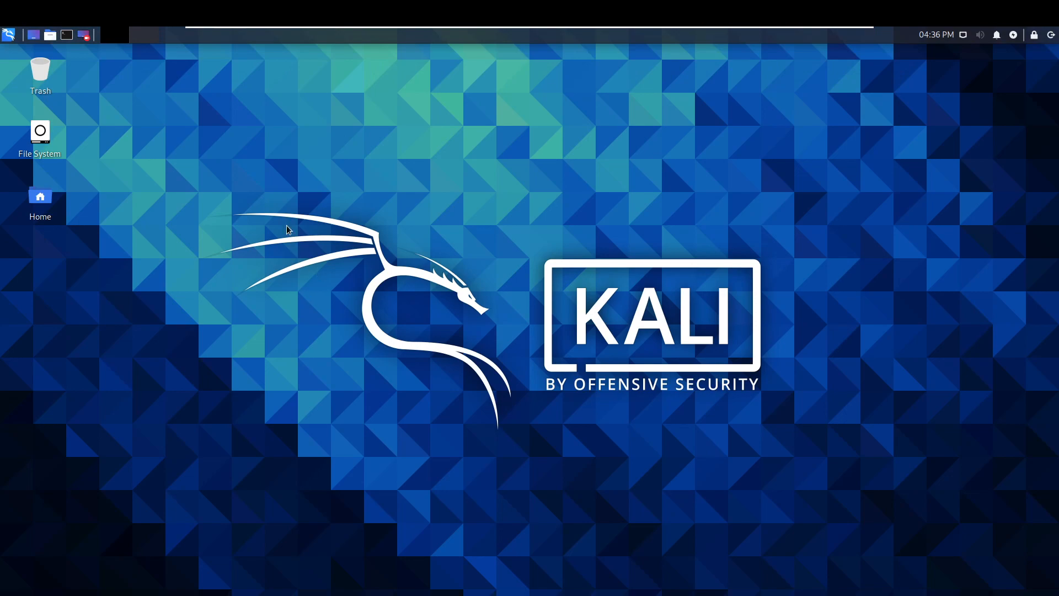
pyautogui.moveTo(66, 35)
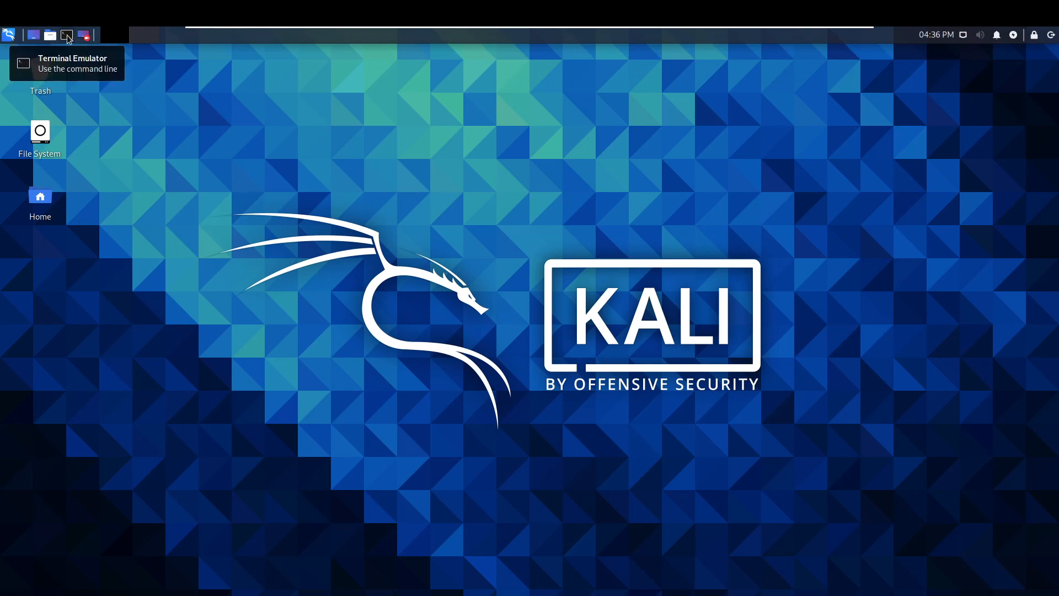
pyautogui.click(66, 36)
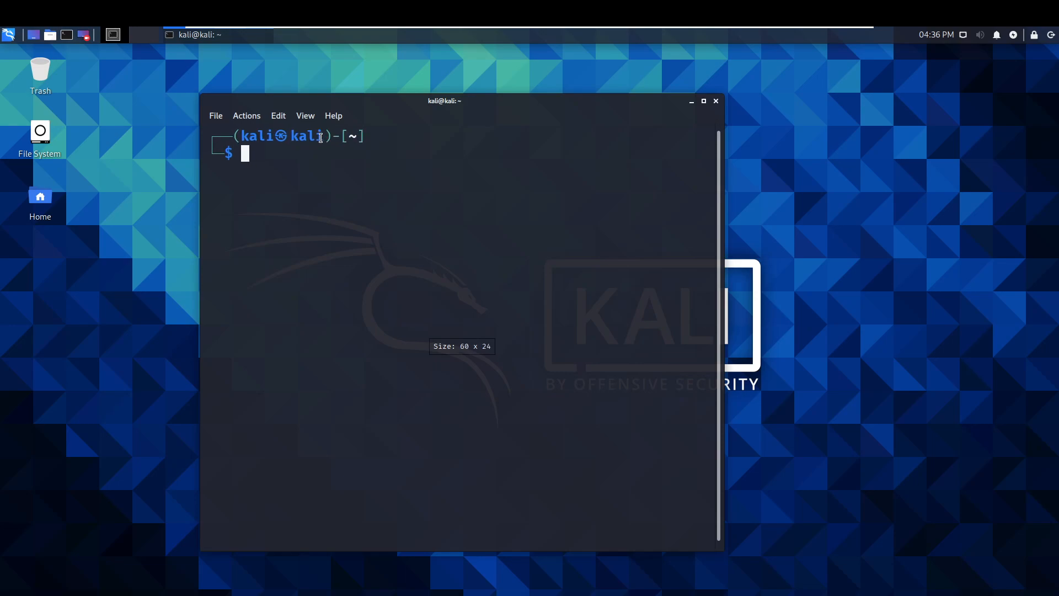
# - Become root with sudo su, entering the kali user's password
pyautogui.write('s')
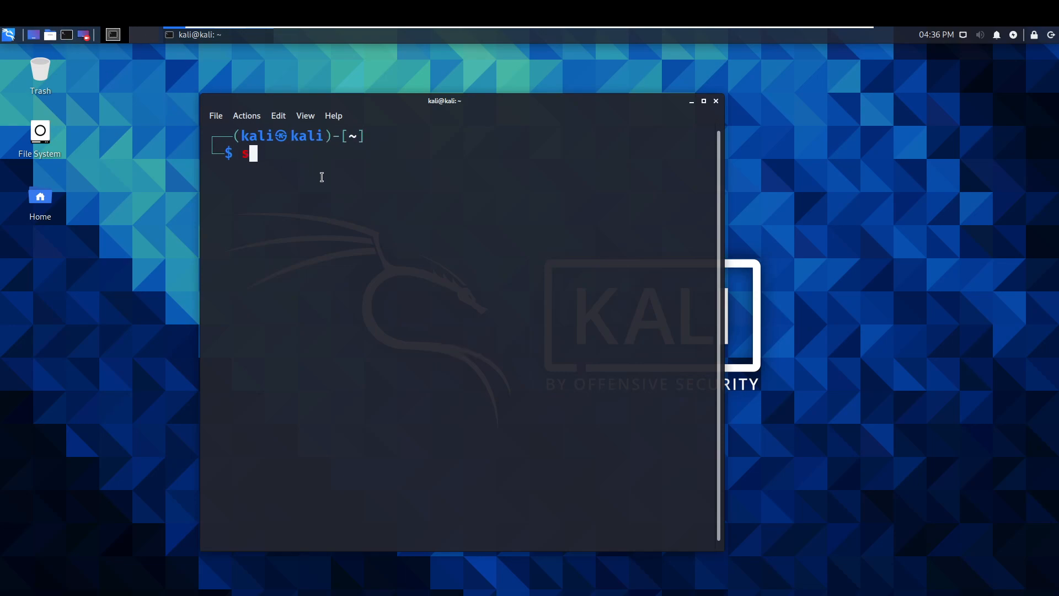
pyautogui.write('sudo su')
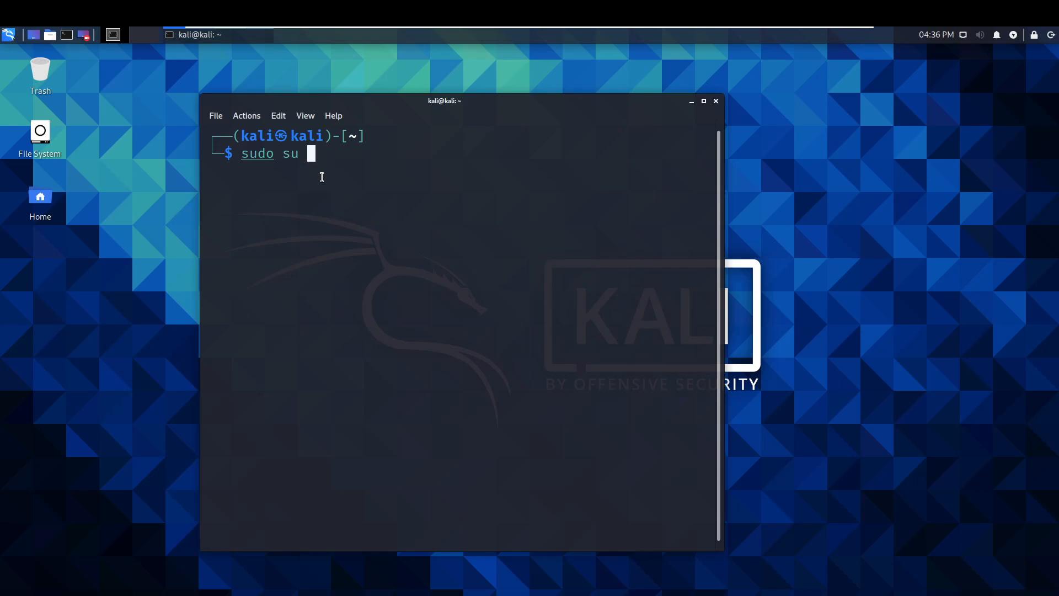
pyautogui.press('Return')
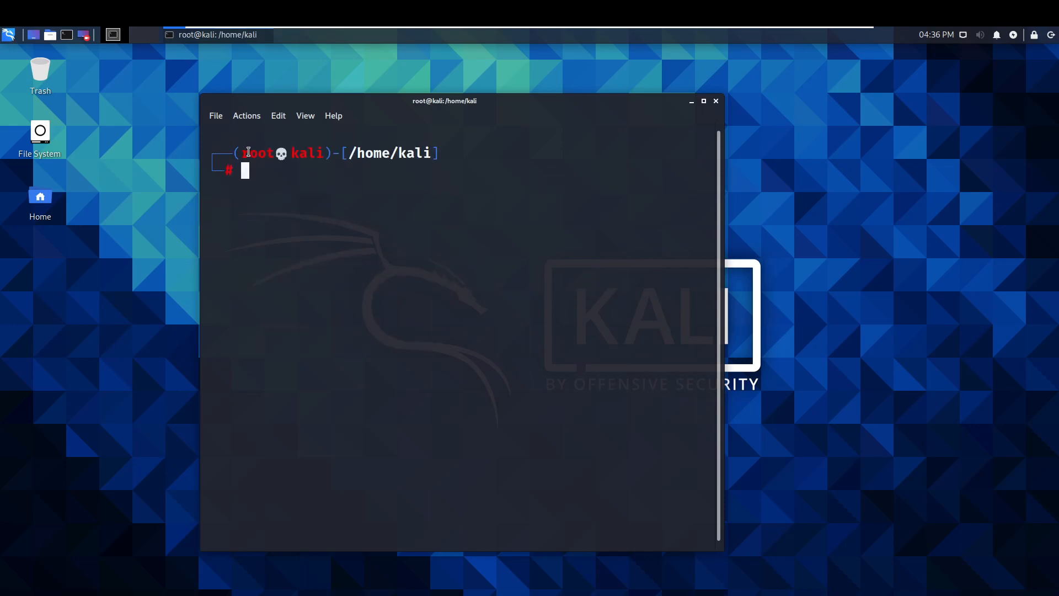
pyautogui.moveTo(274, 165)
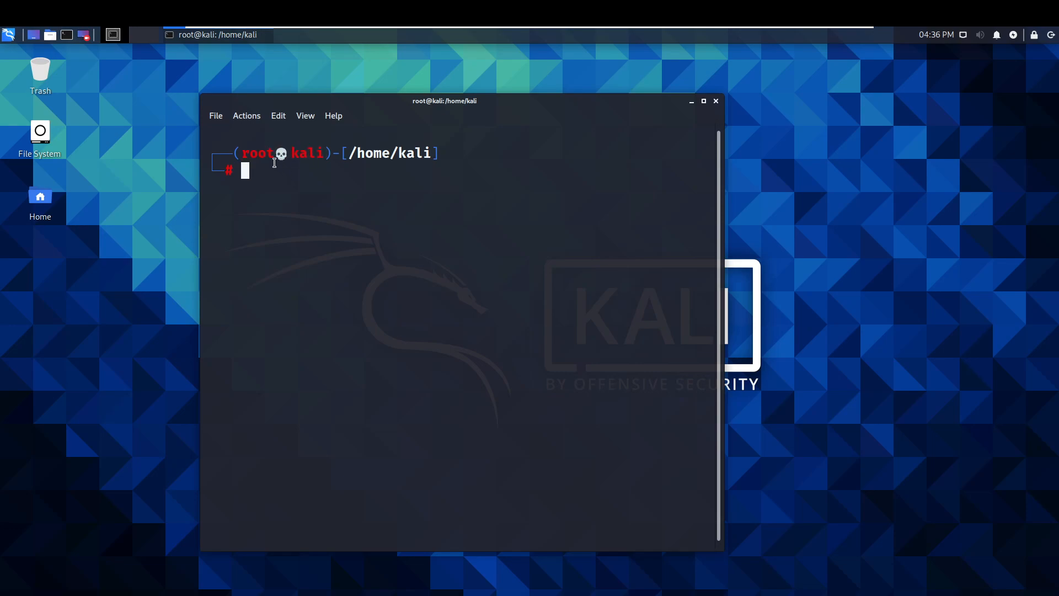
pyautogui.doubleClick(255, 152)
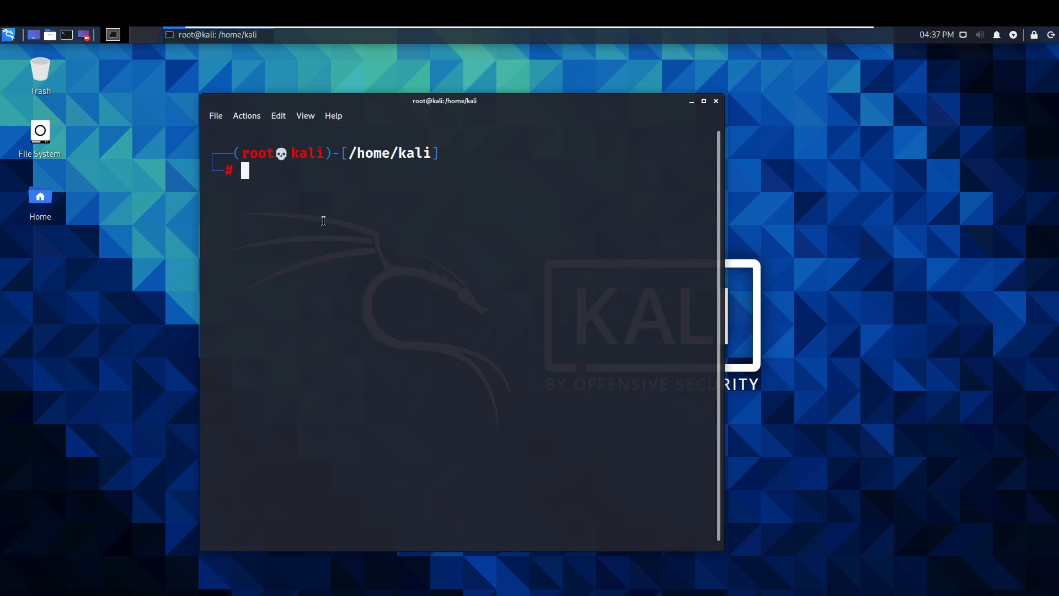
# - Set a new root password with passwd root, entered twice and confirmed
pyautogui.write('passwd')
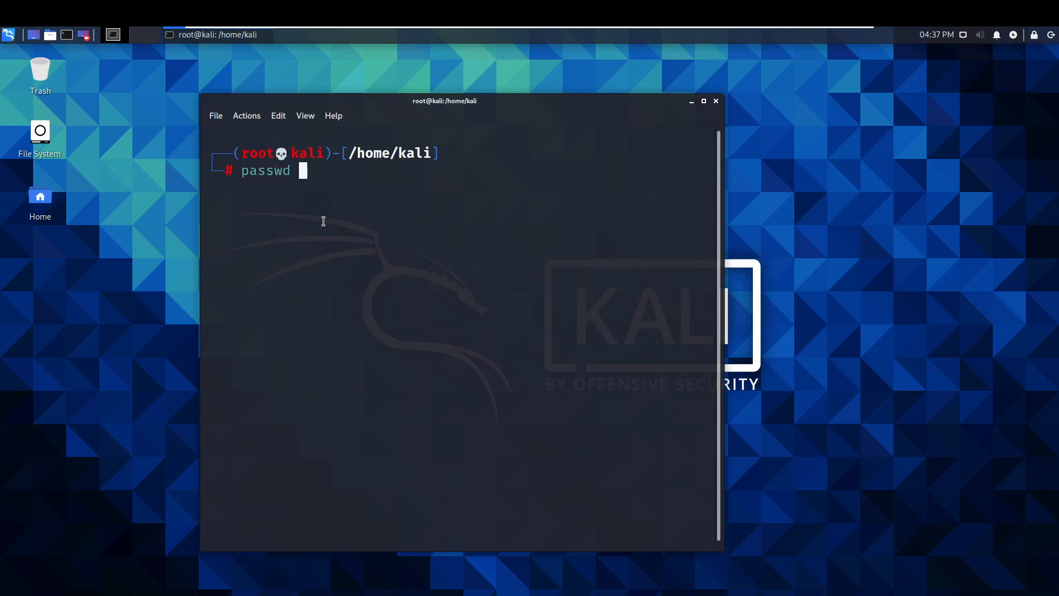
pyautogui.write('root')
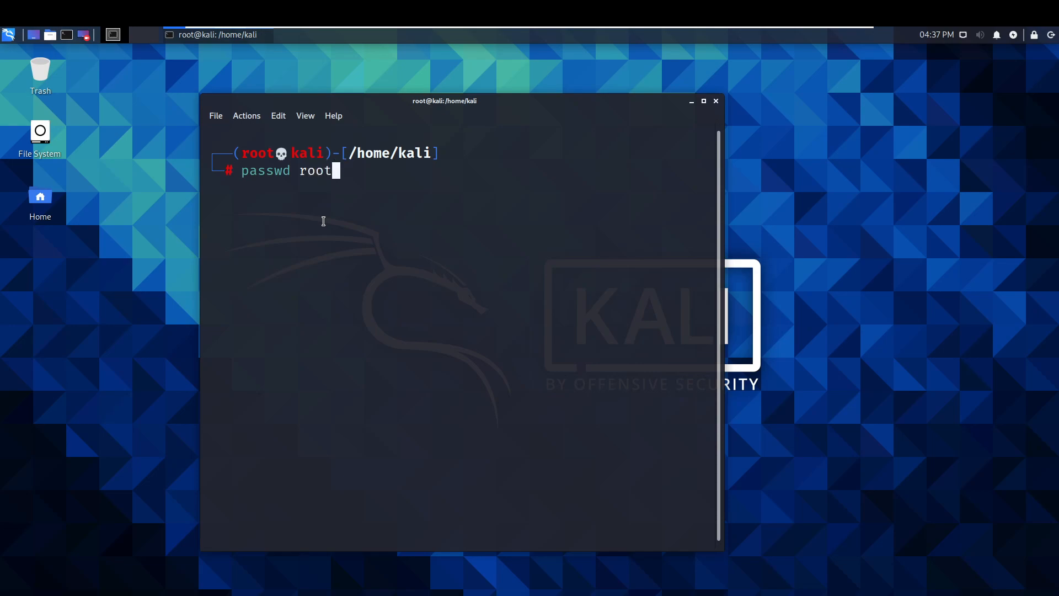
pyautogui.press('Return')
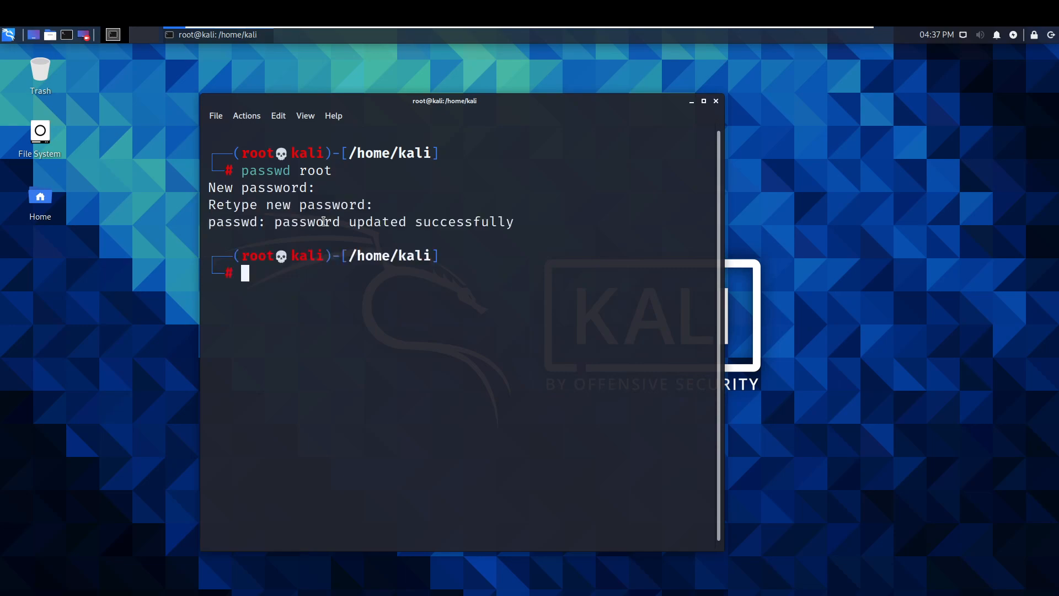
pyautogui.write('passwd root')
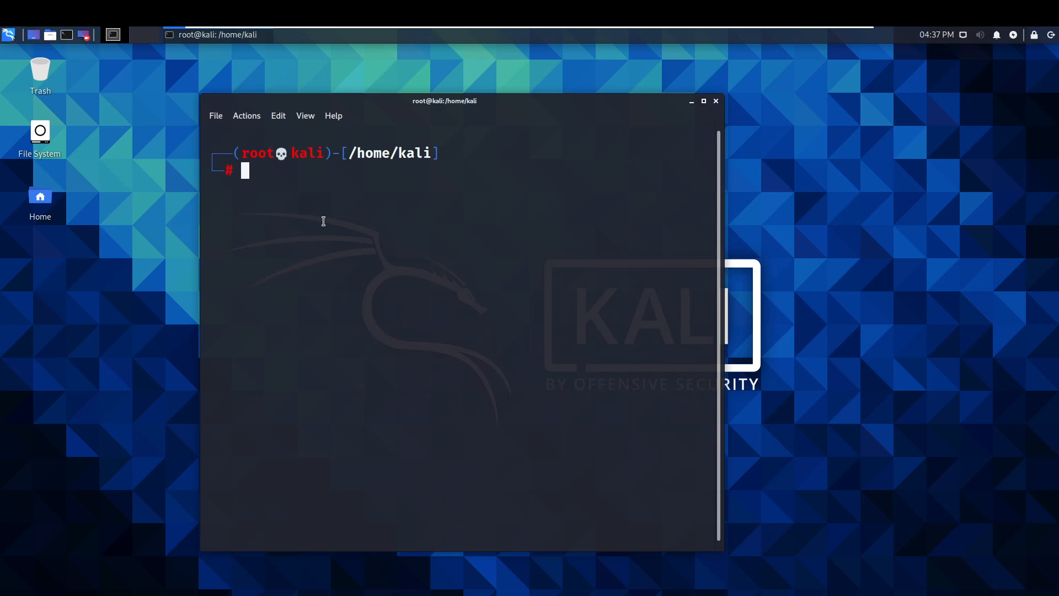
pyautogui.write('cd /')
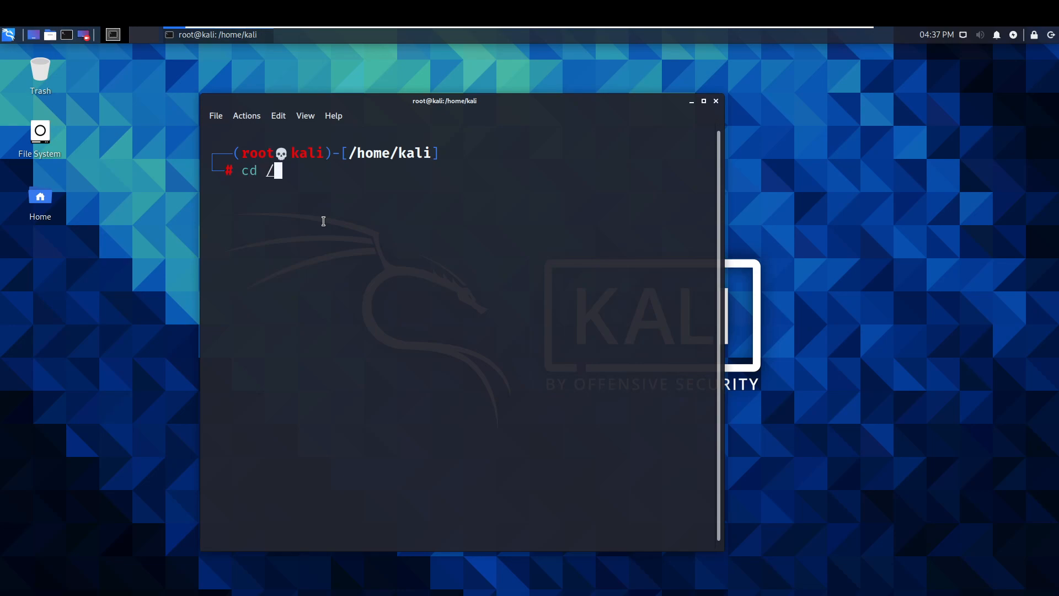
pyautogui.write('etc/ssh')
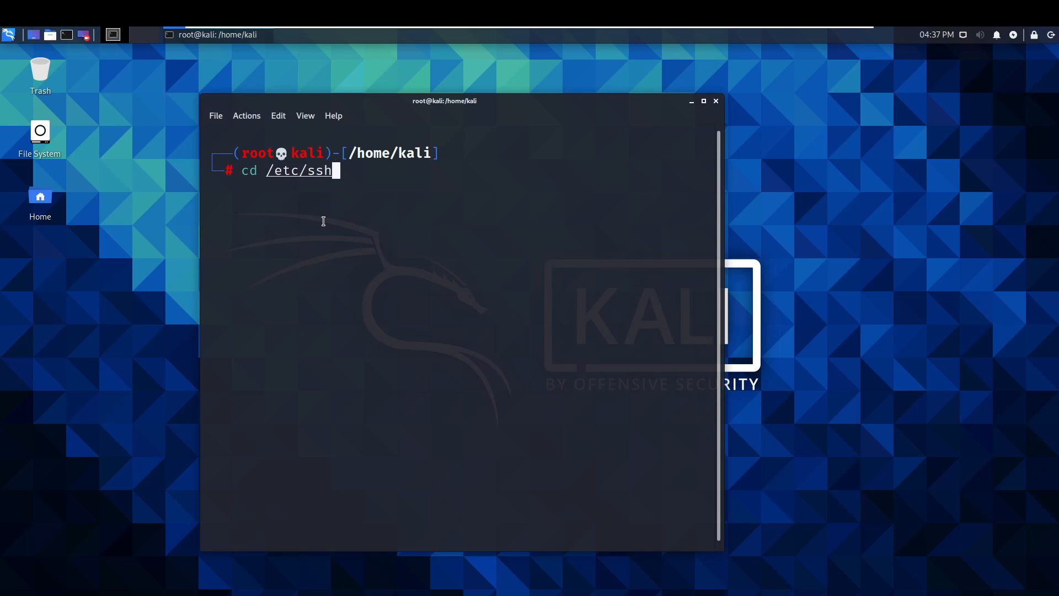
pyautogui.moveTo(305, 130)
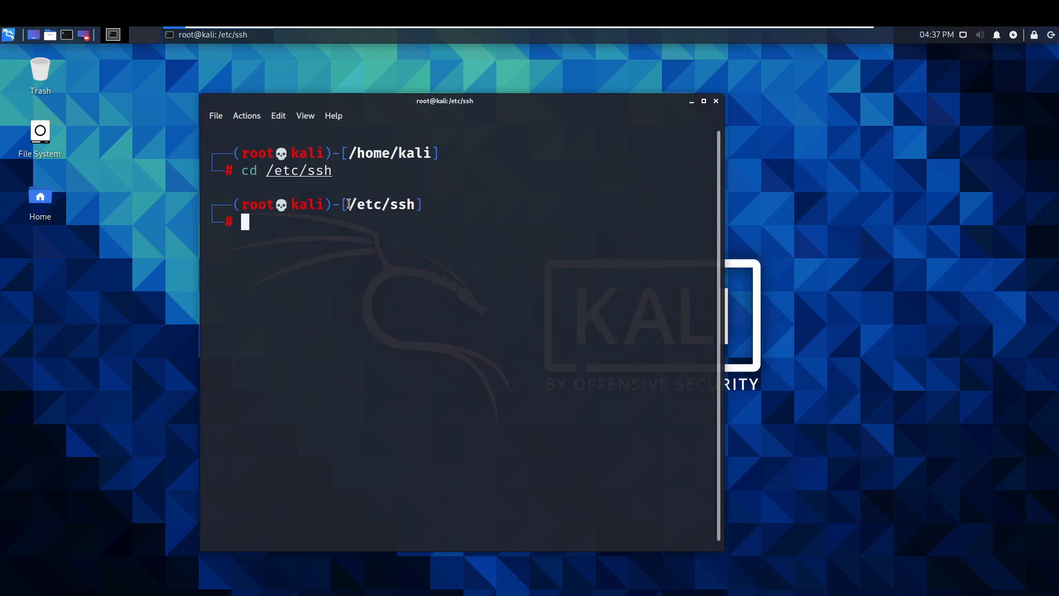
pyautogui.moveTo(421, 230)
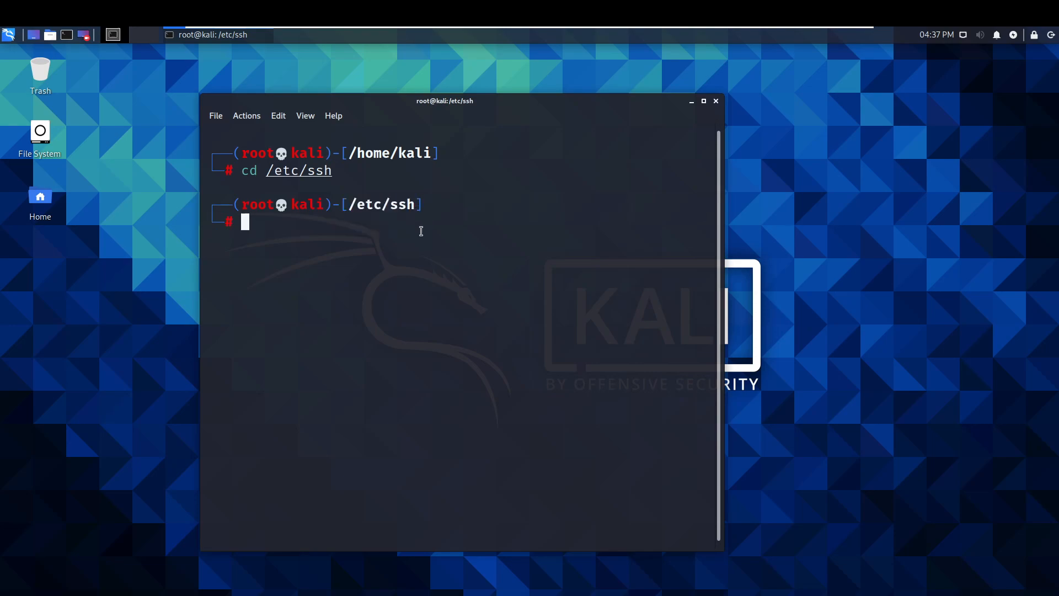
pyautogui.write('ls')
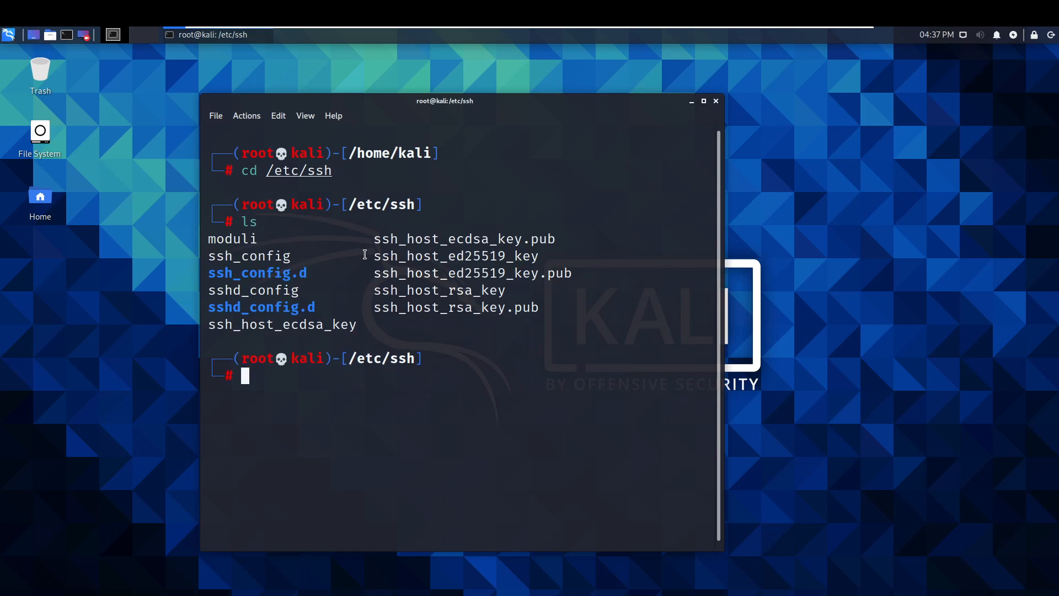
pyautogui.moveTo(503, 299)
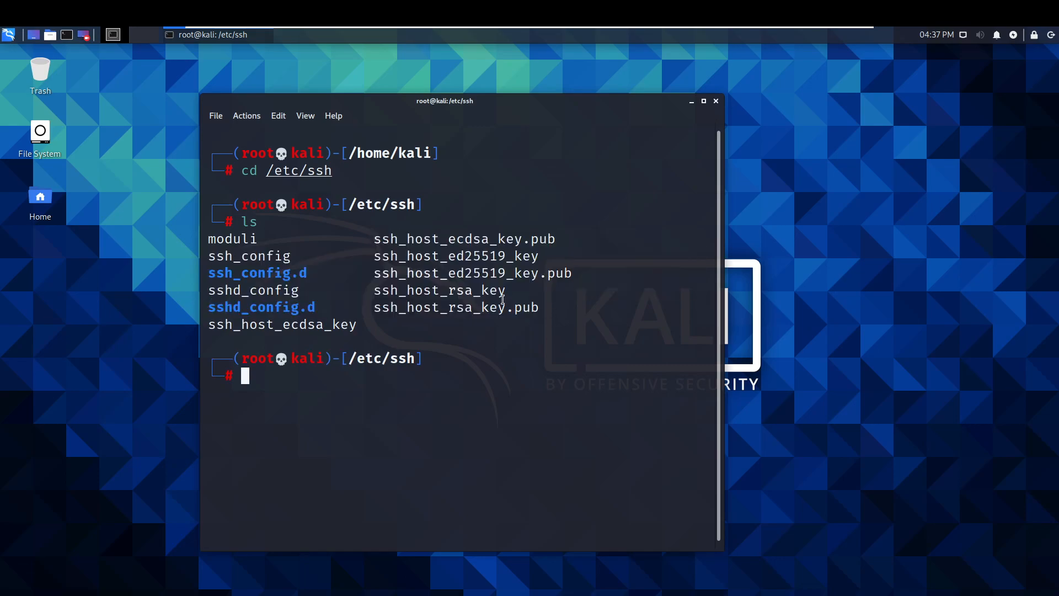
pyautogui.moveTo(509, 305)
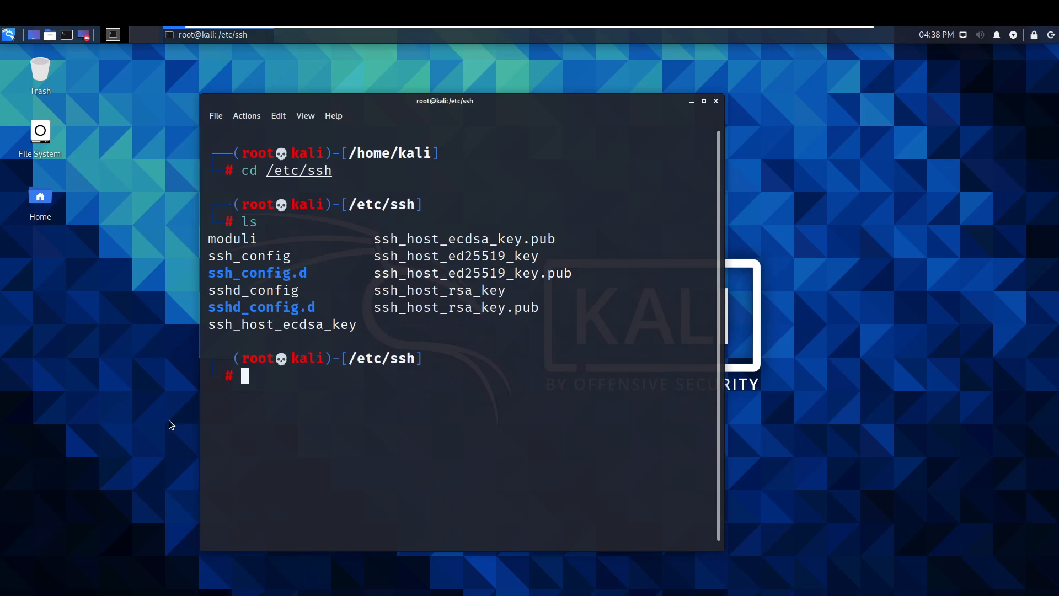
pyautogui.moveTo(278, 391)
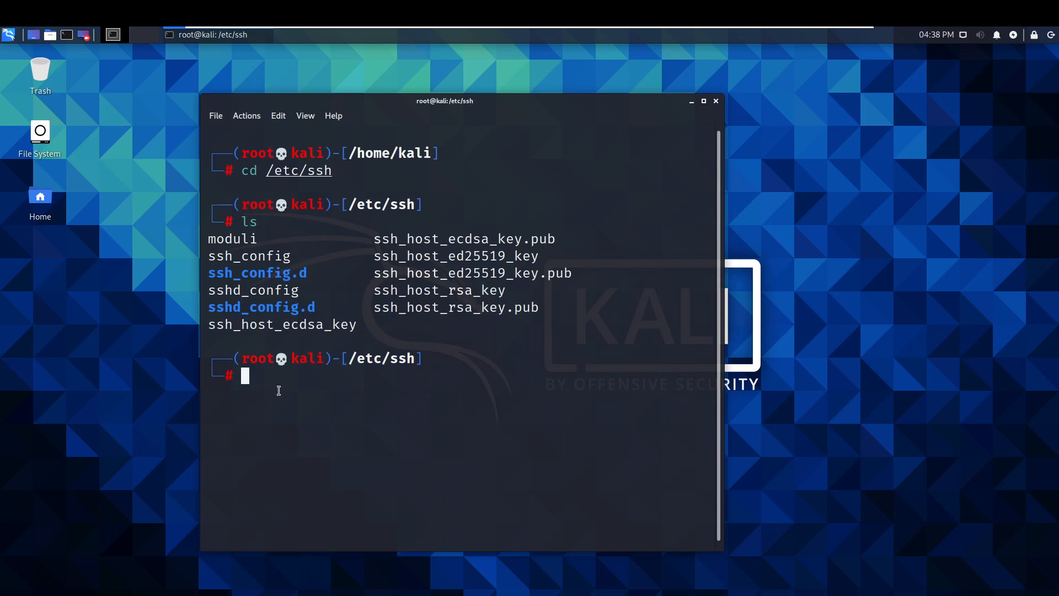
# - Create an old_keys folder in /etc/ssh and list the directory to confirm it
pyautogui.write('mk')
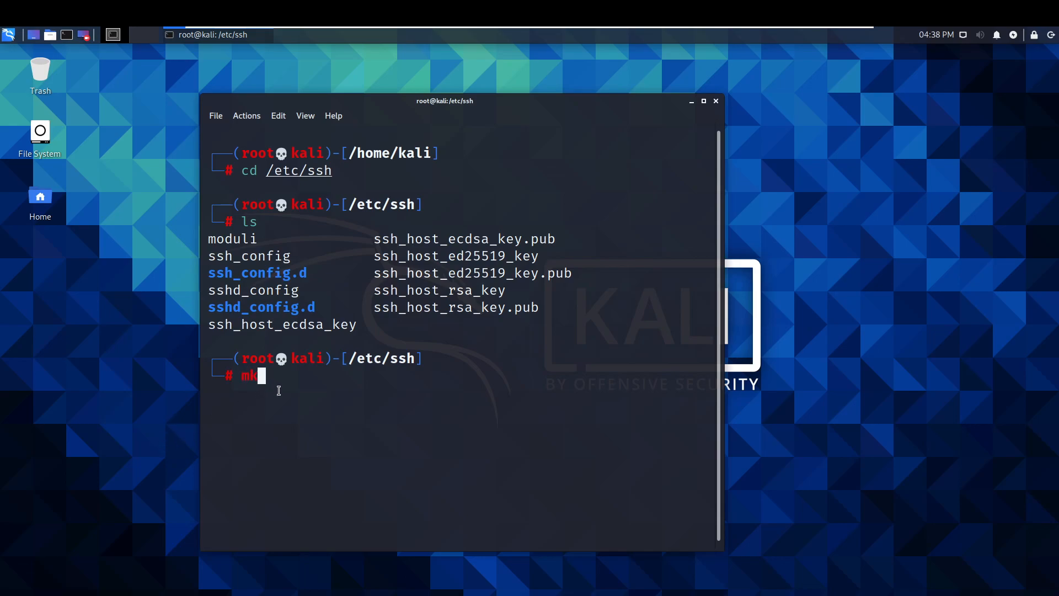
pyautogui.write('dir')
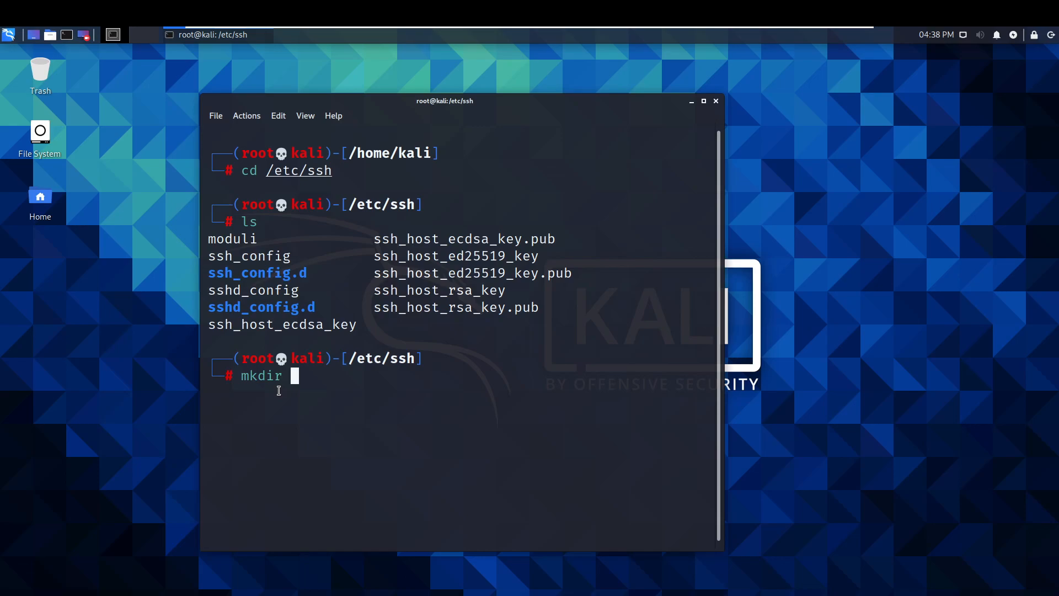
pyautogui.write('ol')
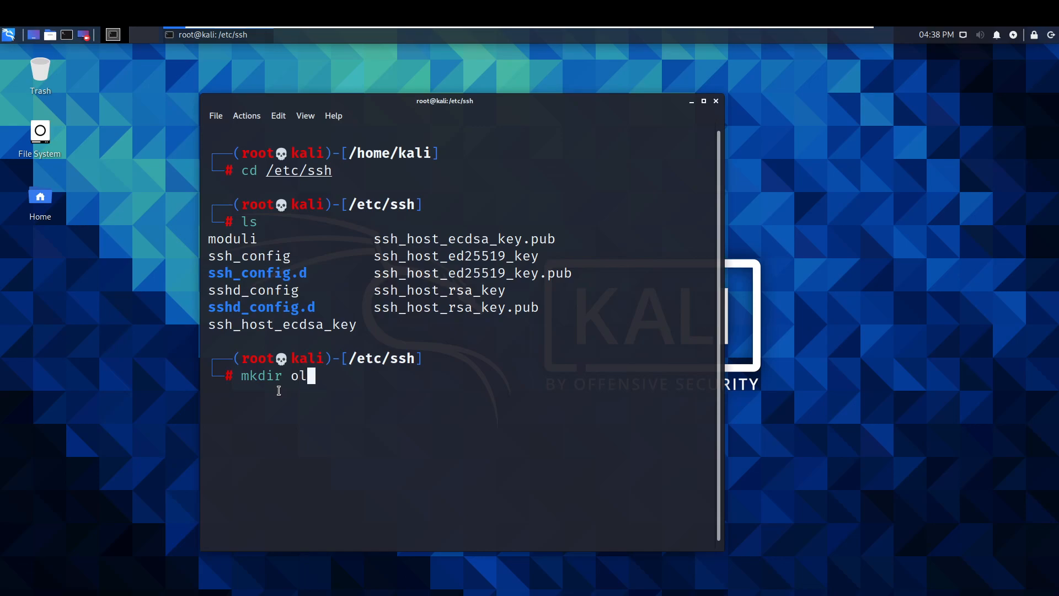
pyautogui.write('d_keys')
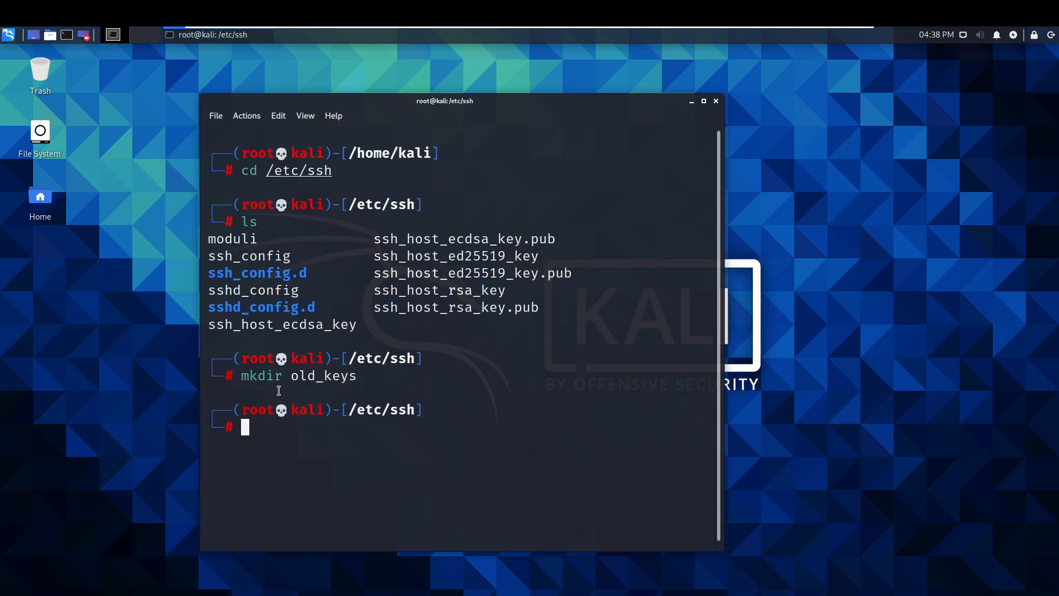
pyautogui.write('ls')
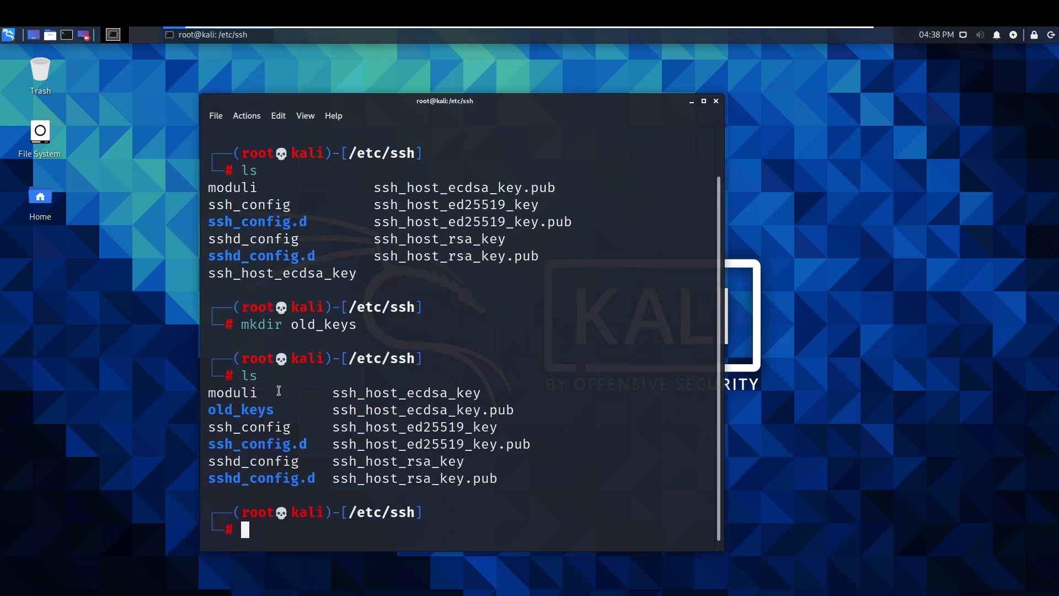
pyautogui.doubleClick(241, 409)
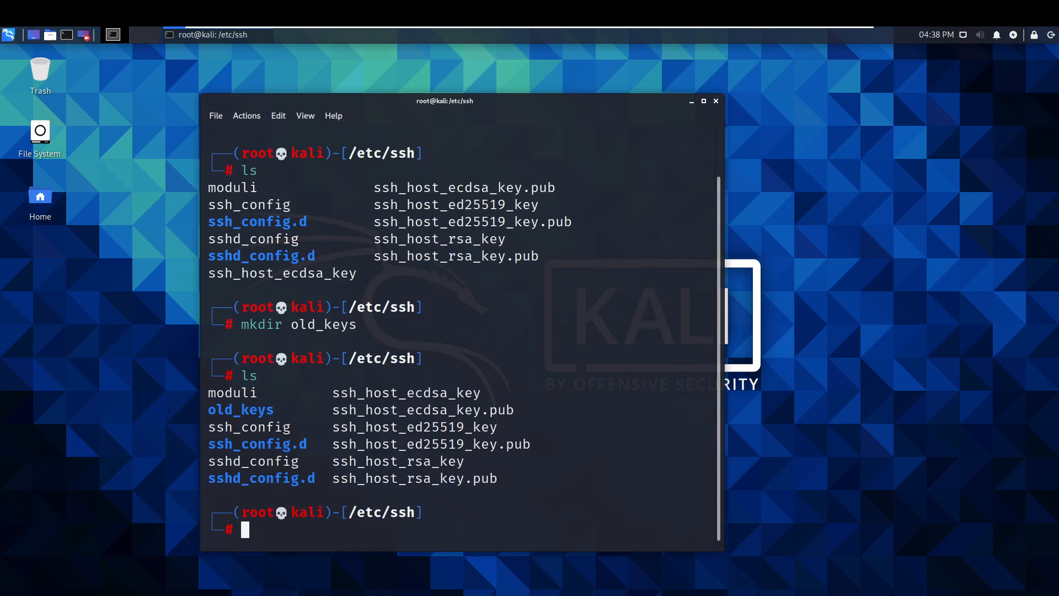
pyautogui.moveTo(371, 513)
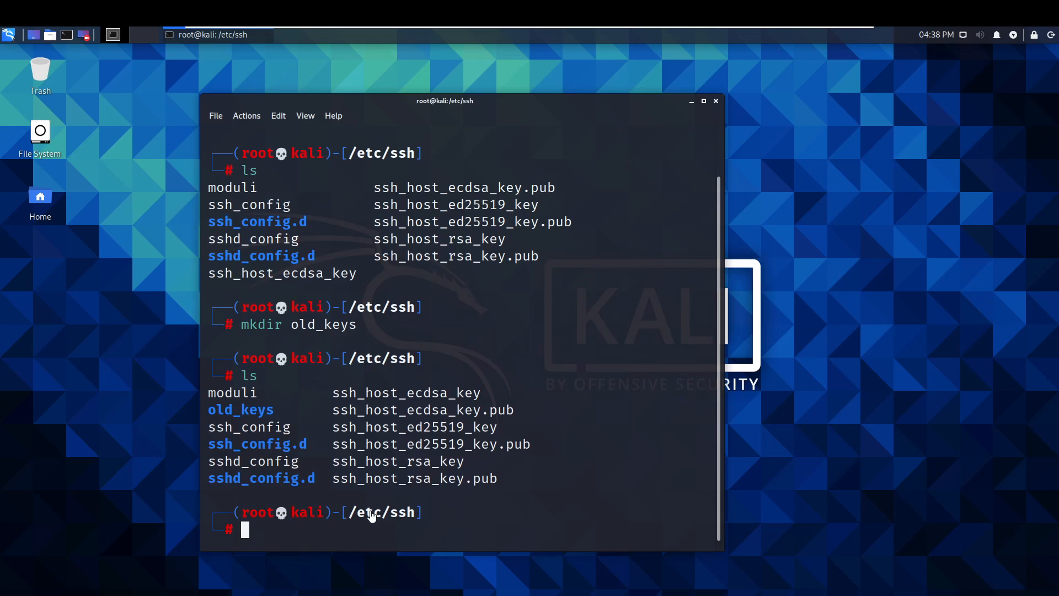
pyautogui.moveTo(290, 527)
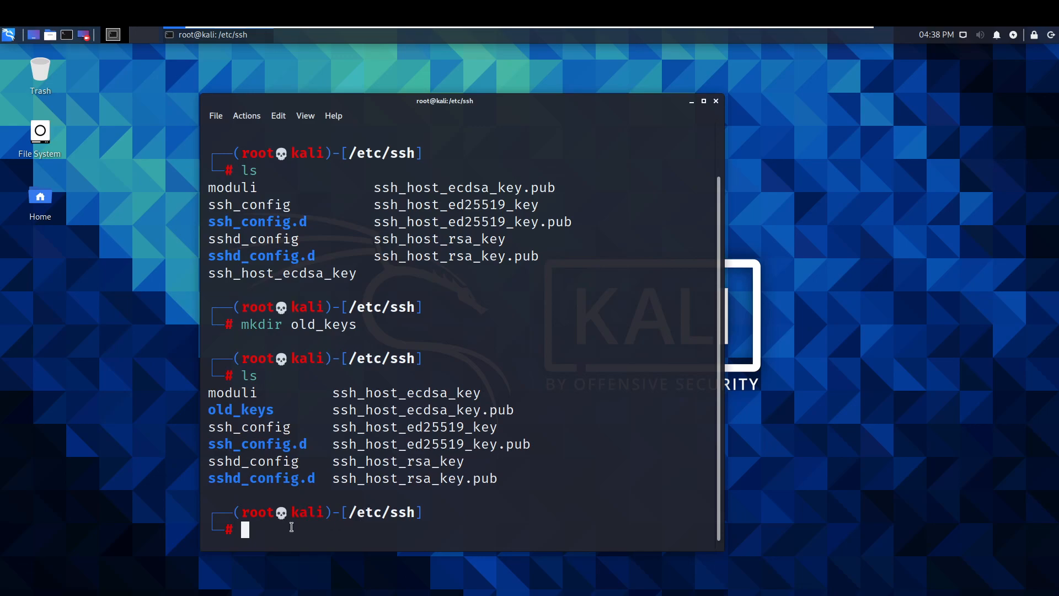
pyautogui.moveTo(300, 529)
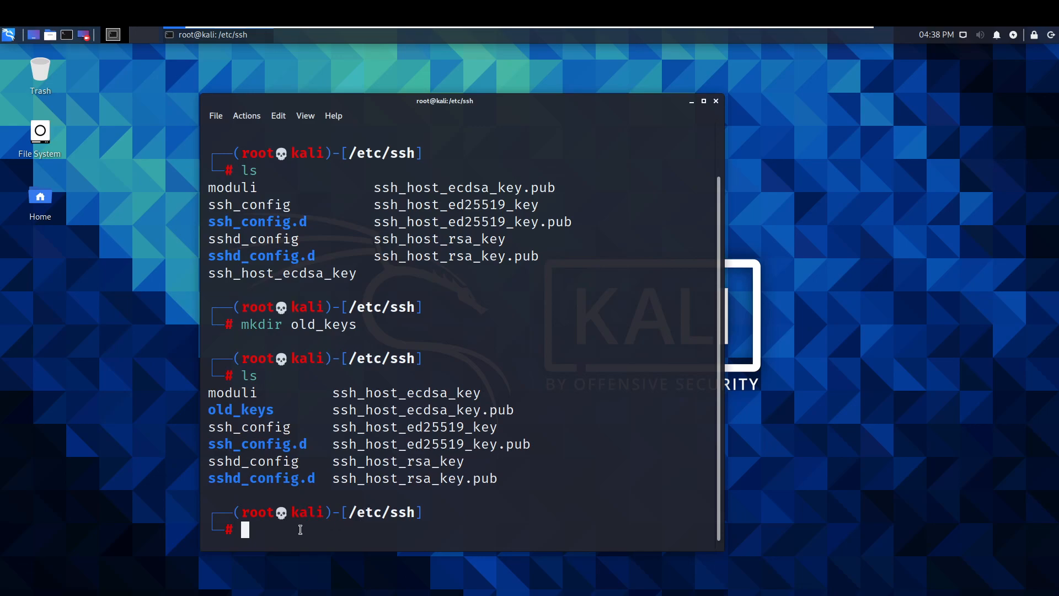
# - Move all ssh_host_* key files into old_keys with mv
pyautogui.write('mv')
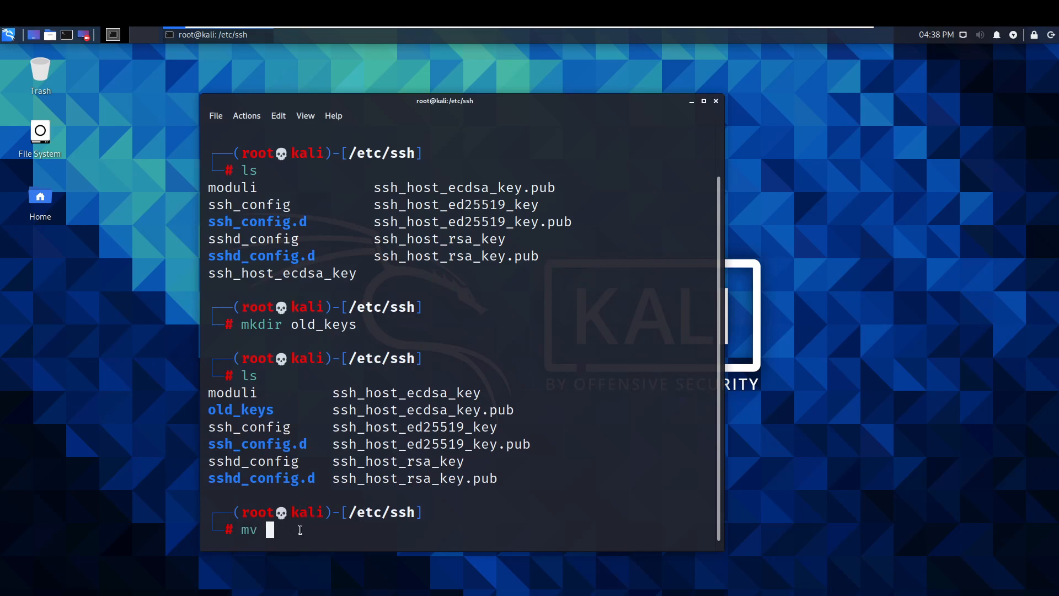
pyautogui.write('ssh_host')
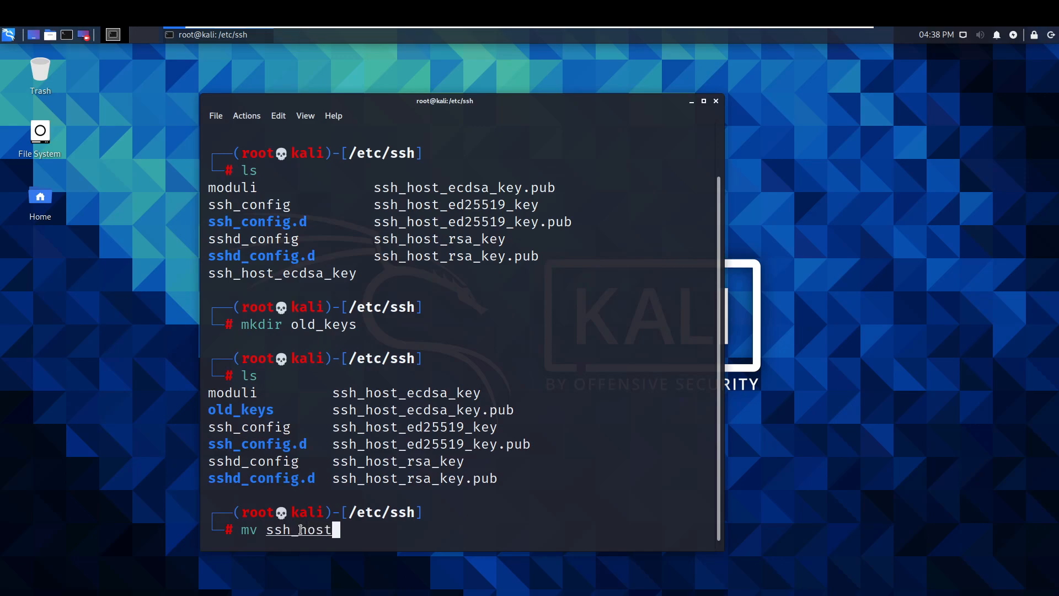
pyautogui.write('*')
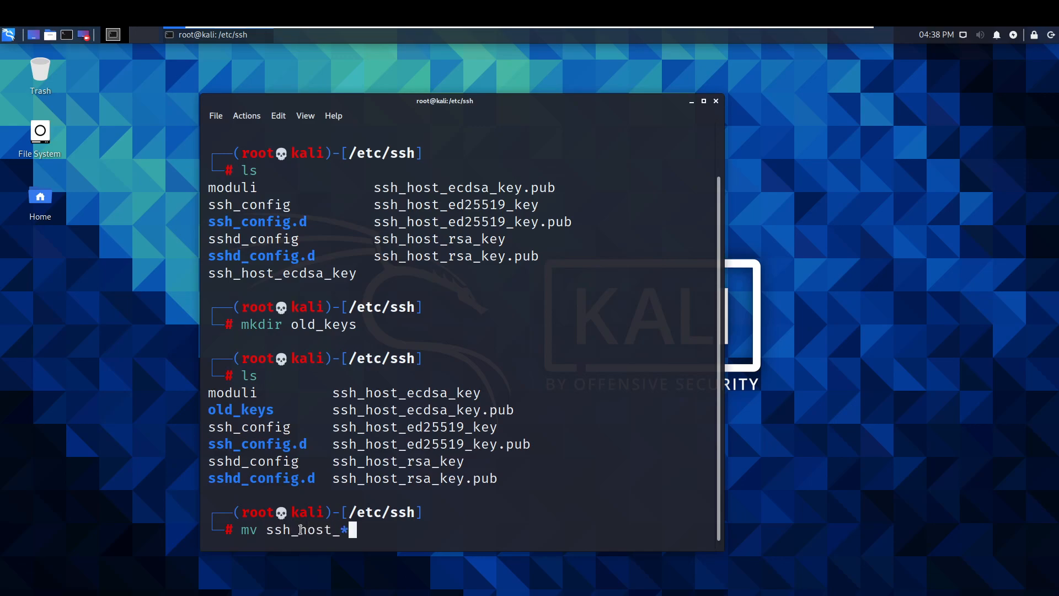
pyautogui.write('old')
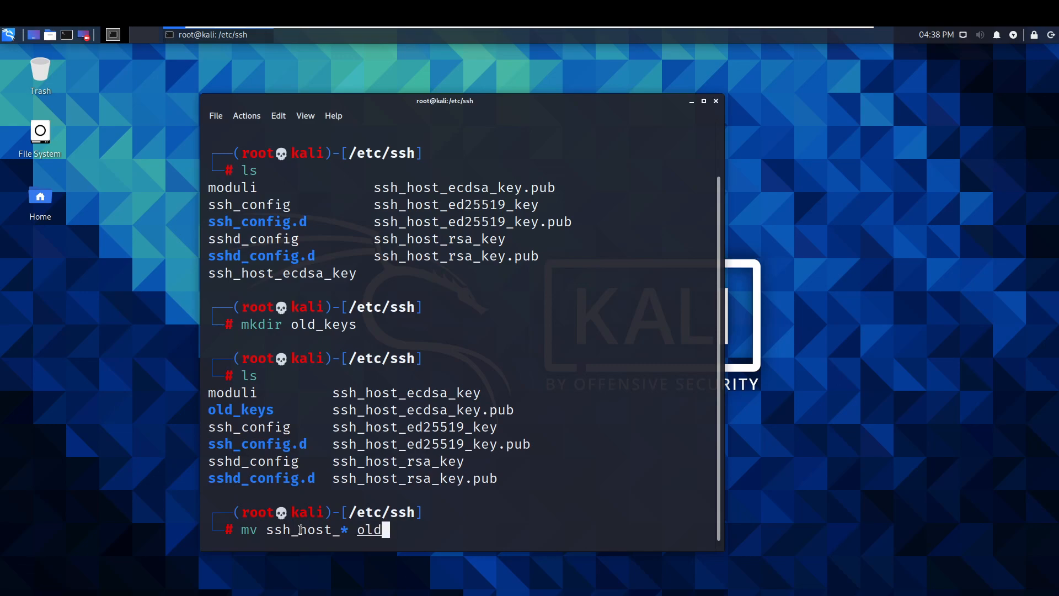
pyautogui.write('_keys')
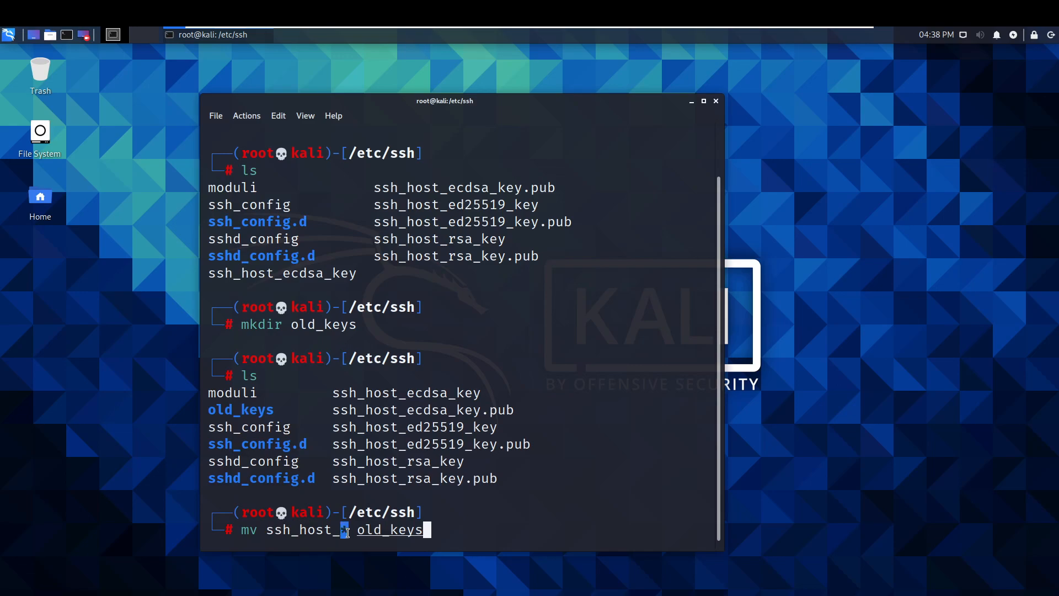
pyautogui.write('*')
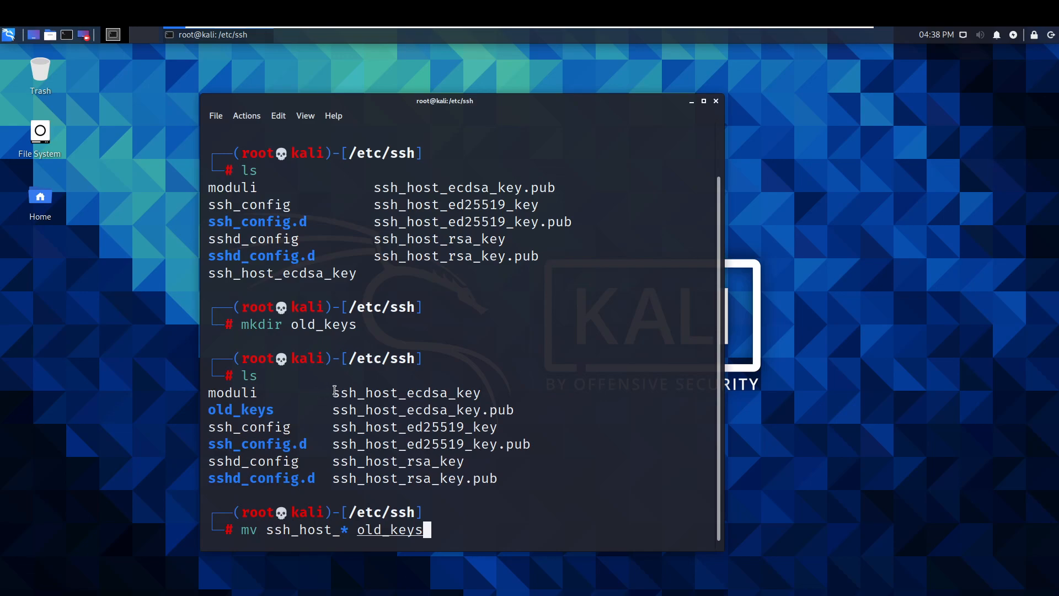
pyautogui.moveTo(345, 529)
pyautogui.write('ls')
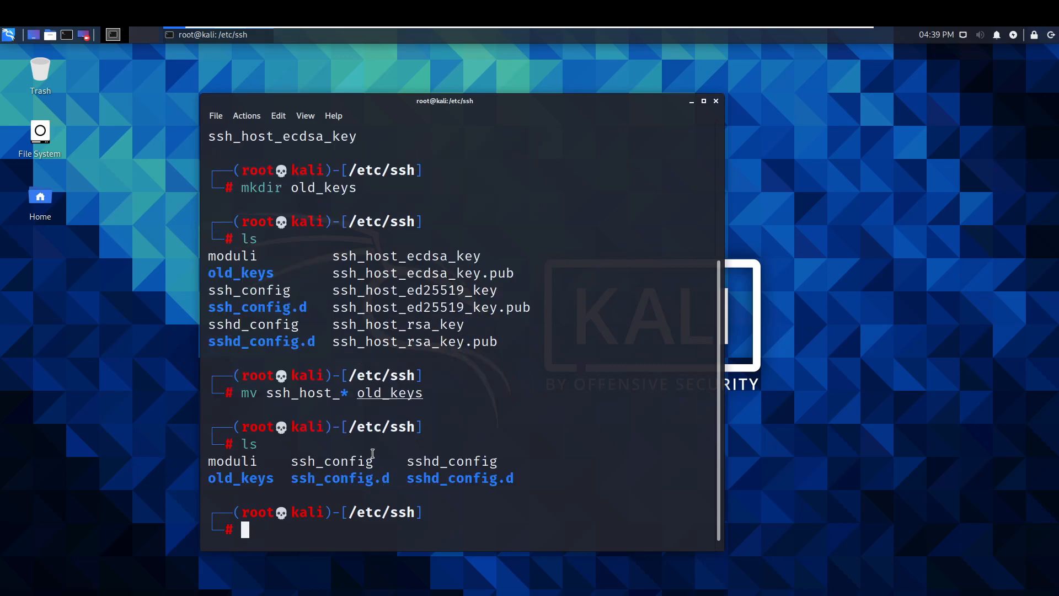
pyautogui.moveTo(258, 479)
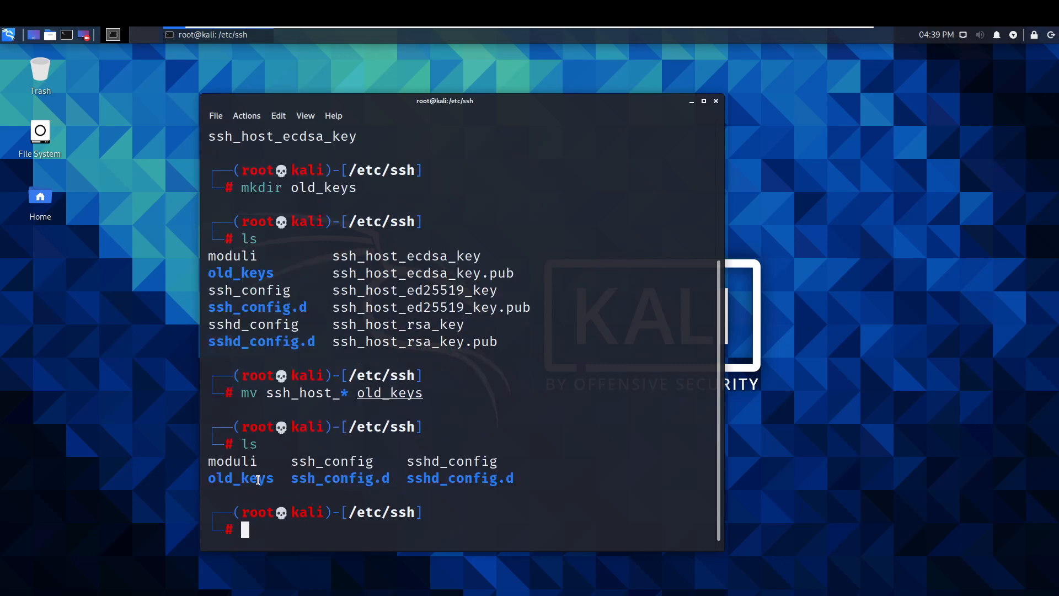
# - Change into /etc/ssh/old_keys and list the six host key files now inside it
pyautogui.doubleClick(239, 477)
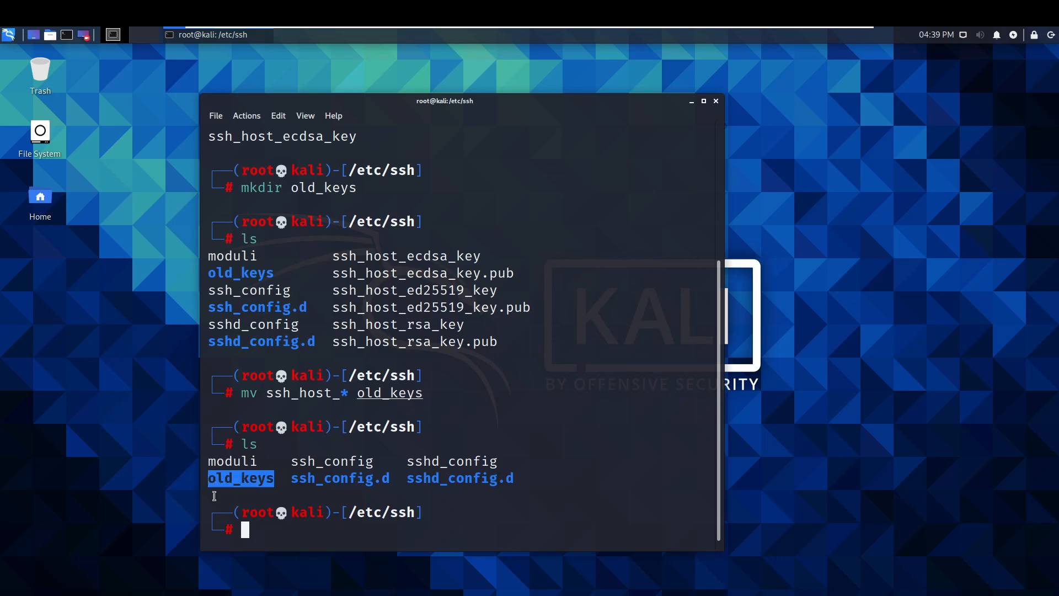
pyautogui.write('cd /etc/ssh')
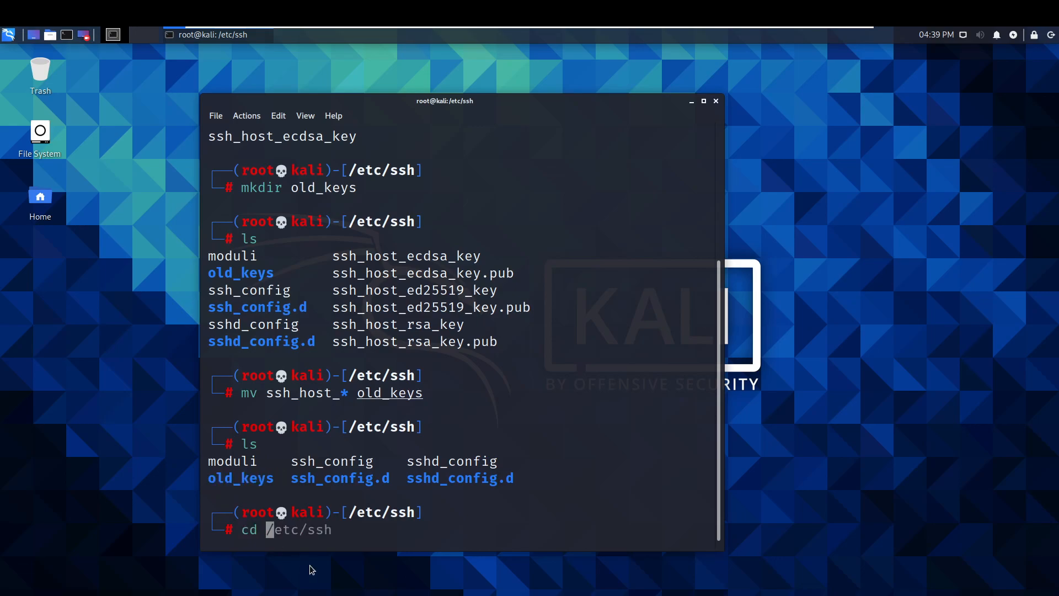
pyautogui.write('old_keys')
pyautogui.write('ls')
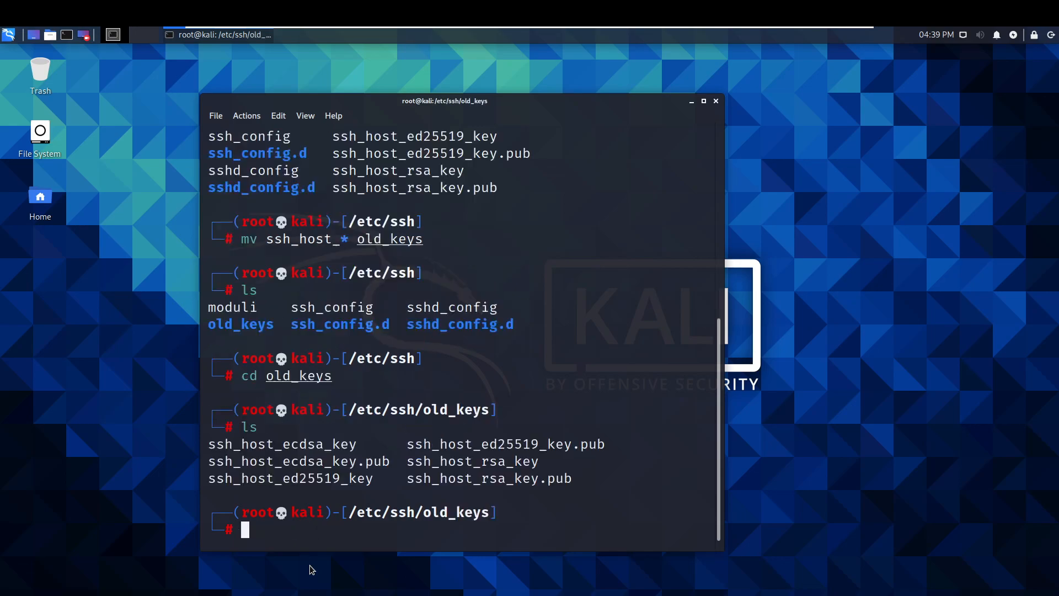
pyautogui.moveTo(194, 268)
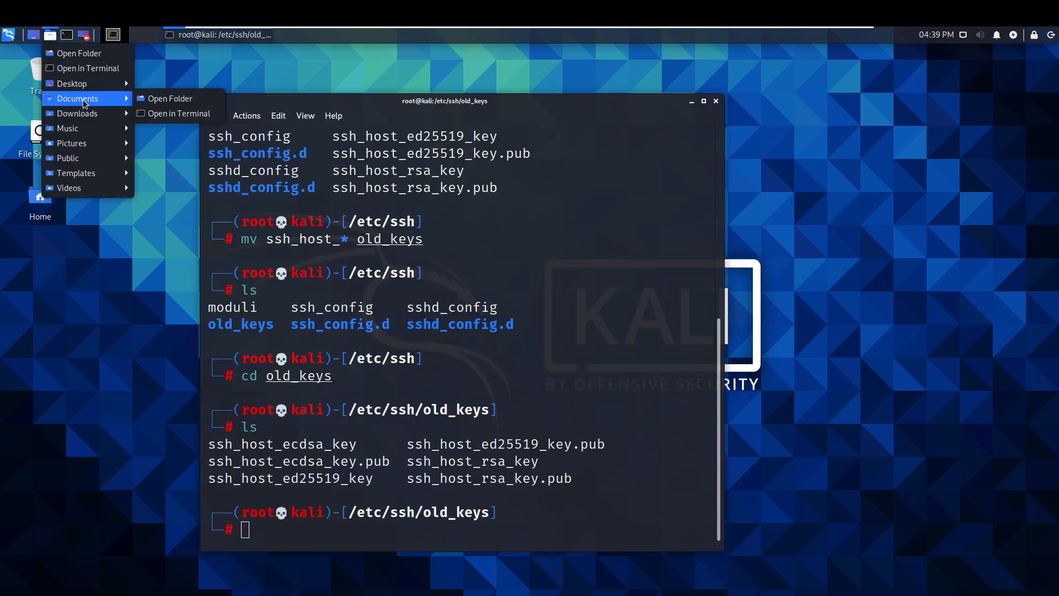
pyautogui.moveTo(70, 82)
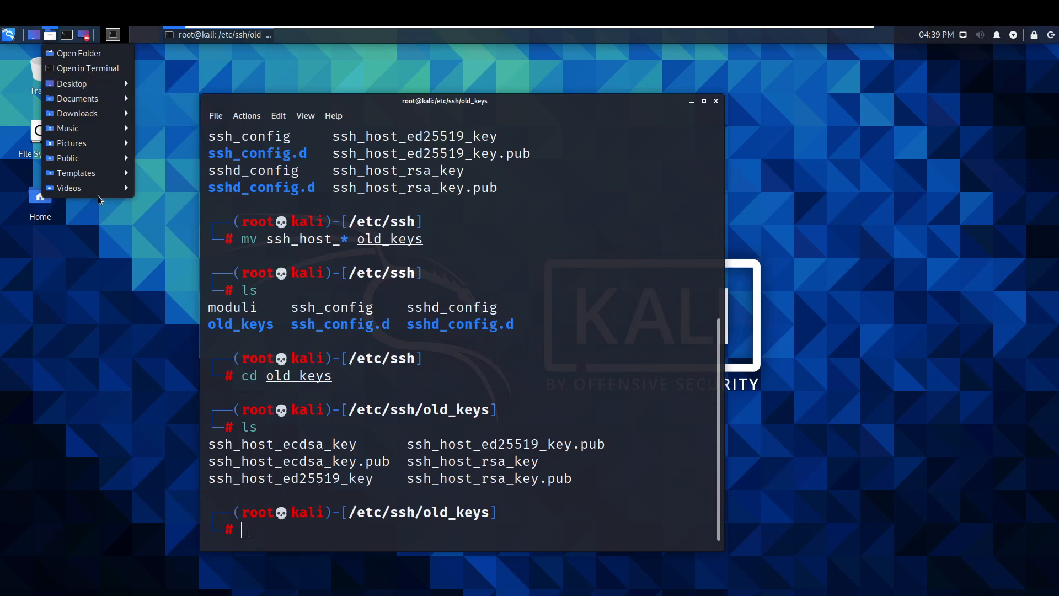
# - Browse Thunar to /etc/ssh and view the old_keys folder's six host key files
pyautogui.click(78, 53)
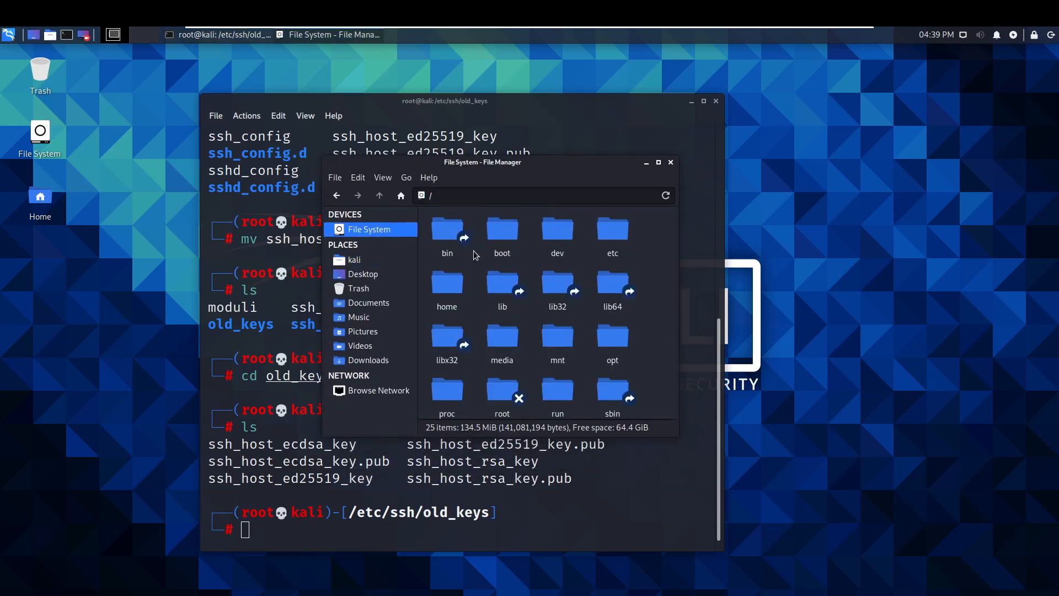
pyautogui.doubleClick(611, 229)
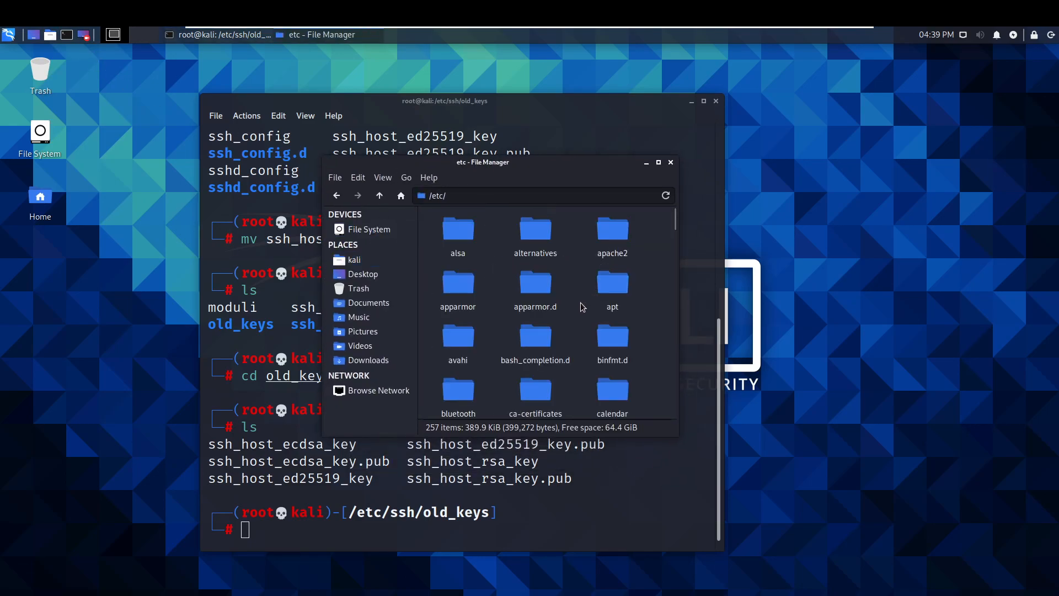
pyautogui.scroll(-3)
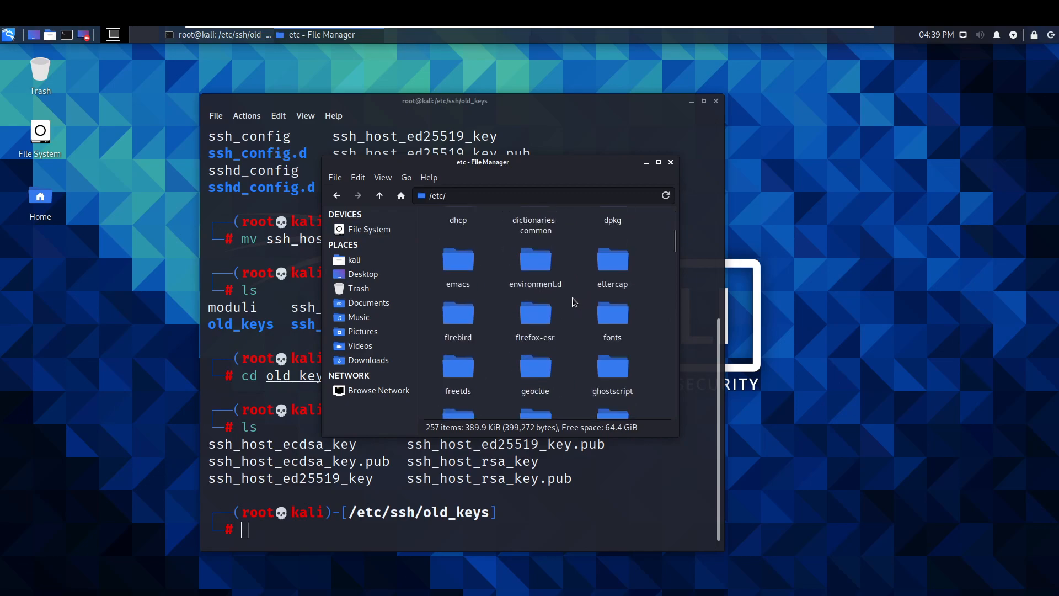
pyautogui.scroll(-3)
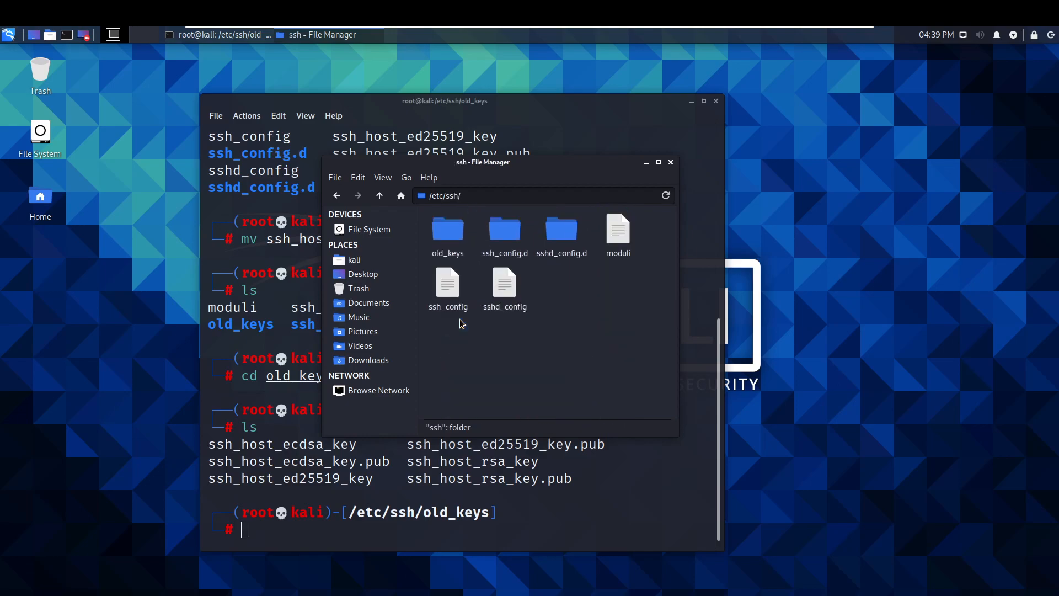
pyautogui.rightClick(446, 230)
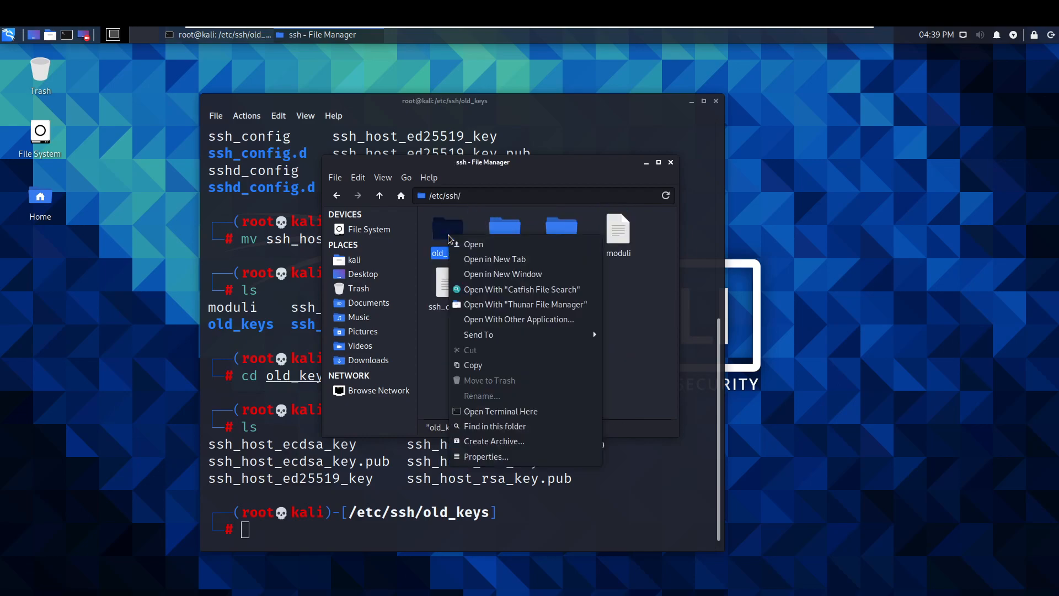
pyautogui.click(473, 244)
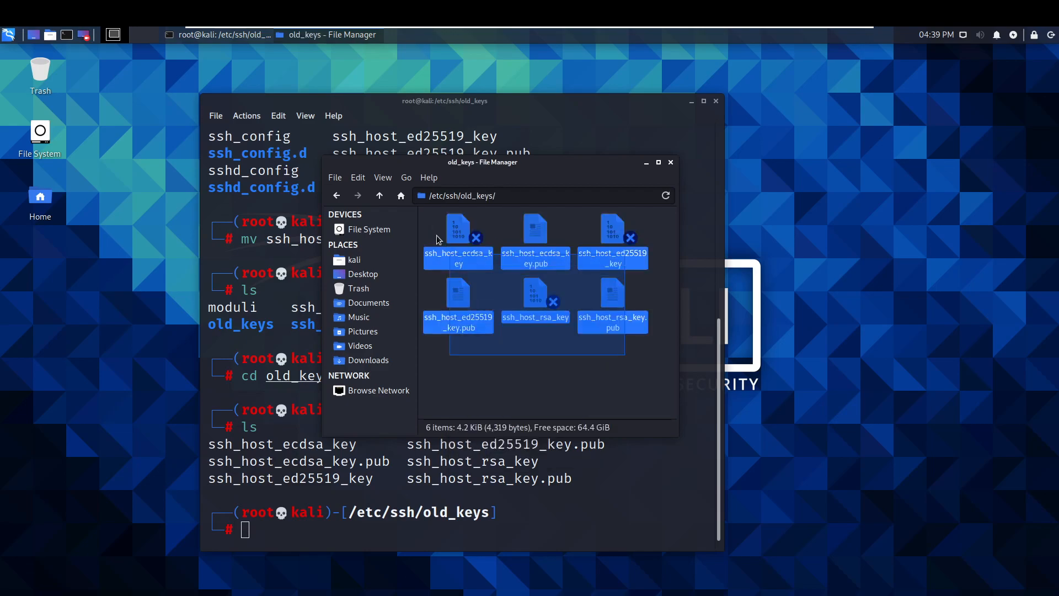
# - Return up to /etc/ssh, confirm no key files remain, and close Thunar
pyautogui.click(379, 195)
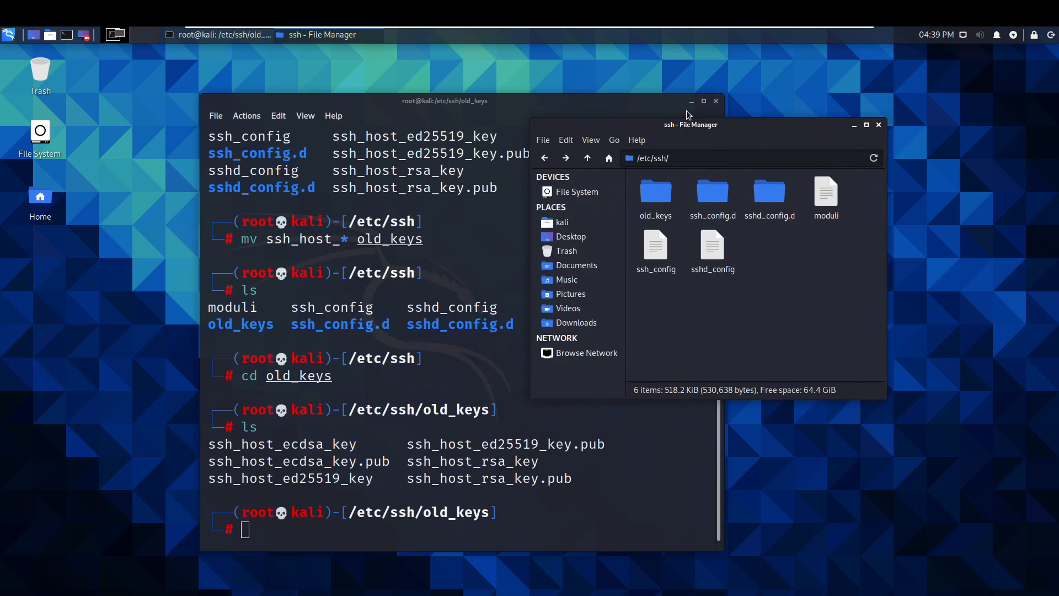
pyautogui.moveTo(690, 125); pyautogui.dragTo(522, 131)
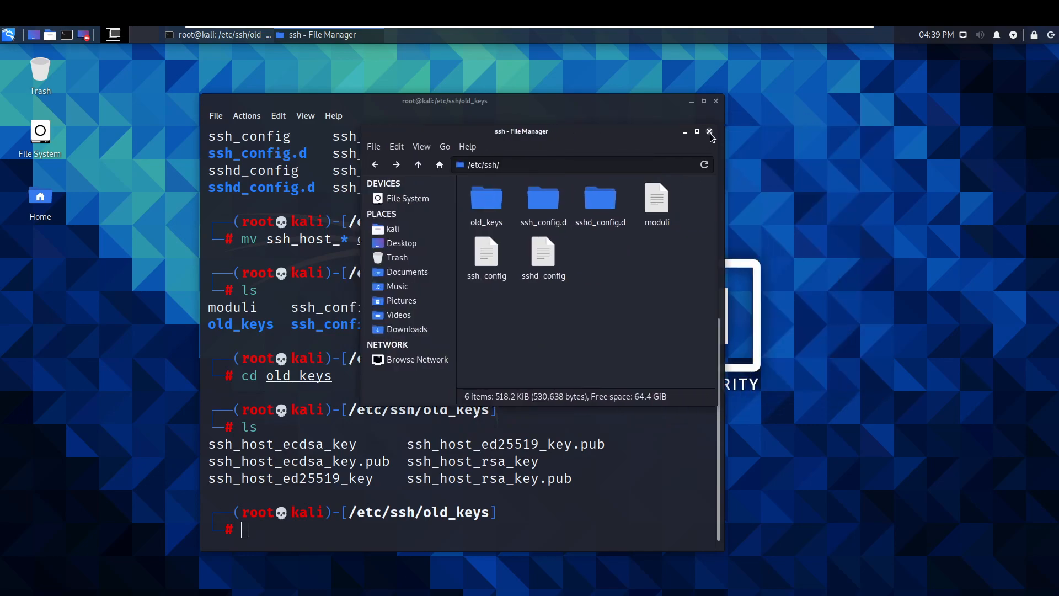
pyautogui.click(709, 131)
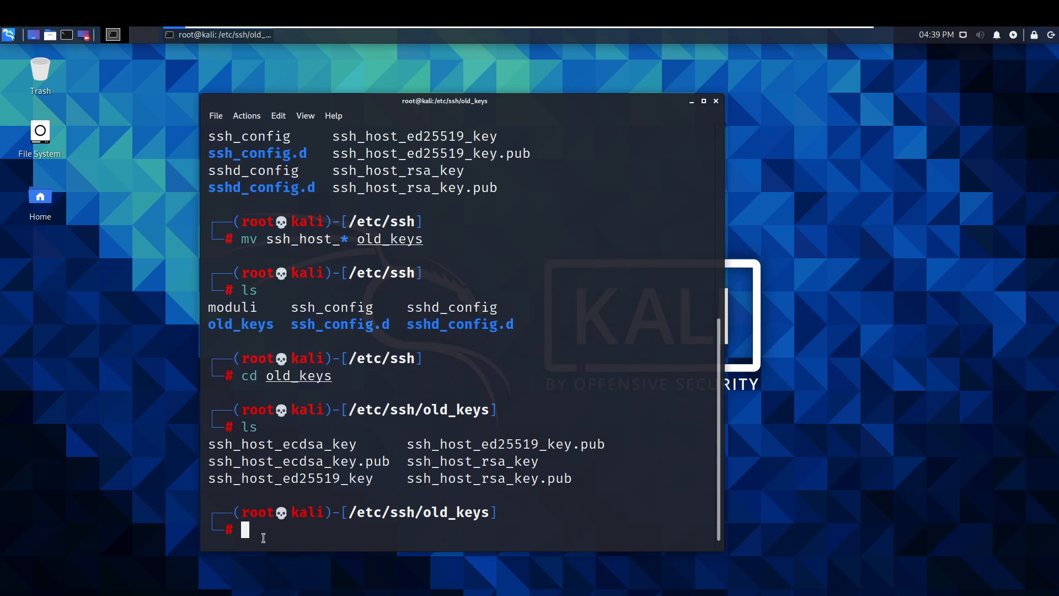
# - Regenerate the RSA, ECDSA and ED25519 host keys with dpkg-reconfigure openssh-server
pyautogui.write('clear')
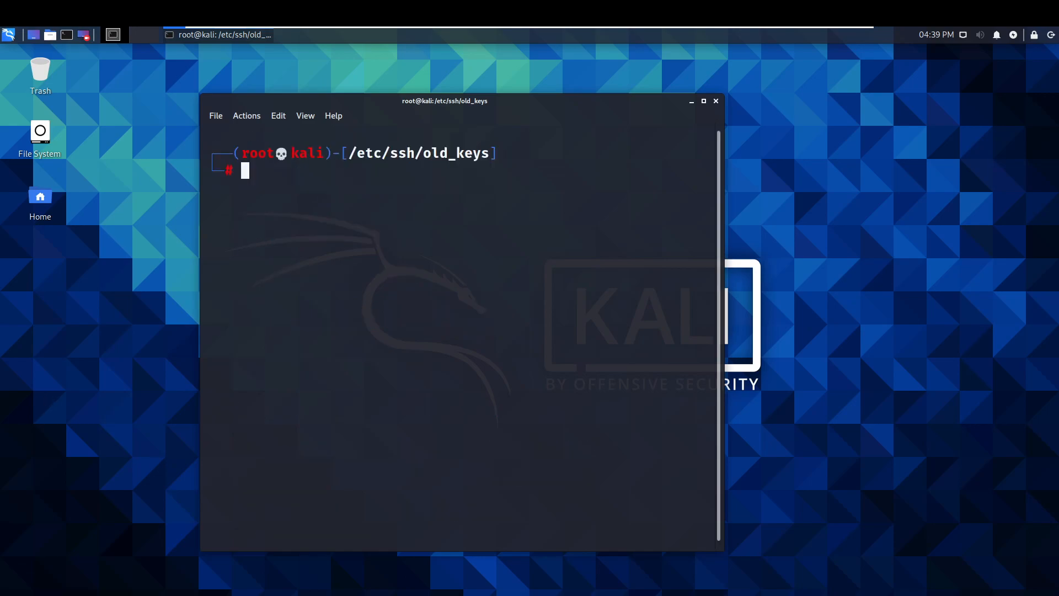
pyautogui.moveTo(296, 192)
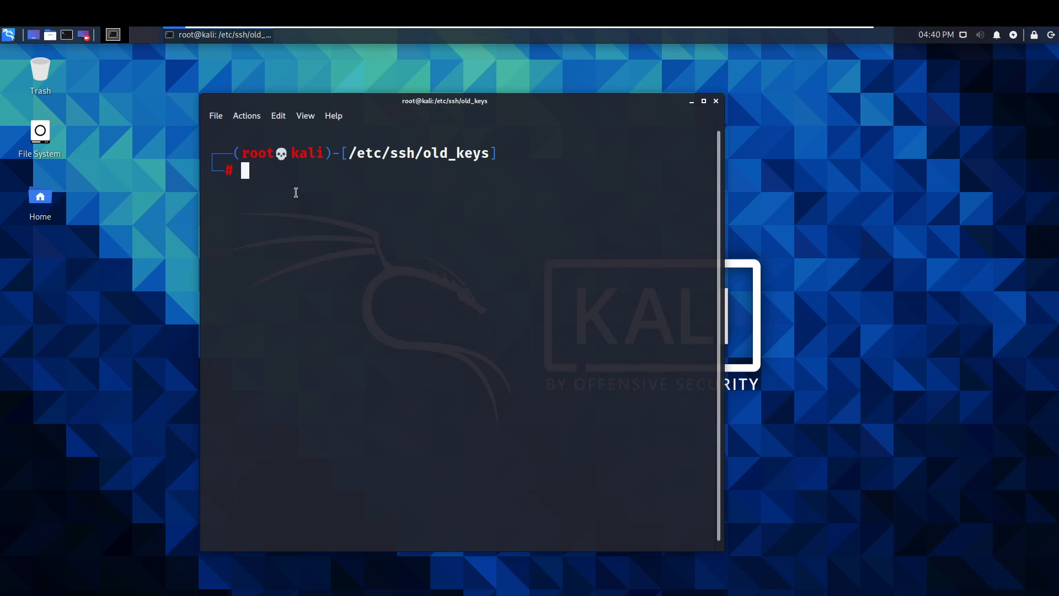
pyautogui.write('dpkg')
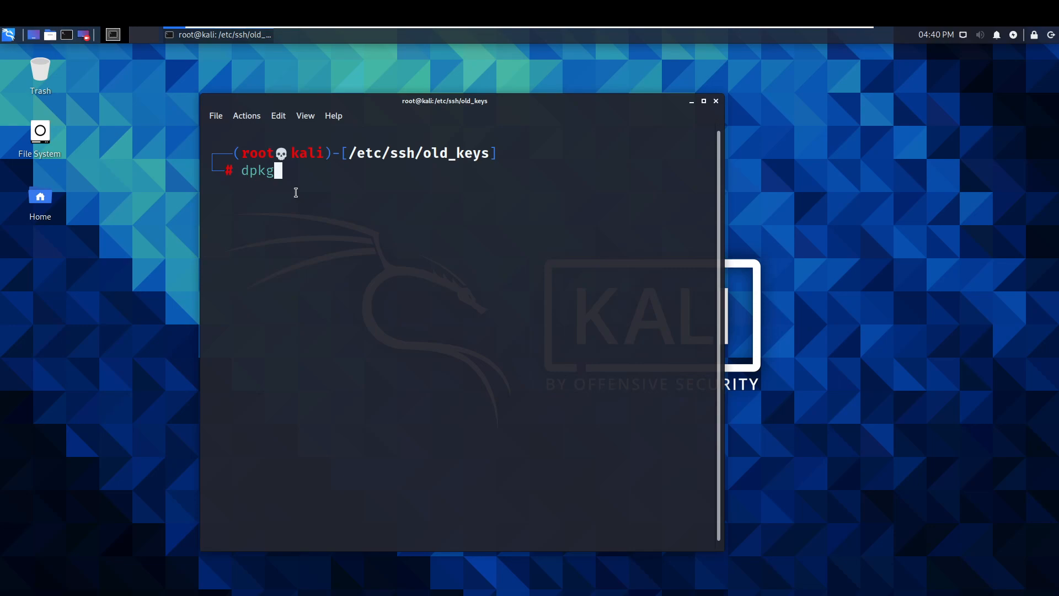
pyautogui.write('-recon')
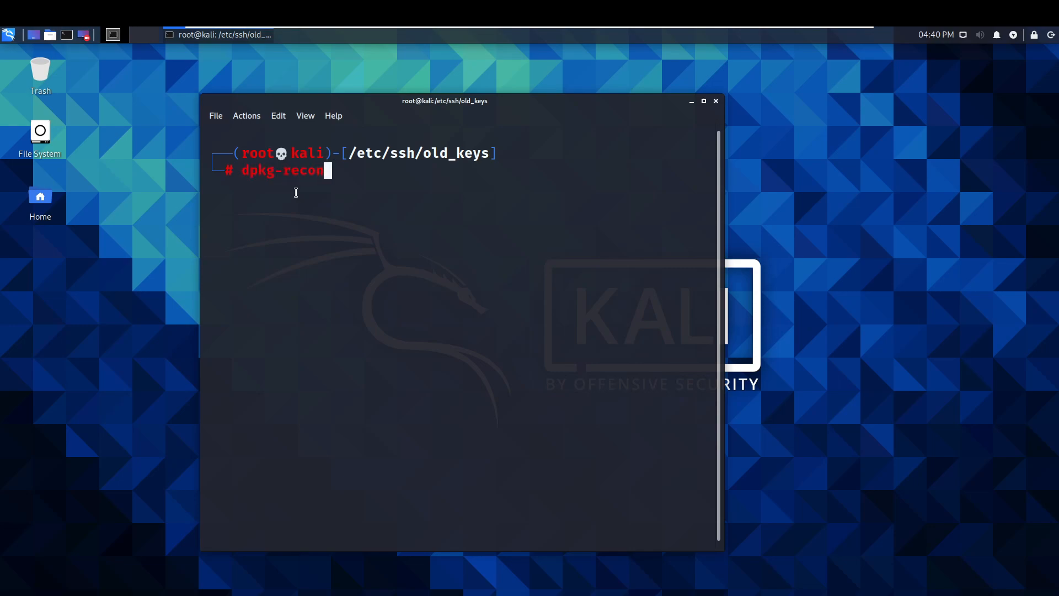
pyautogui.write('figure')
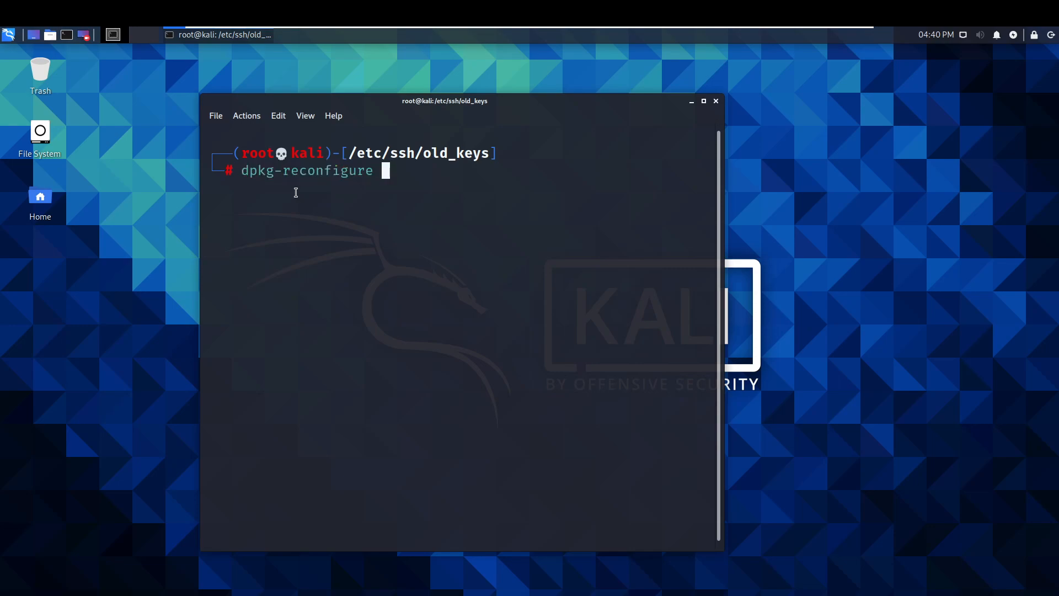
pyautogui.write('openssh-')
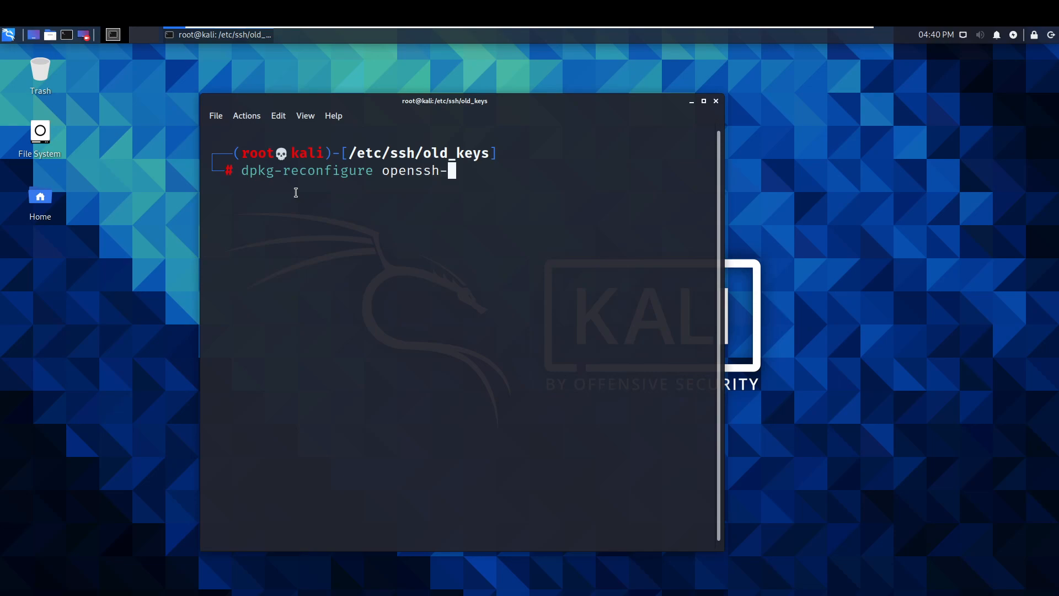
pyautogui.write('server')
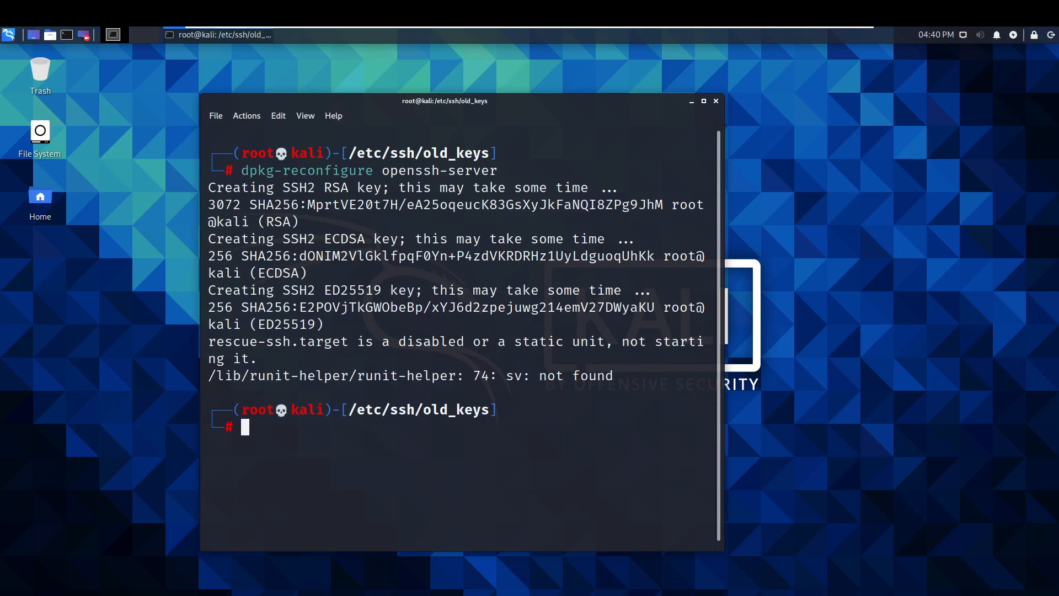
pyautogui.moveTo(352, 429)
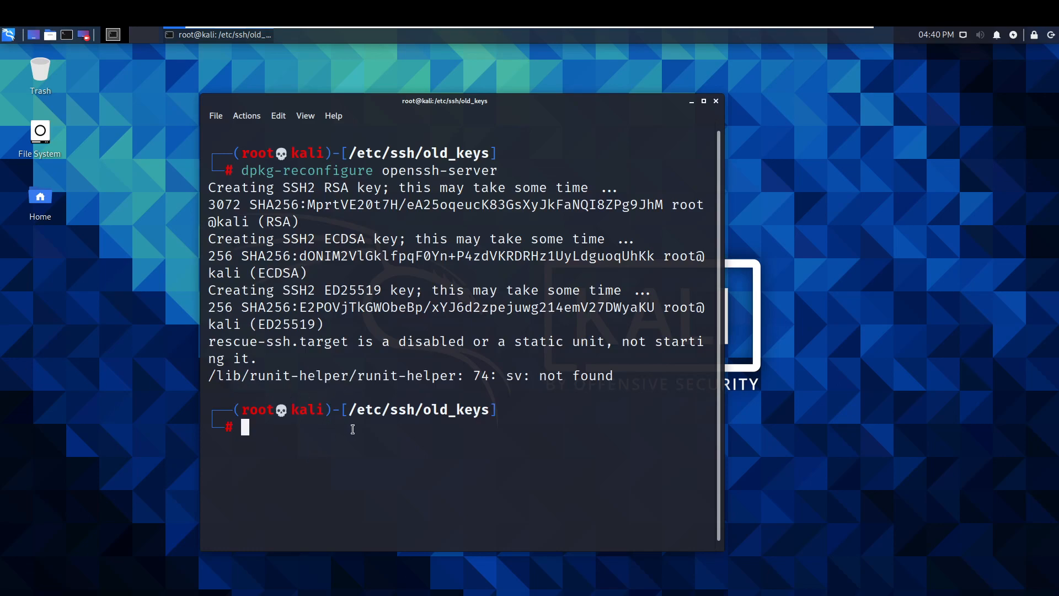
# - List old_keys and /etc/ssh to confirm the new host keys sit beside the old_keys folder
pyautogui.press('ctrl+l')
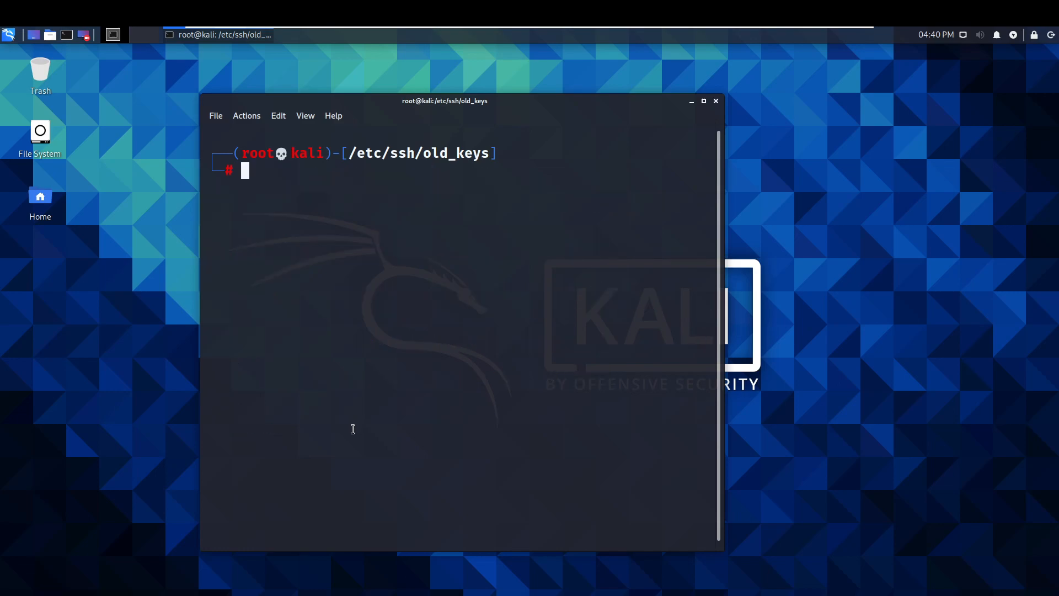
pyautogui.write('ls')
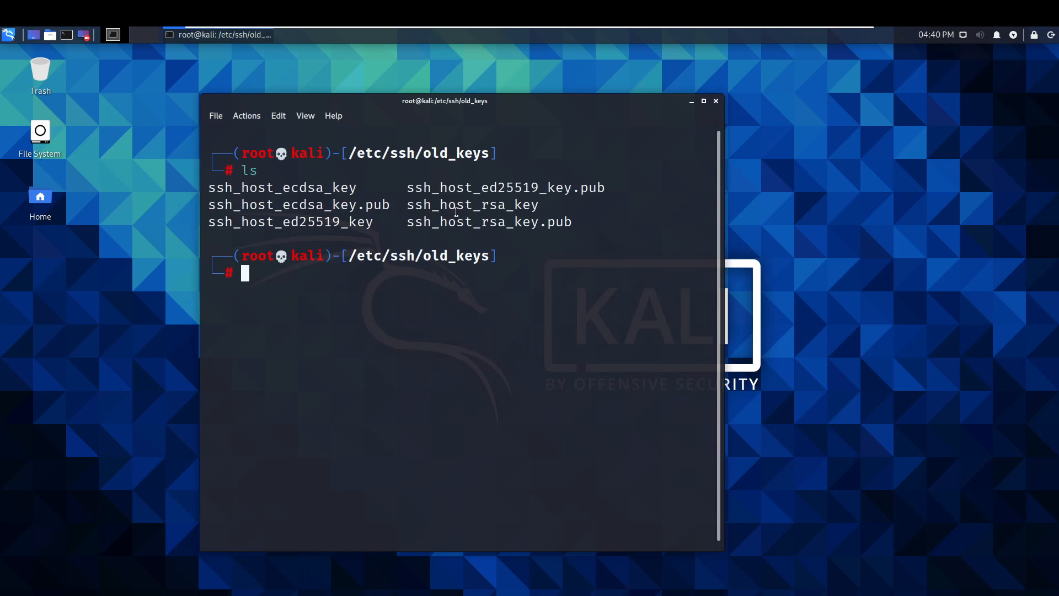
pyautogui.write('cd old_keys')
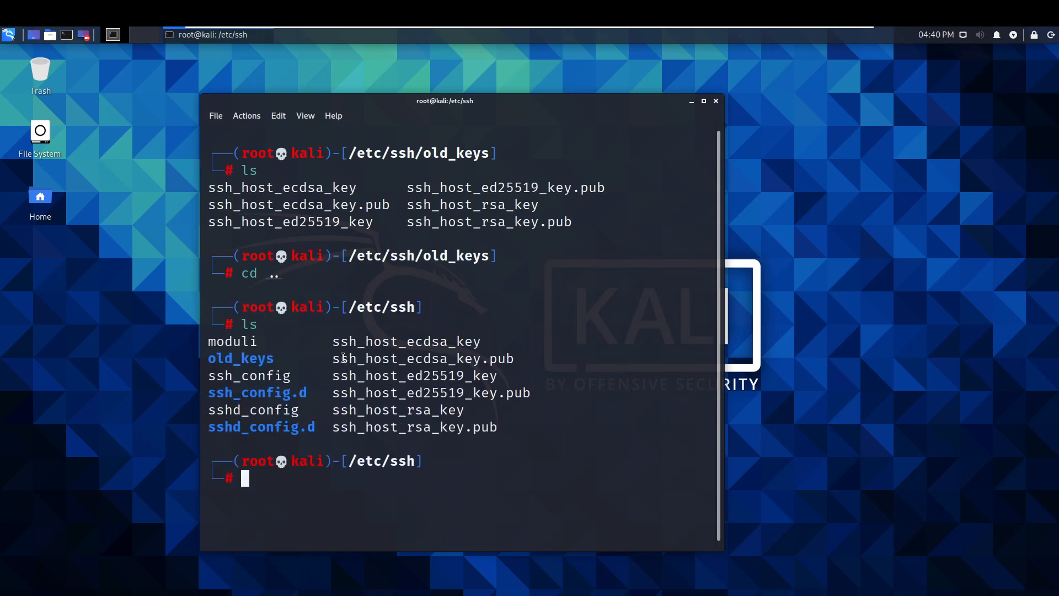
pyautogui.moveTo(416, 383)
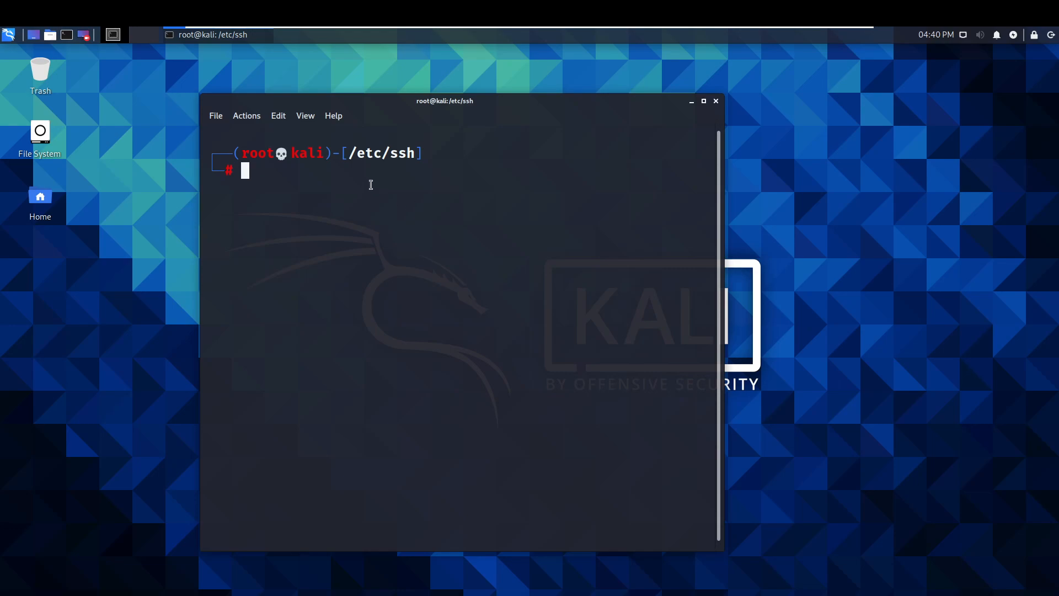
# - Compute md5sum of the new ssh_host_* keys in /etc/ssh
pyautogui.write('md5sum')
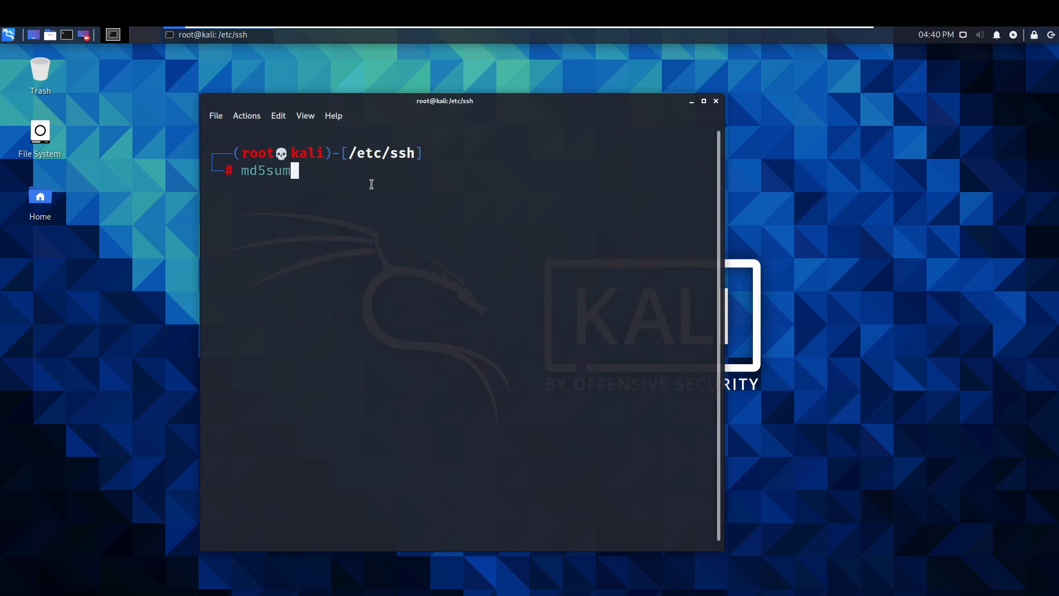
pyautogui.write('ssh')
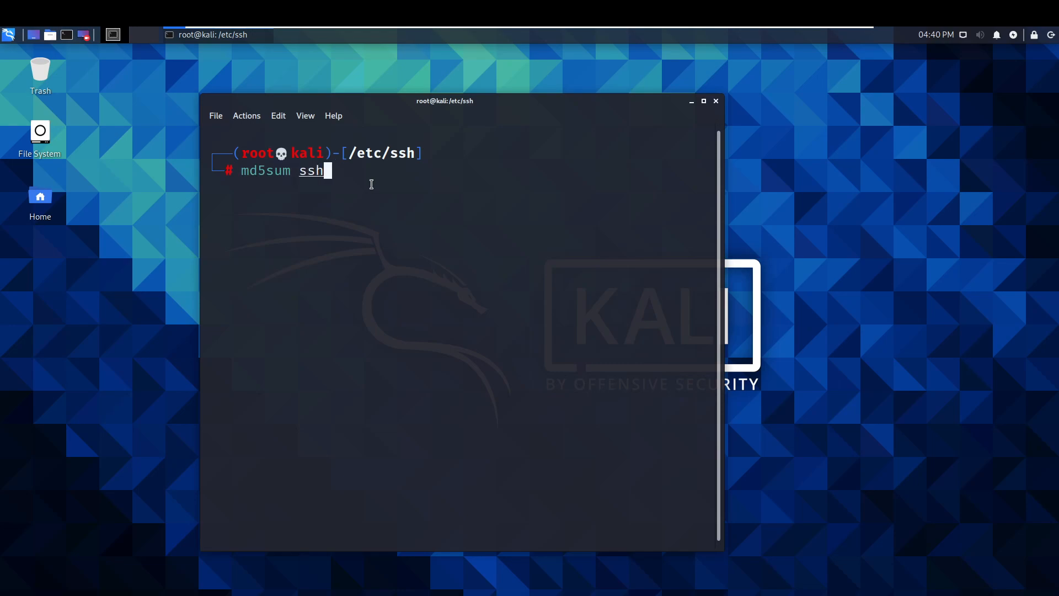
pyautogui.write('_hos')
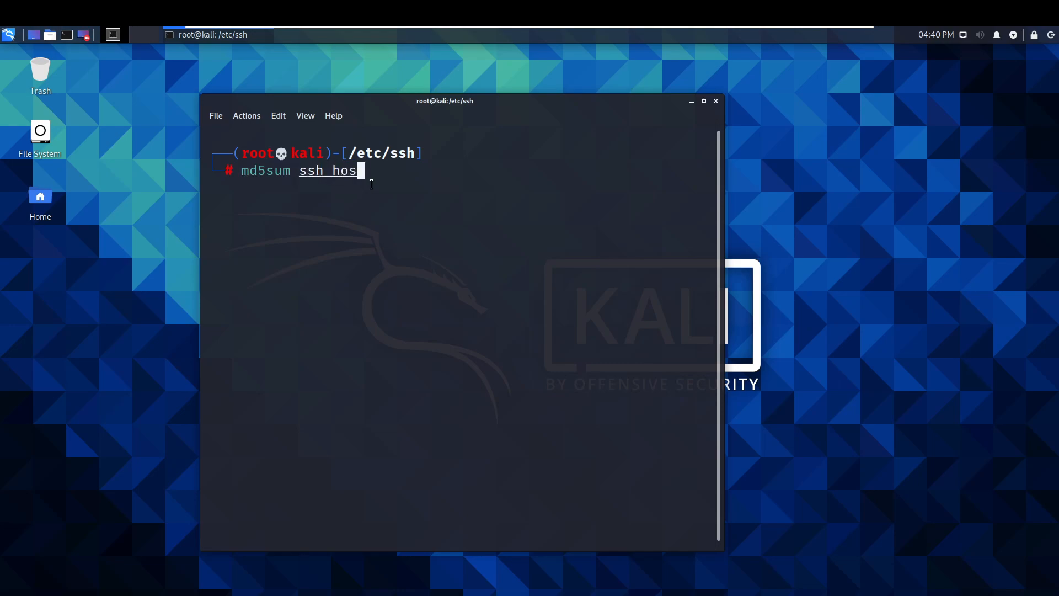
pyautogui.write('t_*')
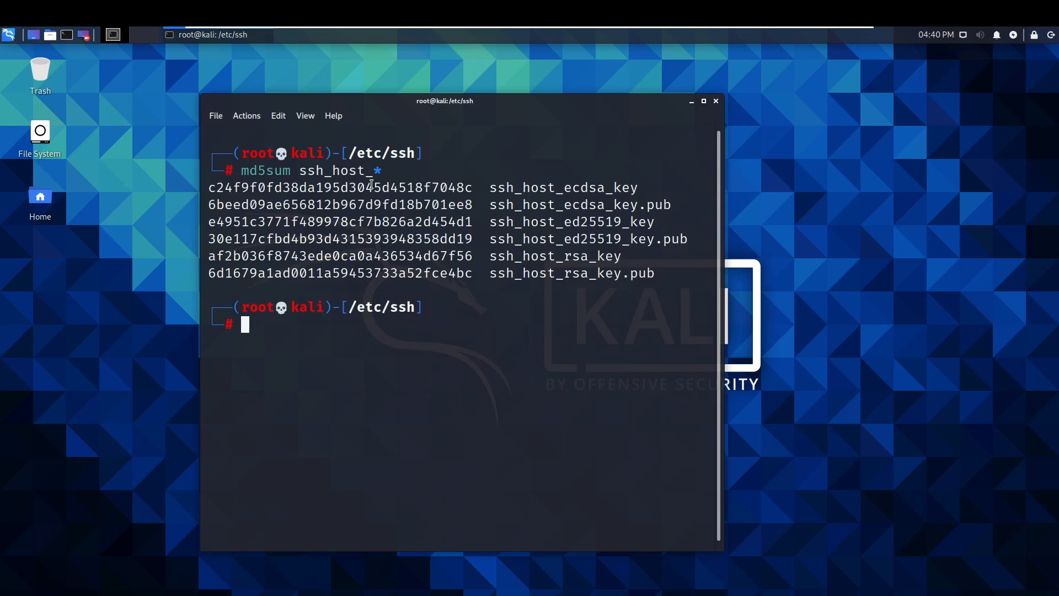
# - Compute md5sum of the old keys in old_keys and confirm the hashes differ
pyautogui.write('cd old_keys')
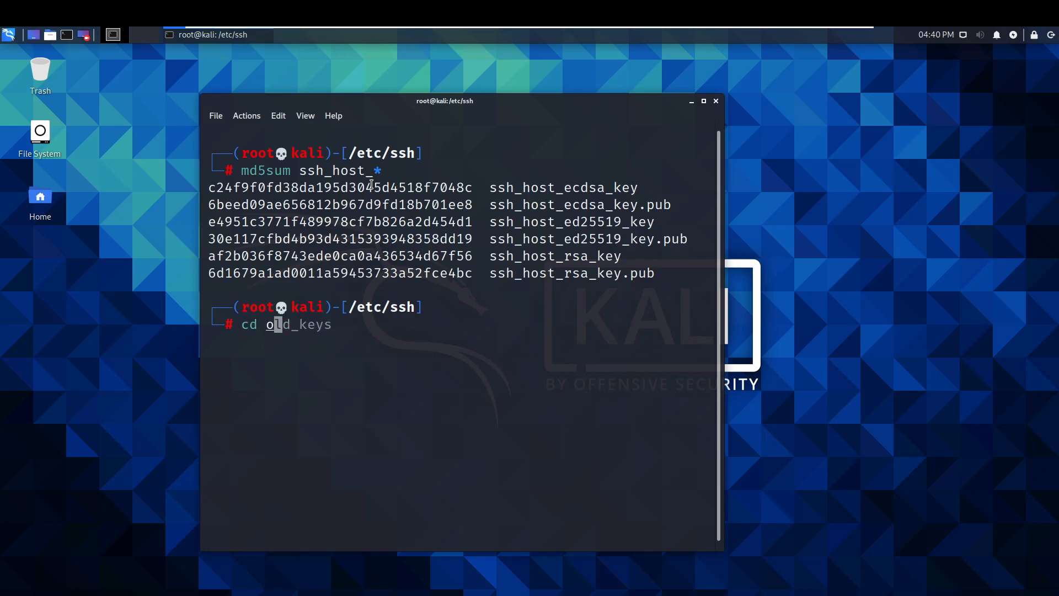
pyautogui.press('Tab')
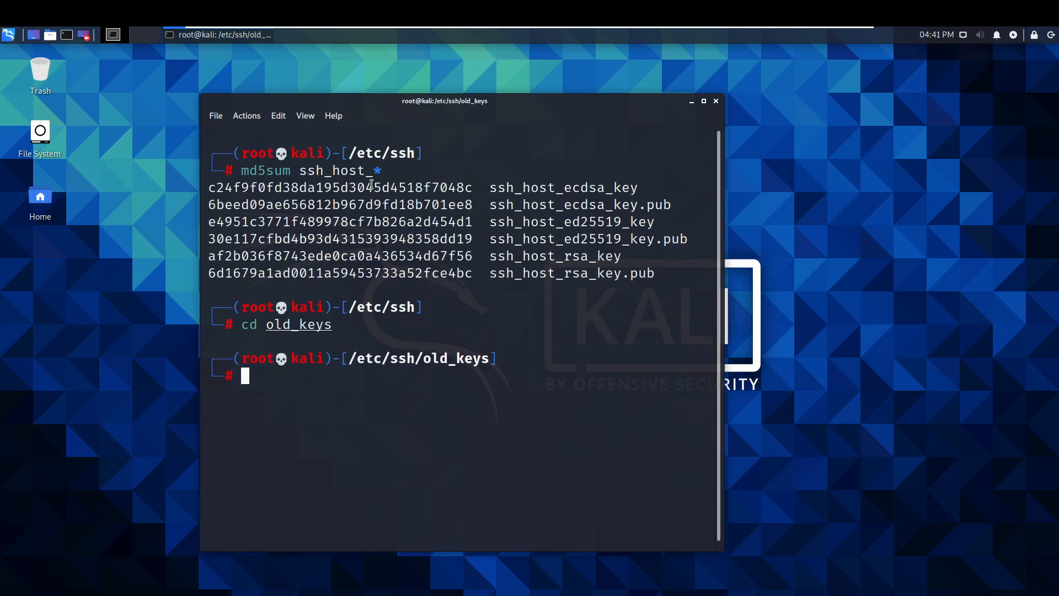
pyautogui.write('md5sum ssh_host_*')
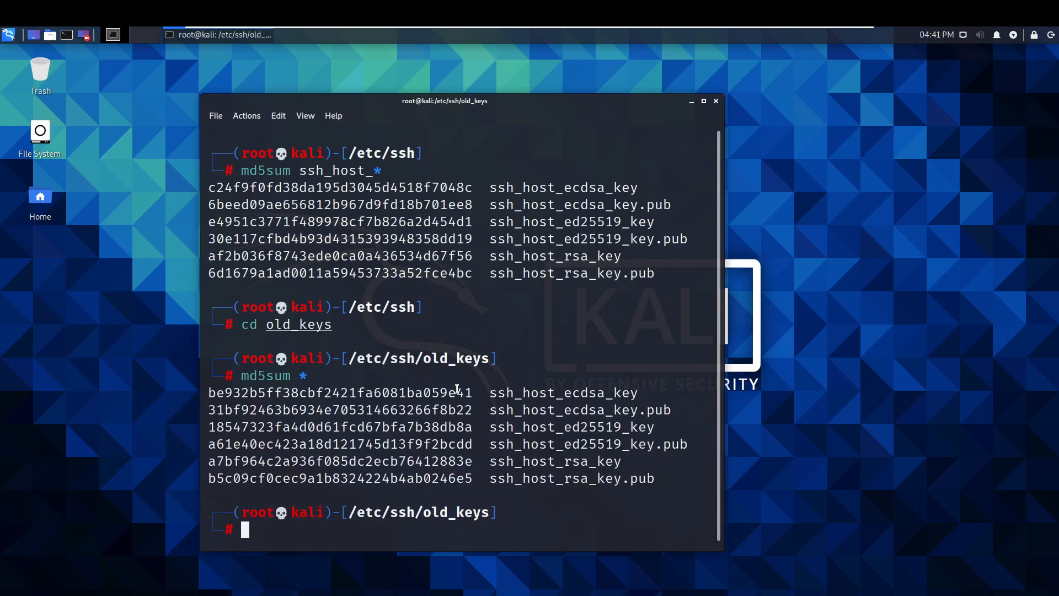
pyautogui.moveTo(258, 200)
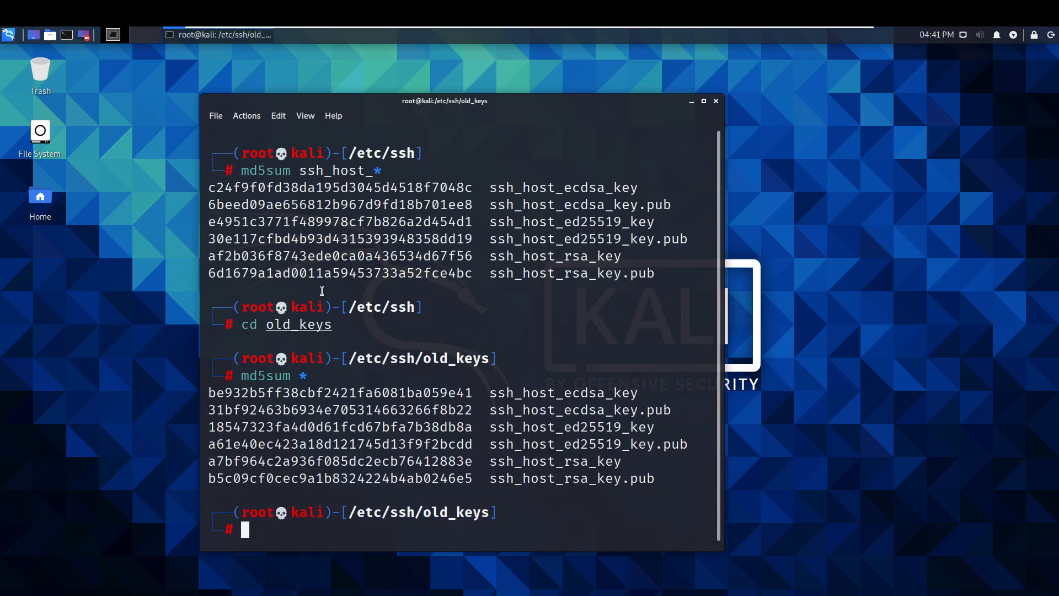
pyautogui.moveTo(385, 532)
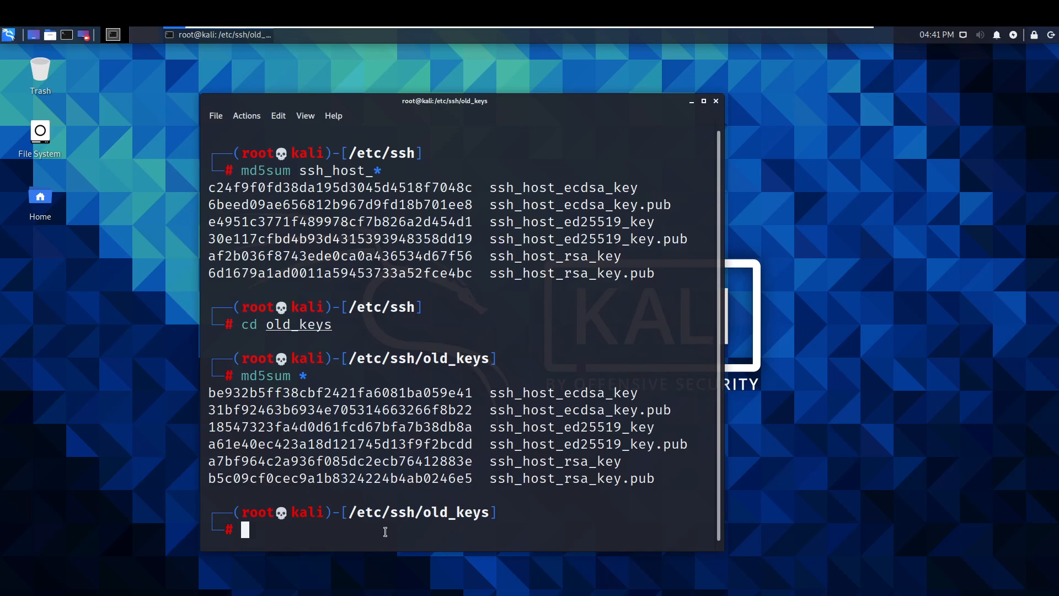
pyautogui.moveTo(39, 430)
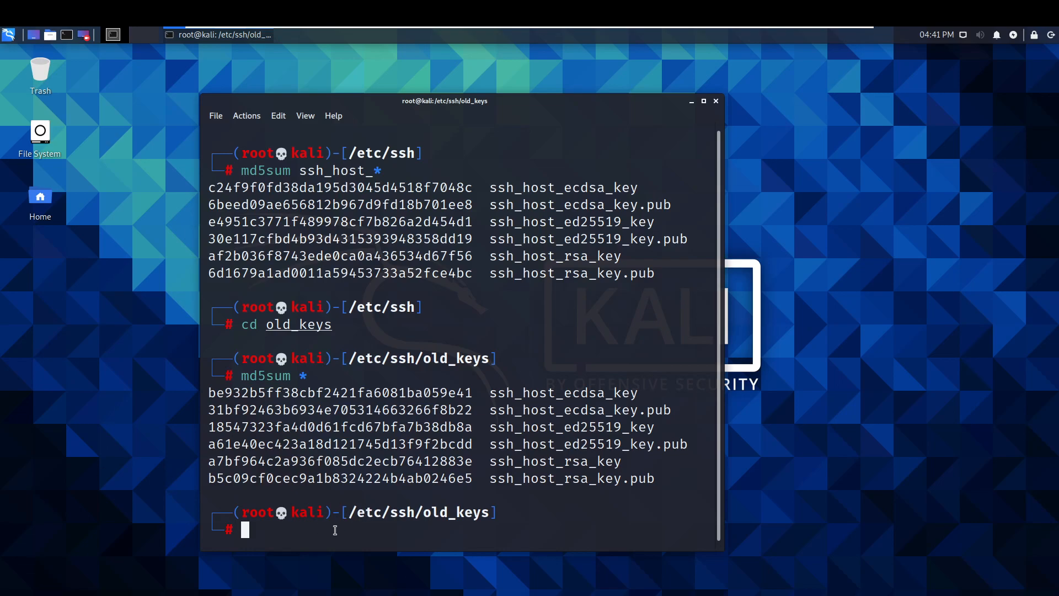
pyautogui.write('clear')
pyautogui.write('cd /')
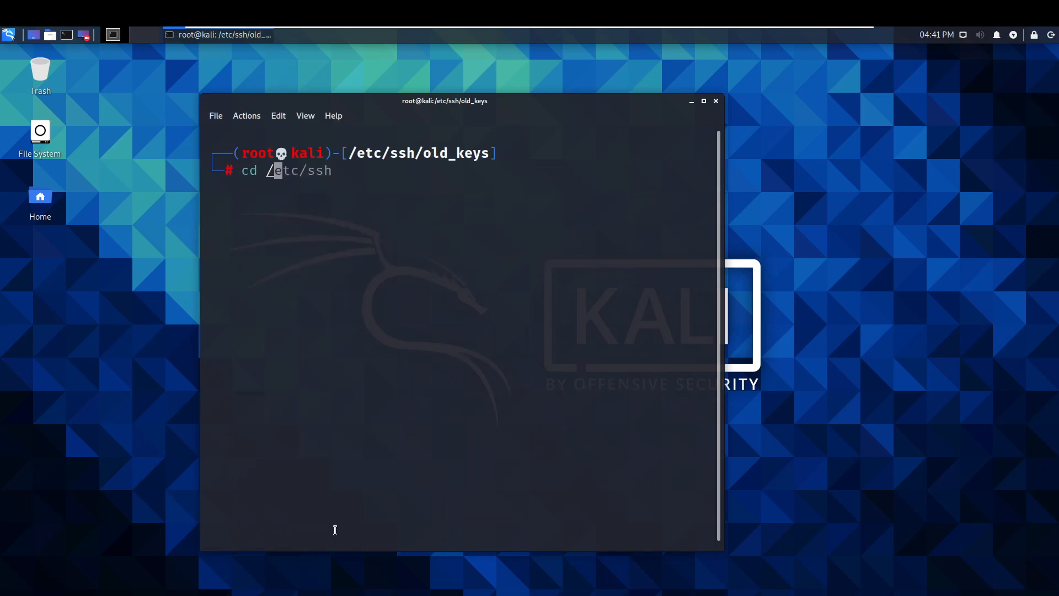
# - Return to a cleared root prompt in /home/kali and begin an apt-get command
pyautogui.write('home/')
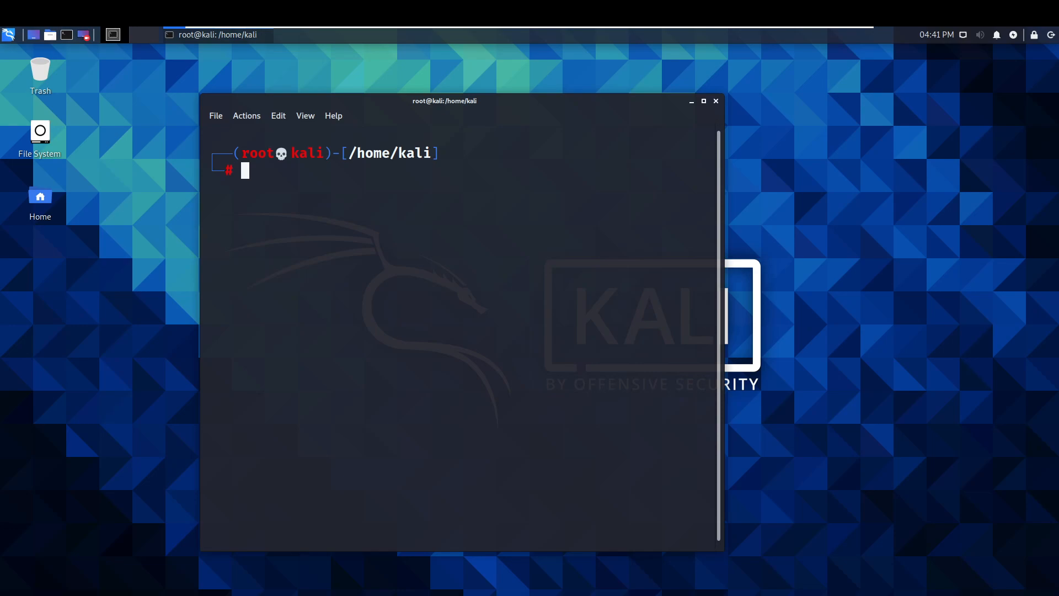
pyautogui.moveTo(323, 191)
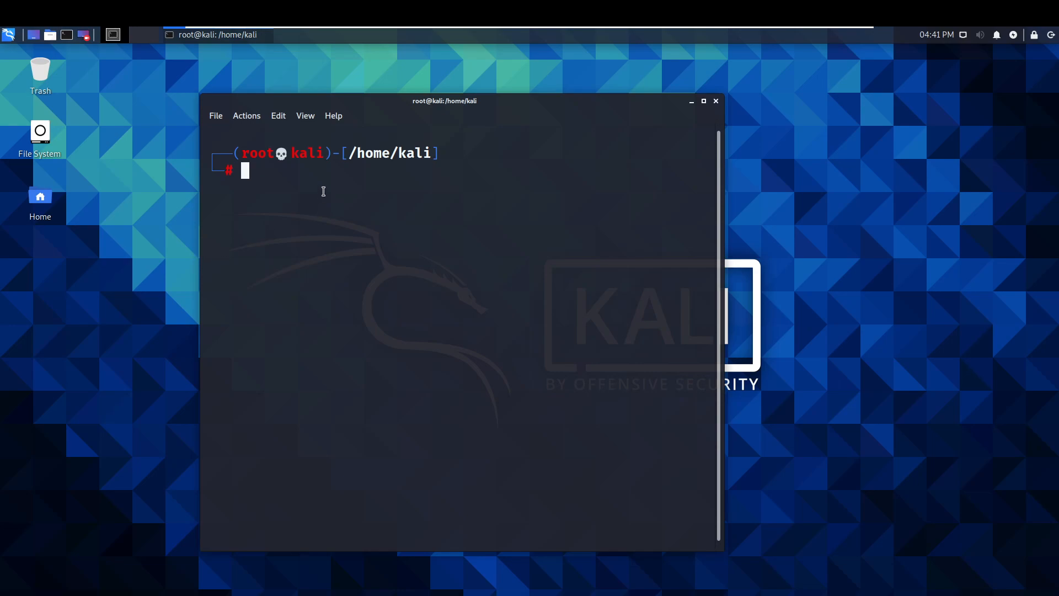
pyautogui.write('apt-')
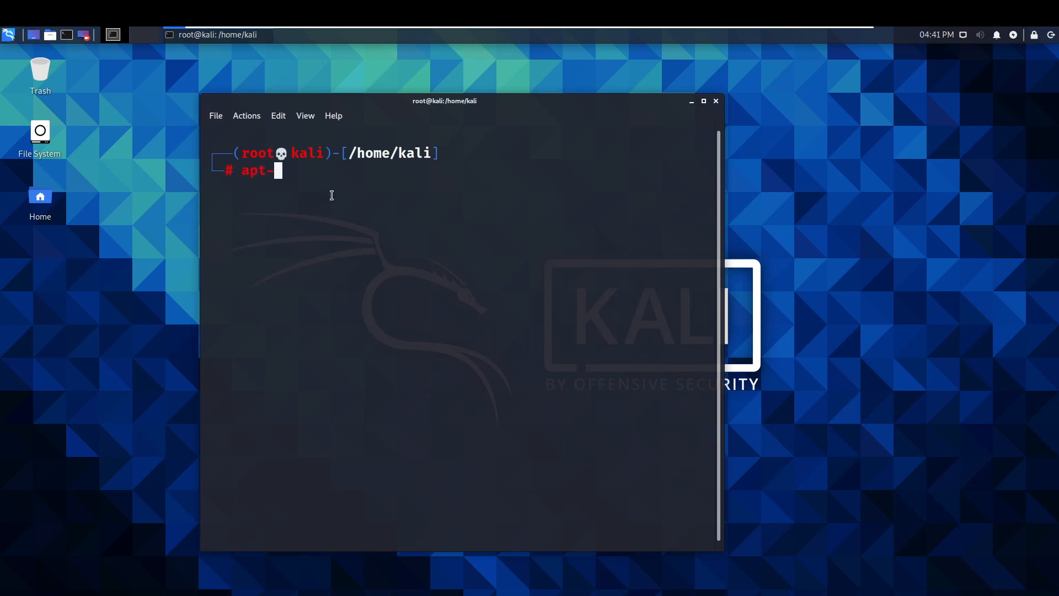
# - Refresh the package lists with apt-get update
pyautogui.write('get u')
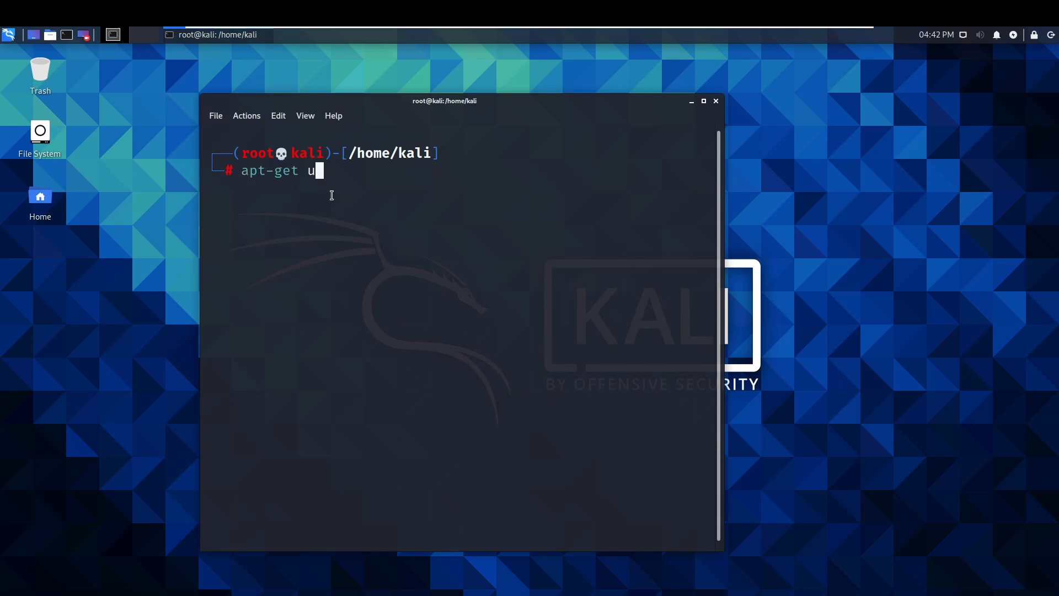
pyautogui.write('pdate')
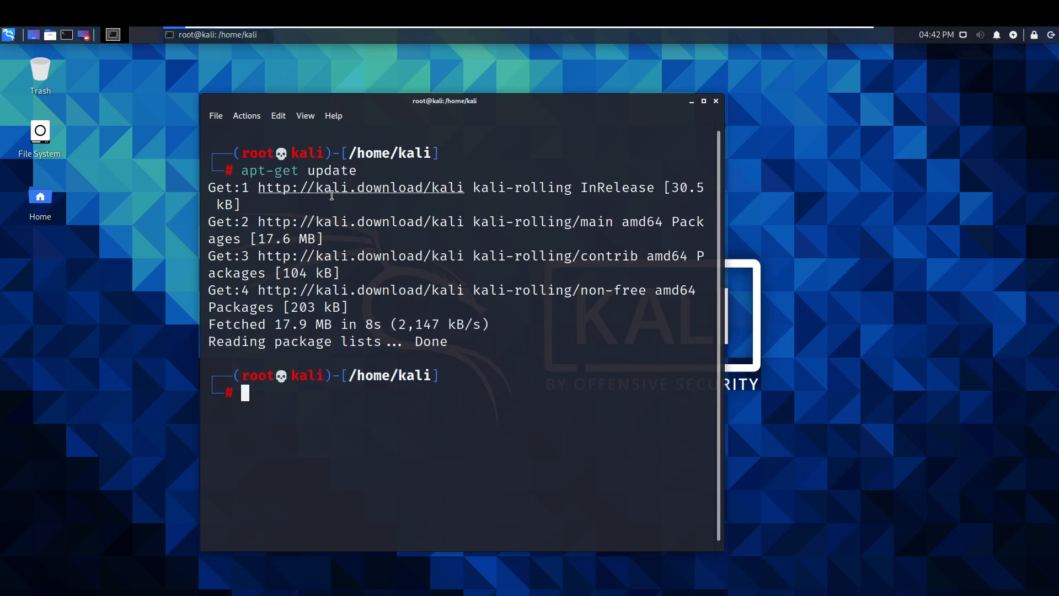
pyautogui.write('apt-get update')
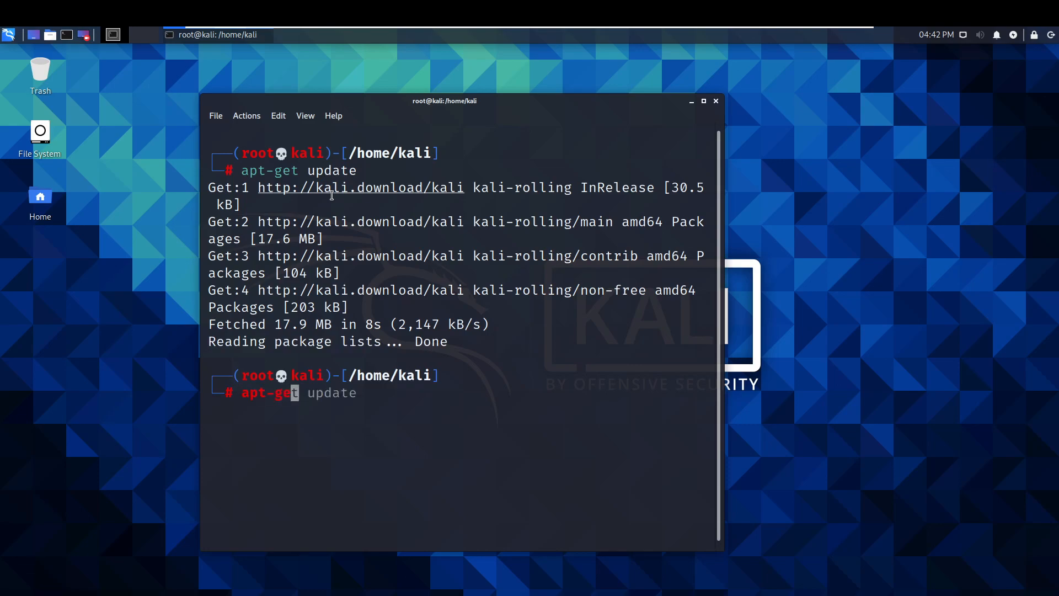
# - Enter the command apt-get upgrade -y to upgrade all packages without prompting
pyautogui.write('upgrade')
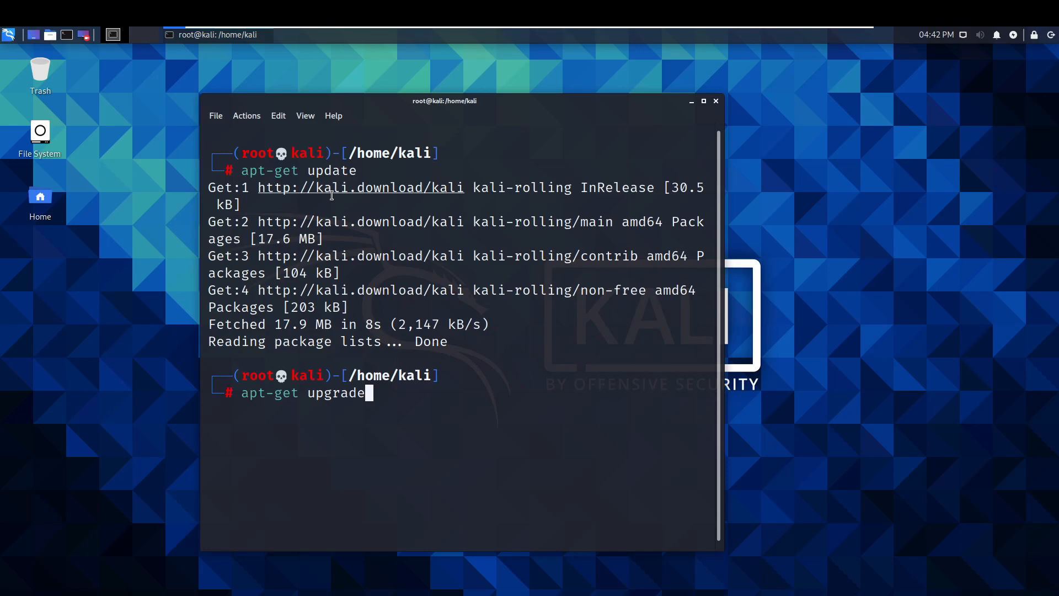
pyautogui.write('-y')
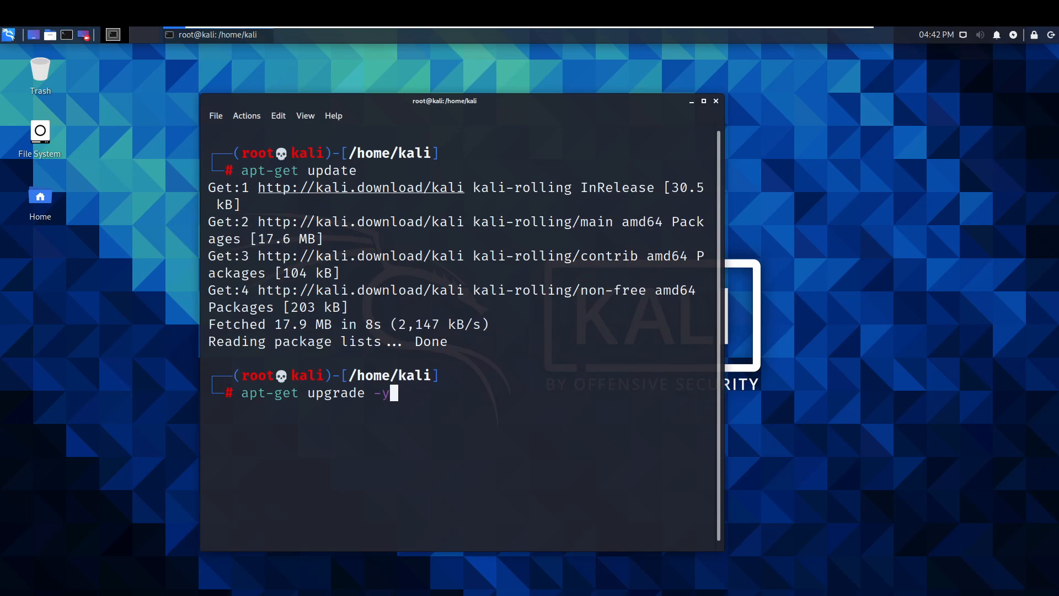
pyautogui.moveTo(414, 399)
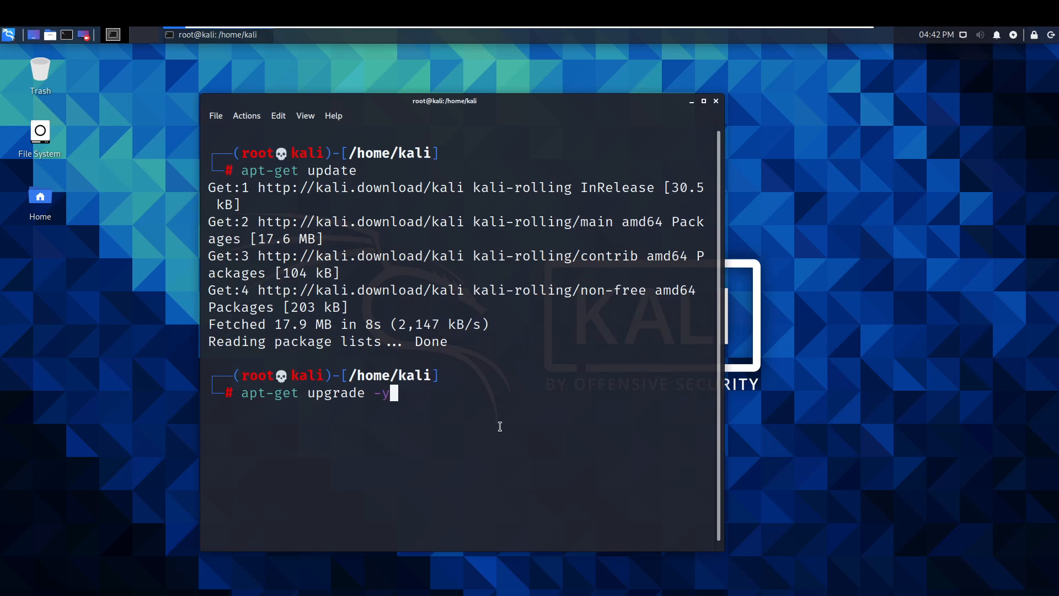
pyautogui.moveTo(354, 363)
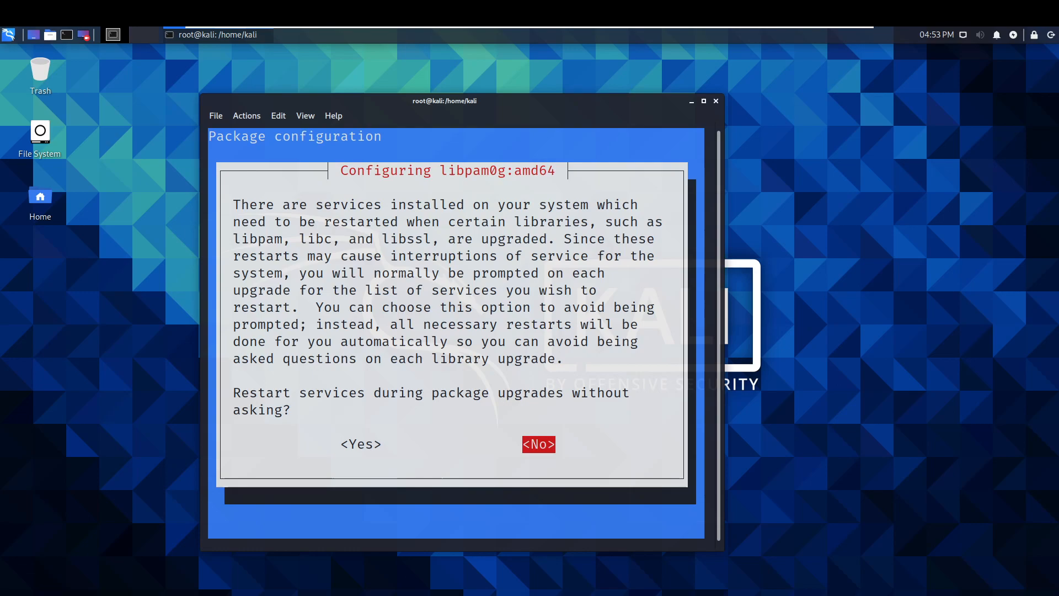
pyautogui.moveTo(80, 412)
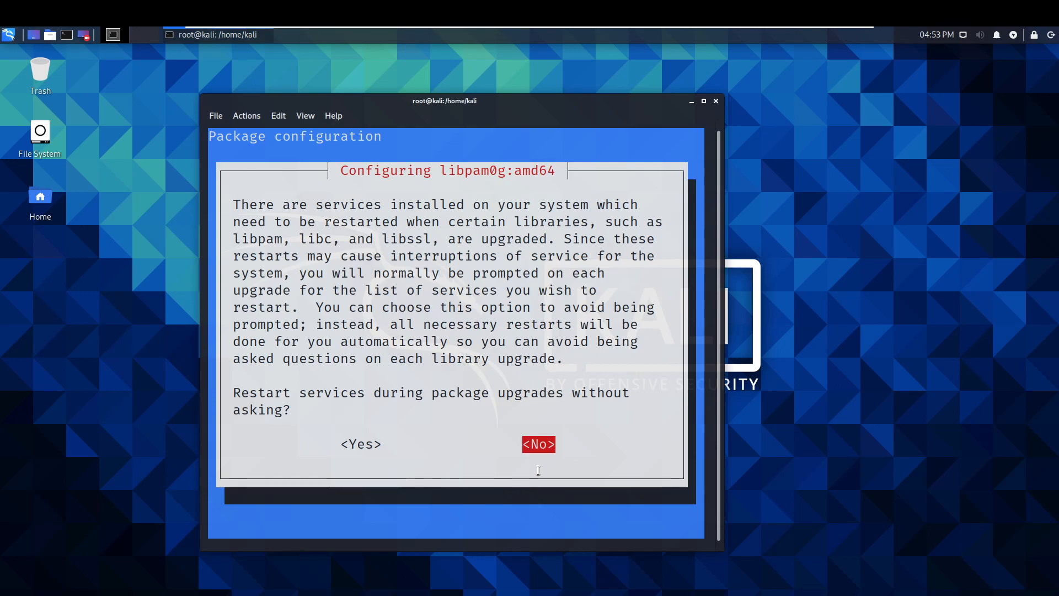
# - Answer <No> to automatic service restarts in the libpam0g dialog and accept the services list with <Ok>
pyautogui.click(538, 443)
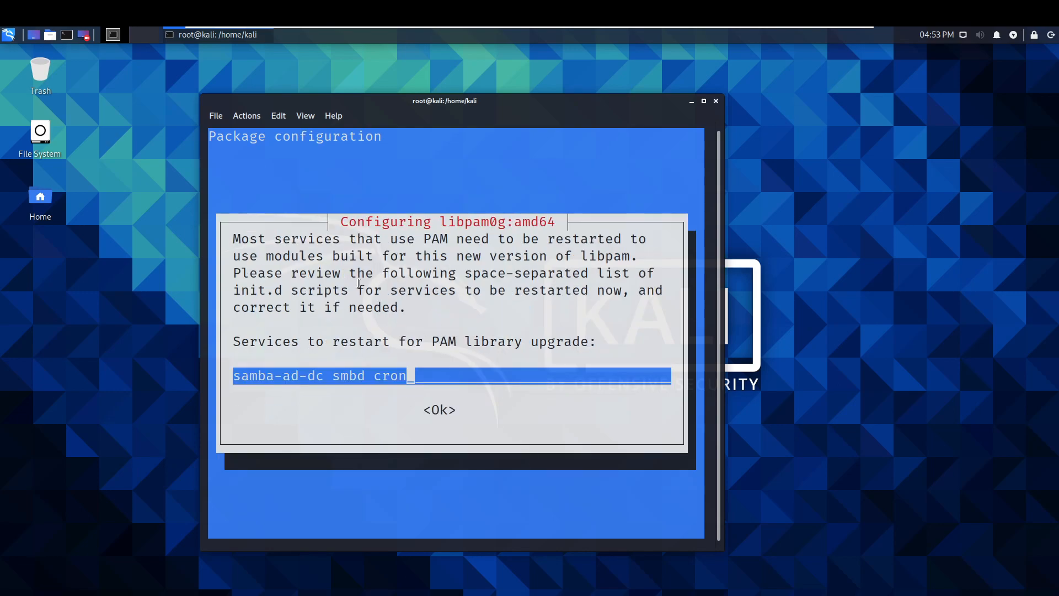
pyautogui.moveTo(356, 342)
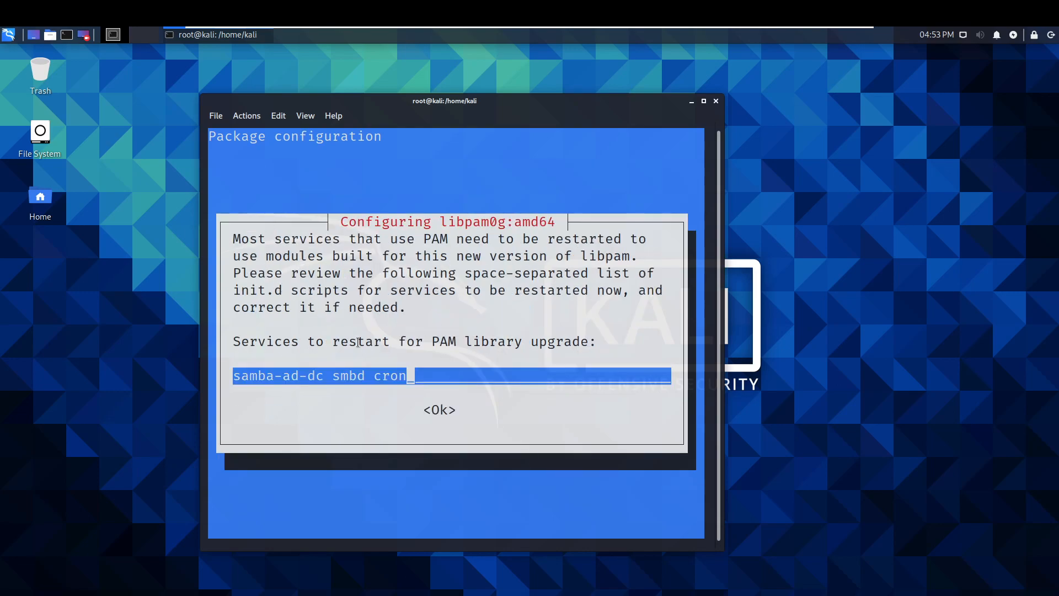
pyautogui.click(439, 411)
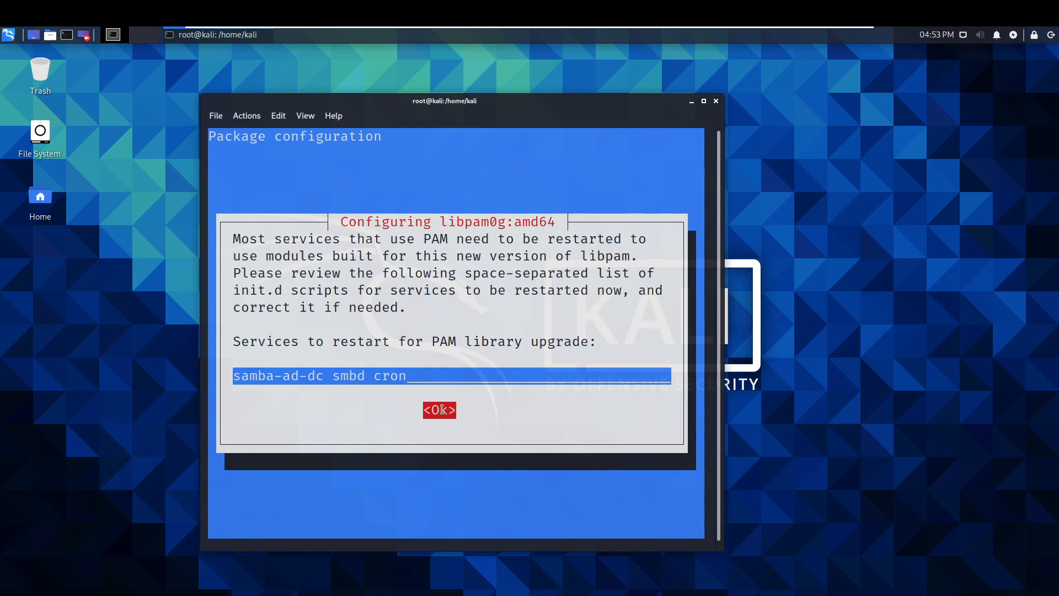
pyautogui.click(438, 411)
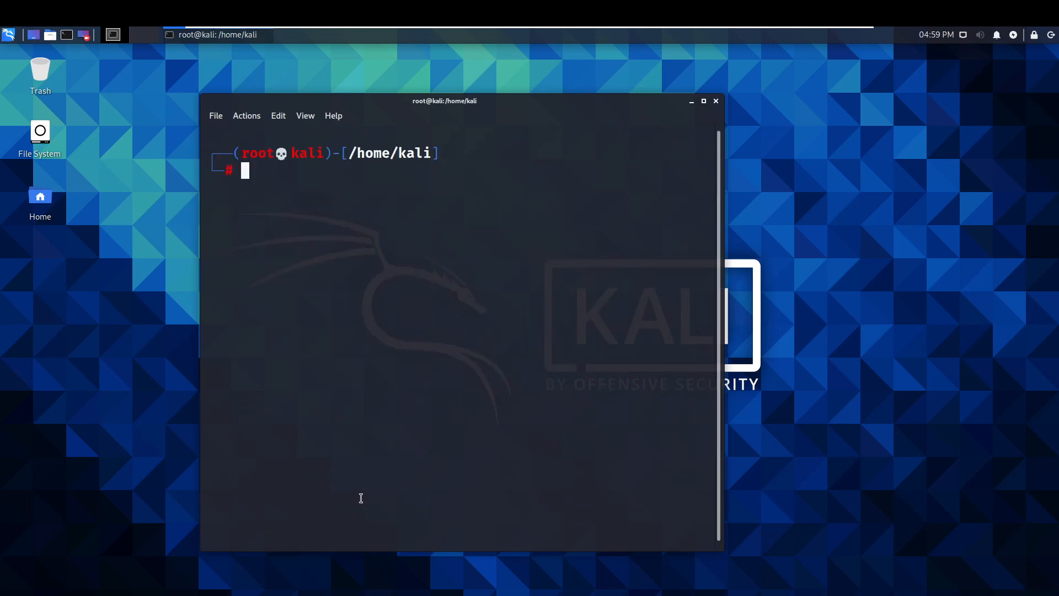
# - Run apt-get dist-upgrade -y to completion, then ready a clear command
pyautogui.write('apt-get upgrade -y')
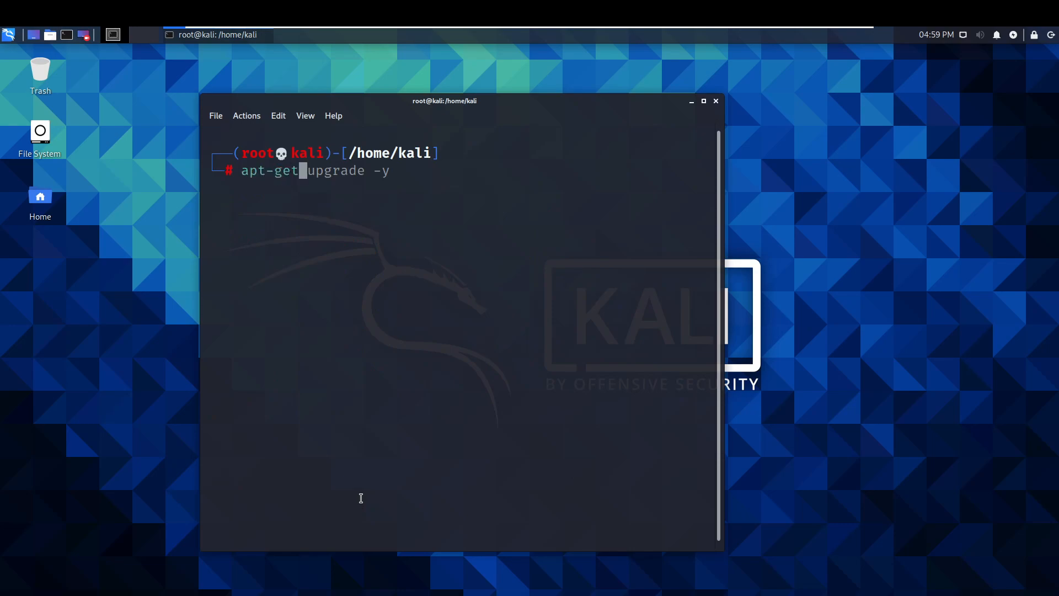
pyautogui.write('d')
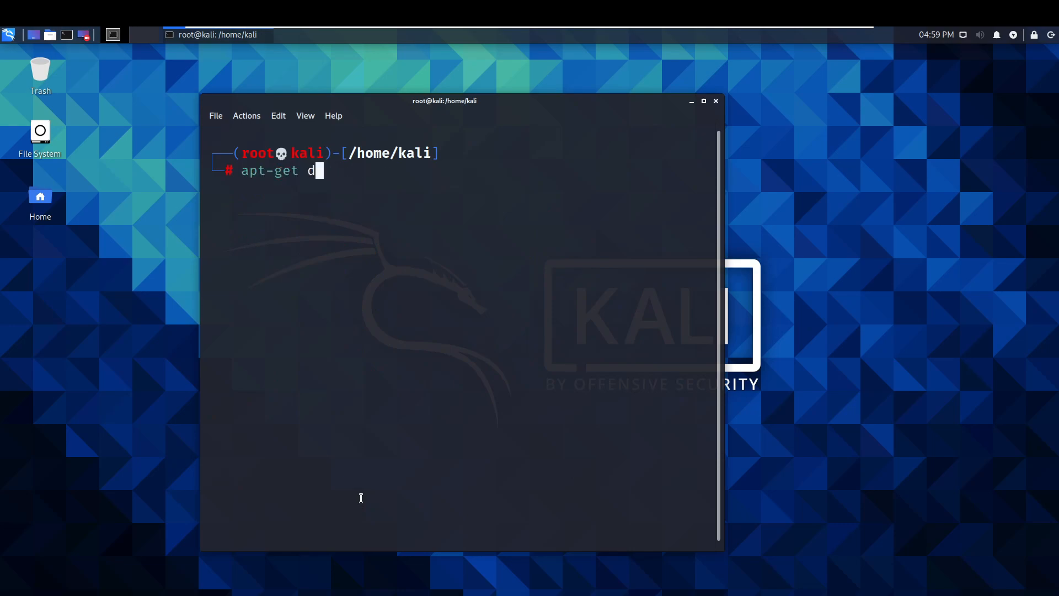
pyautogui.write('ist-upg')
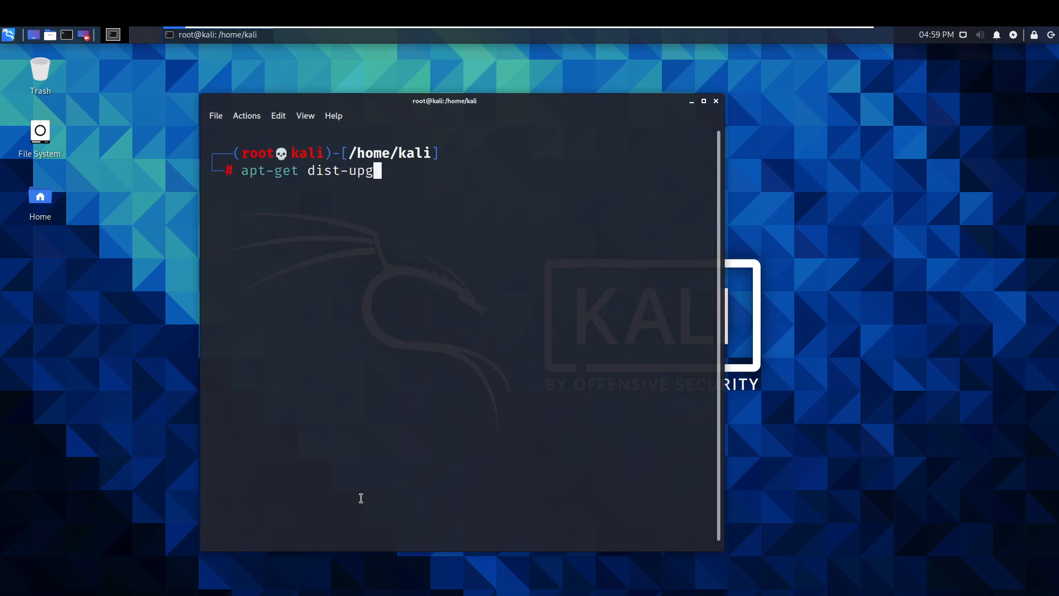
pyautogui.write('rade -')
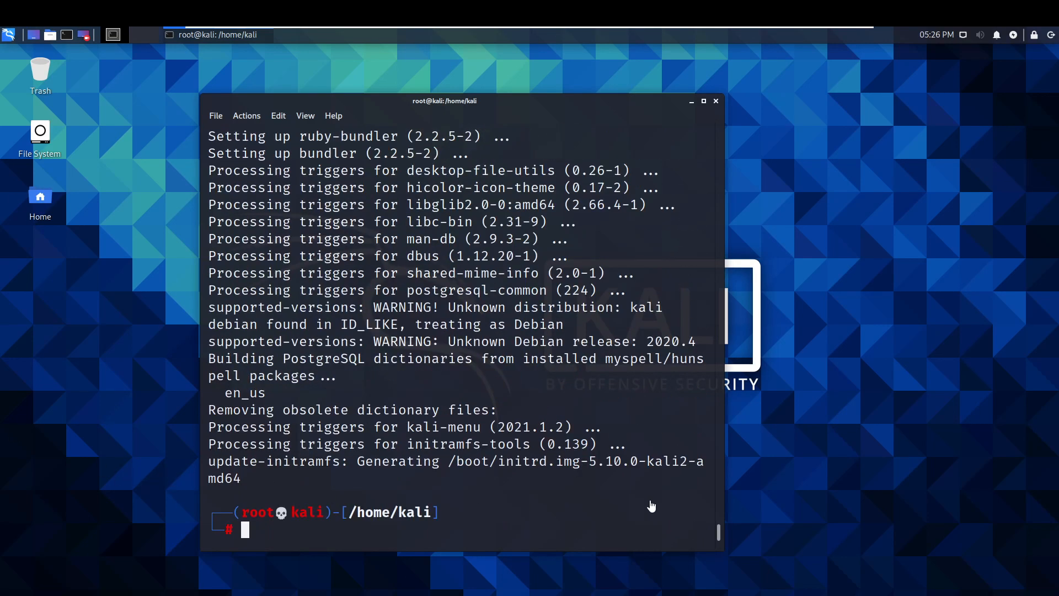
pyautogui.moveTo(371, 538)
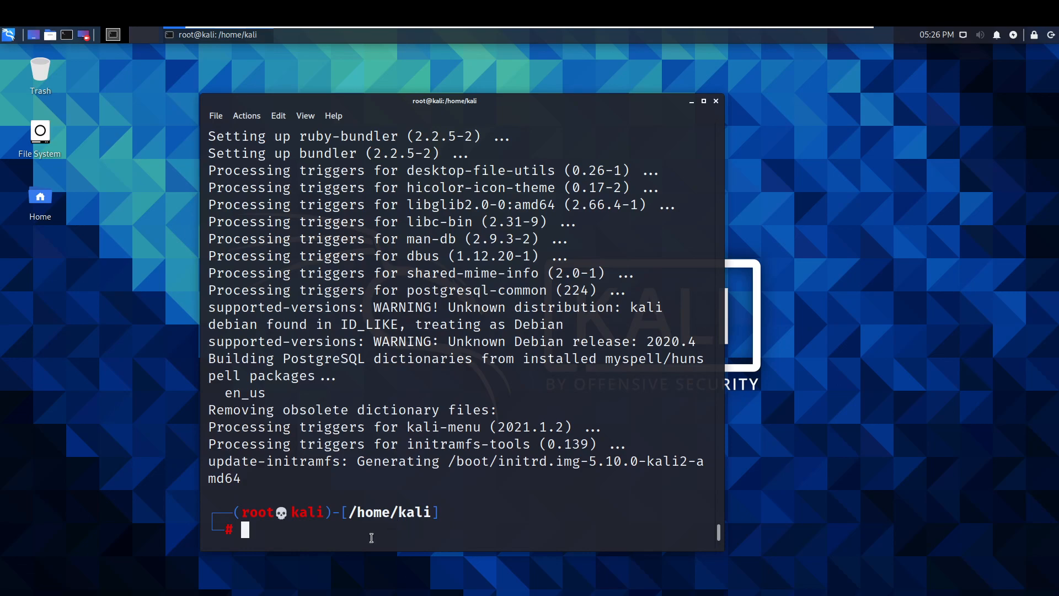
pyautogui.write('clear')
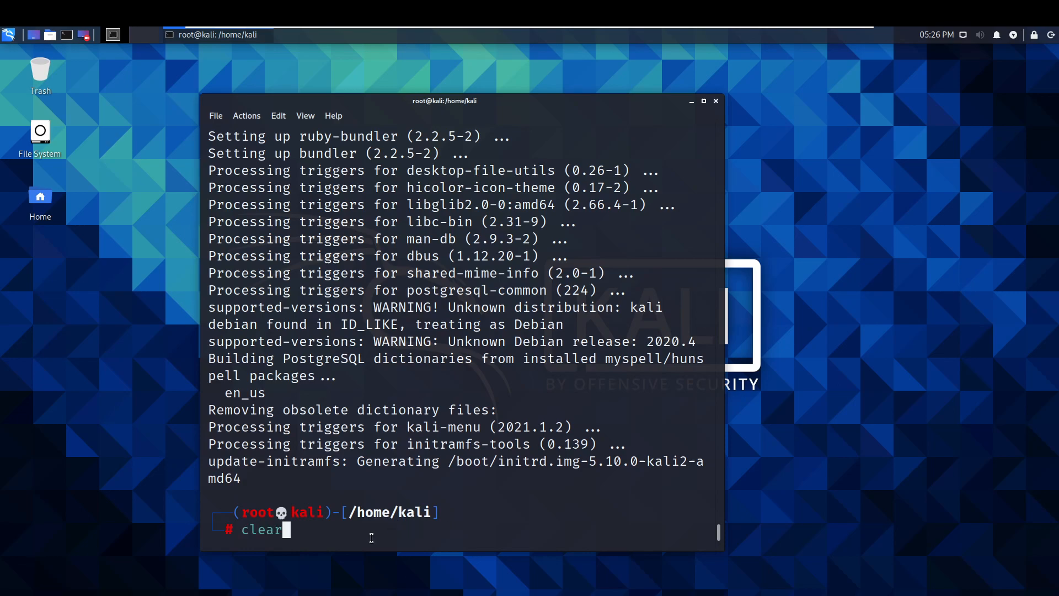
# - Run apt-get clean, autoclean and autoremove, confirming with y to remove 37 packages, and clear the screen
pyautogui.press('Return')
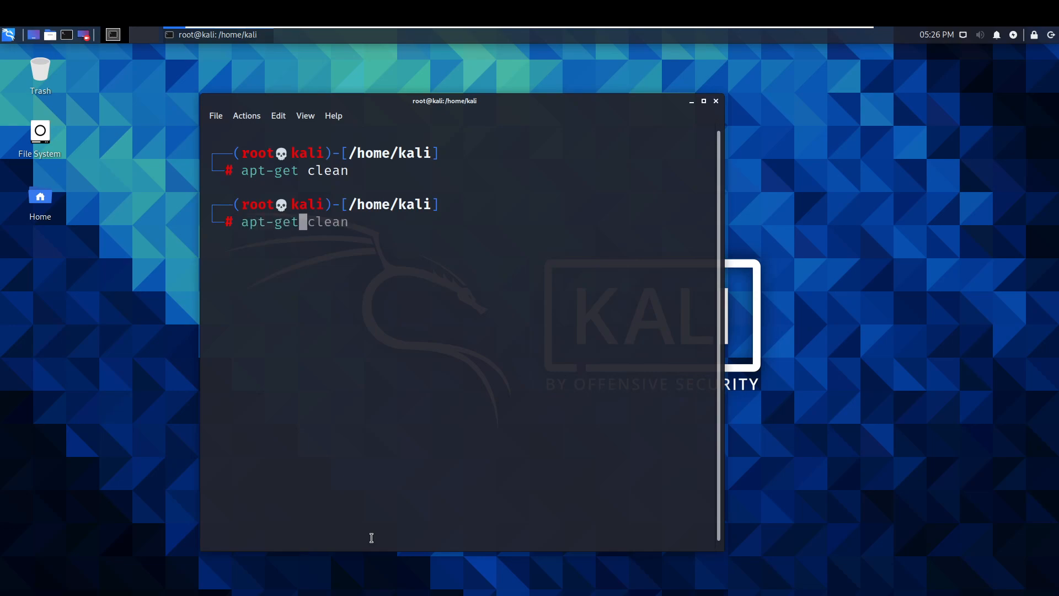
pyautogui.write('autoclean')
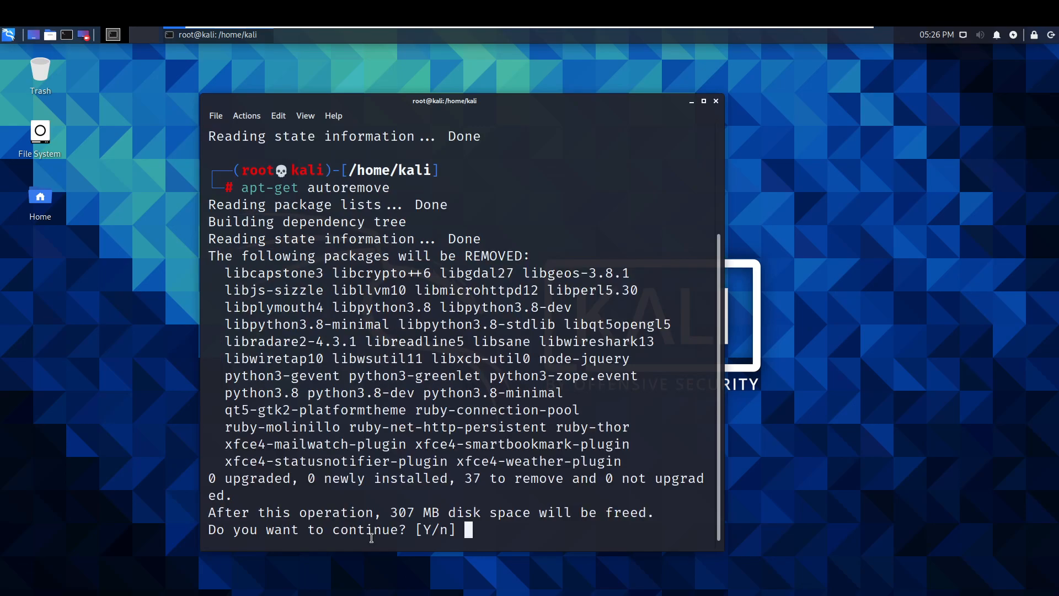
pyautogui.write('y')
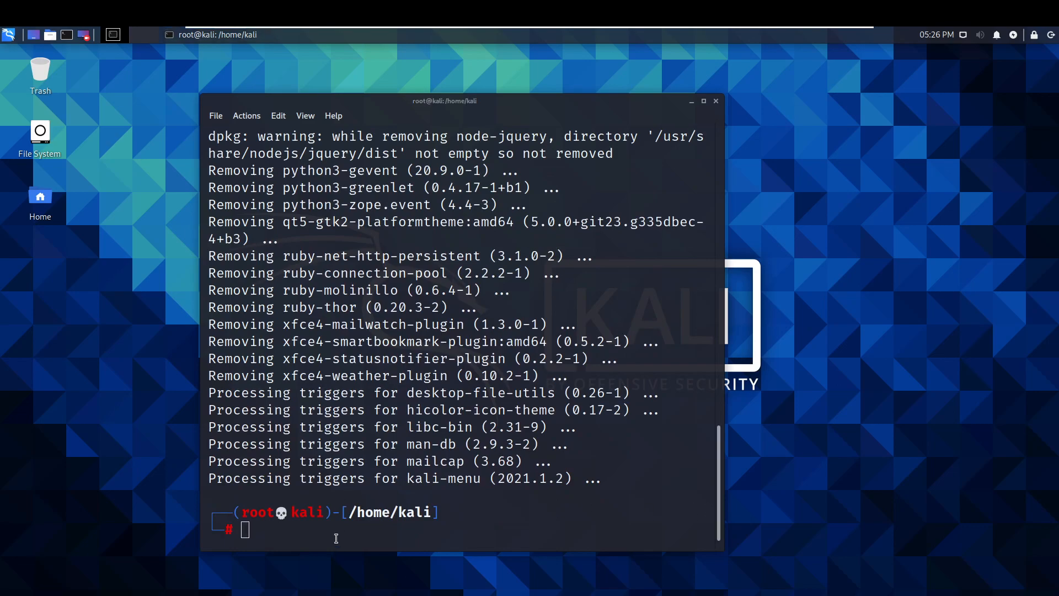
pyautogui.write('clear')
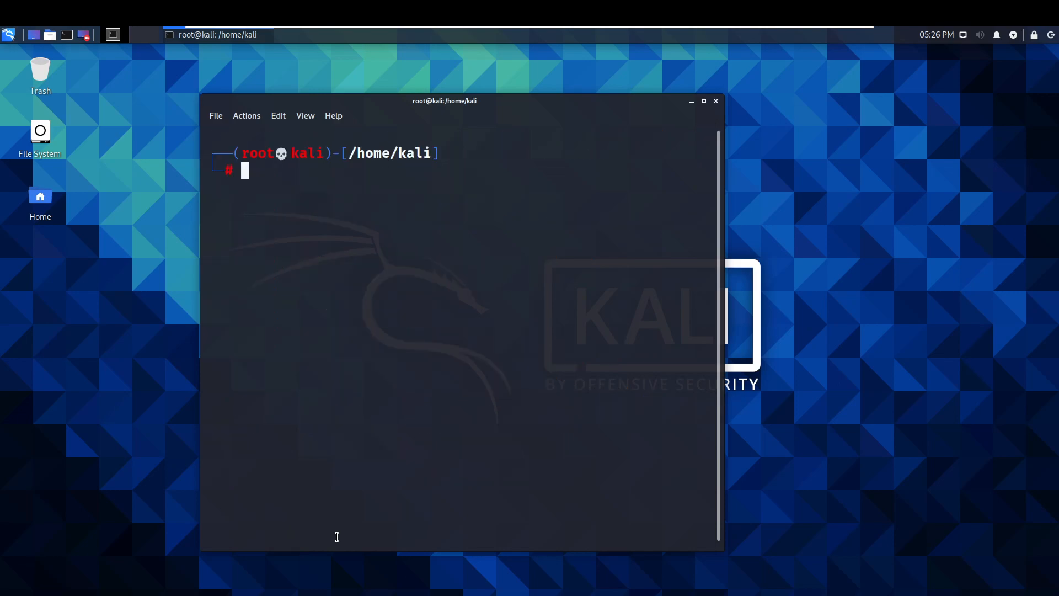
# - Run apt-get update again, fetching 40.4 MB of package contents
pyautogui.write('apt-get upgrade -y')
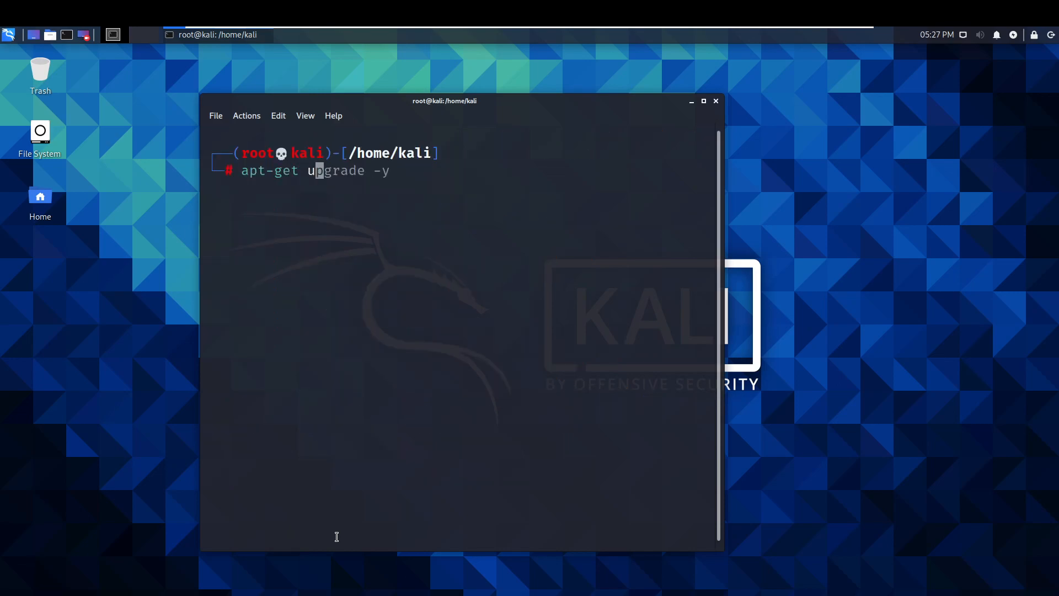
pyautogui.press('Return')
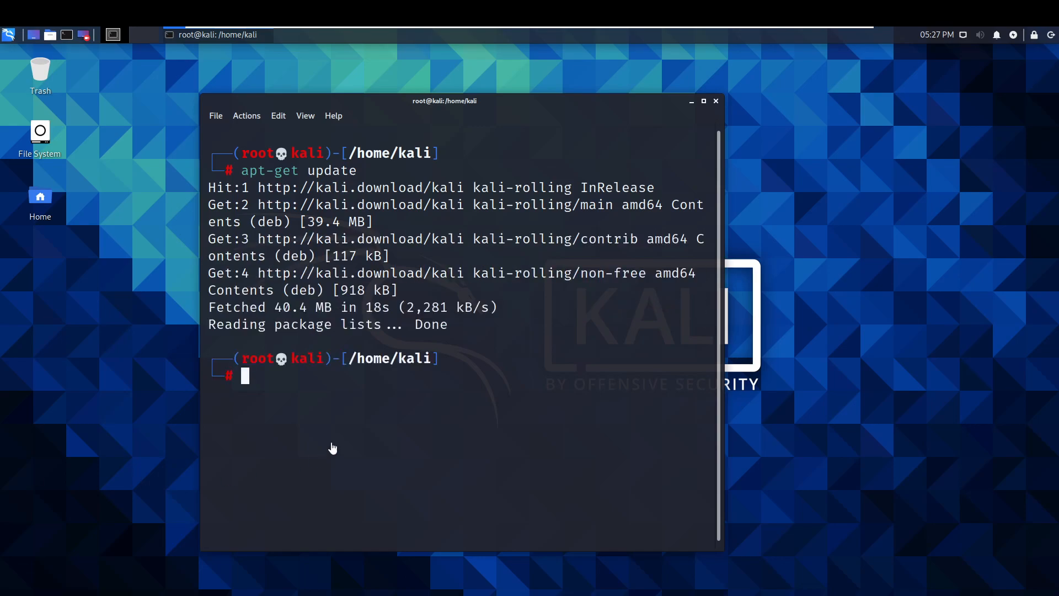
pyautogui.moveTo(320, 412)
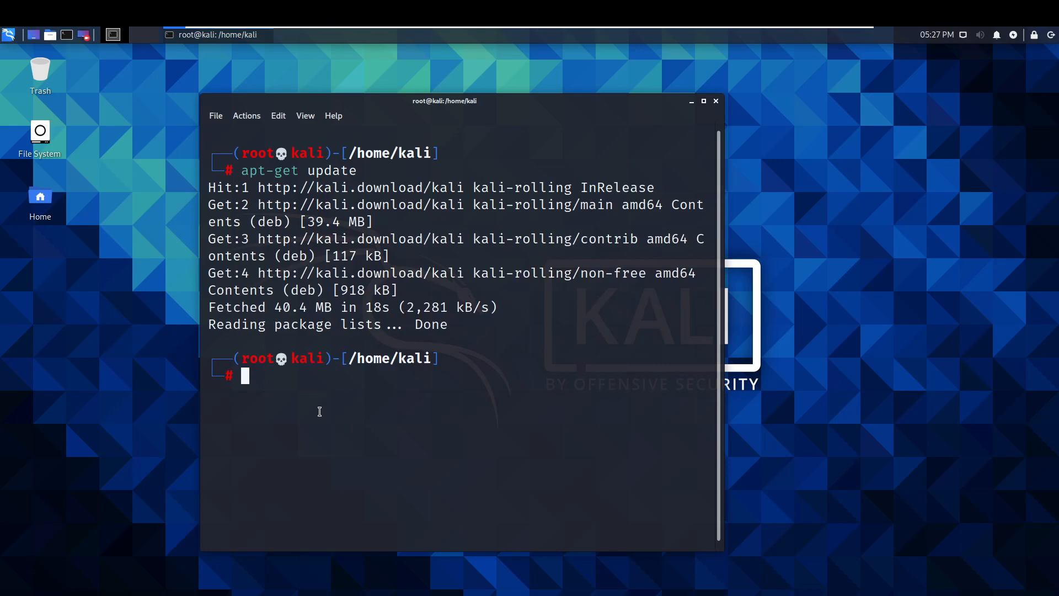